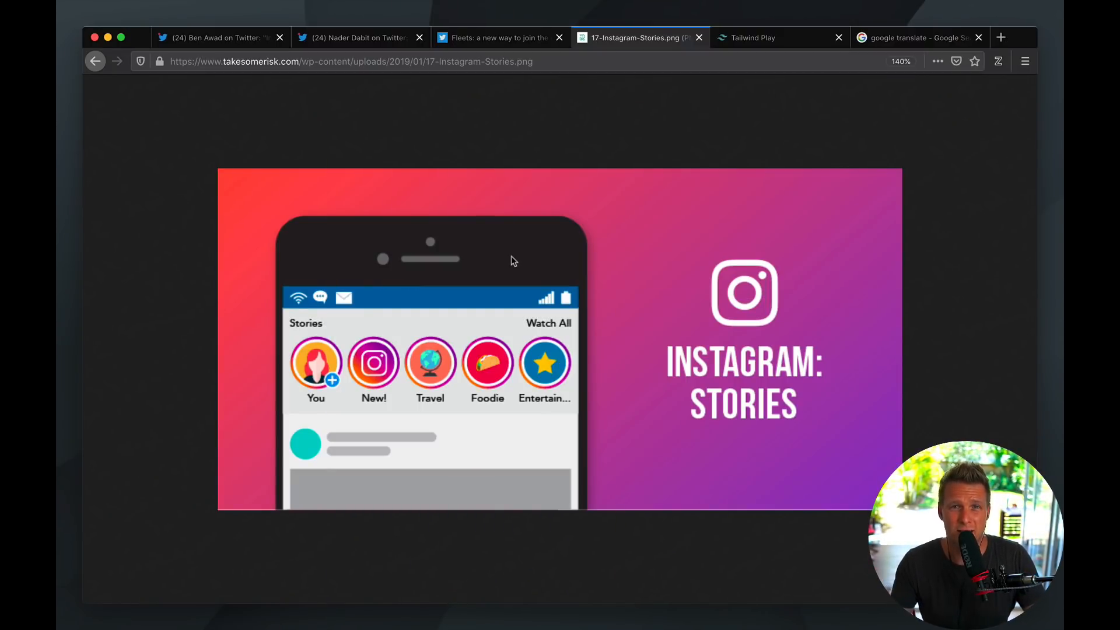
Step: Browse the stories reference tabs: editor, Gmail, Twitter Fleets and the Instagram Stories image
left_click(218, 38)
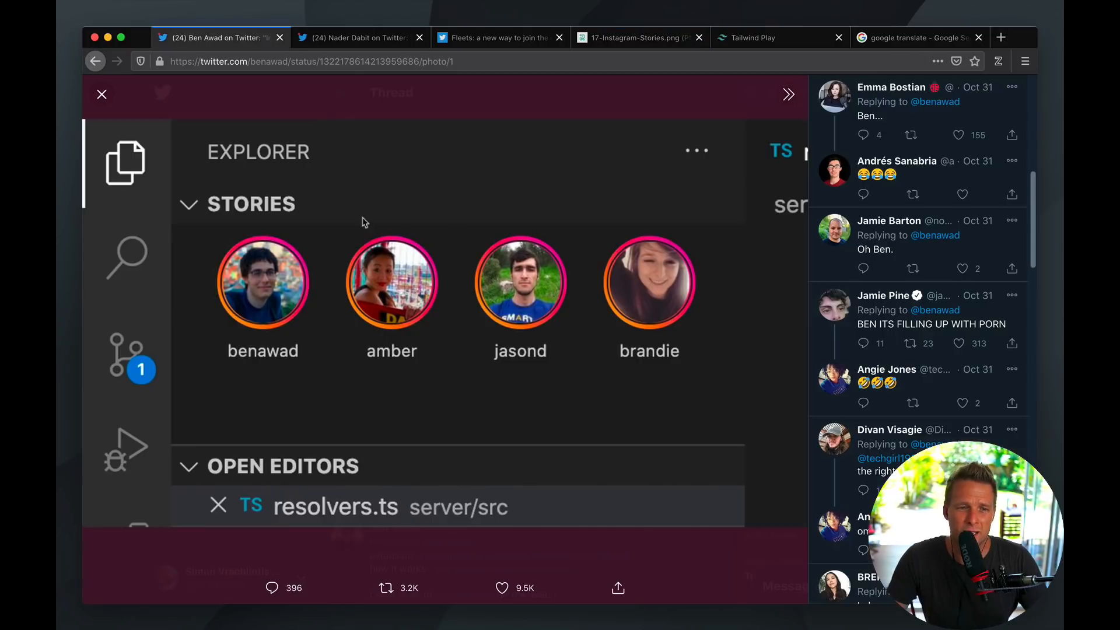
left_click(357, 37)
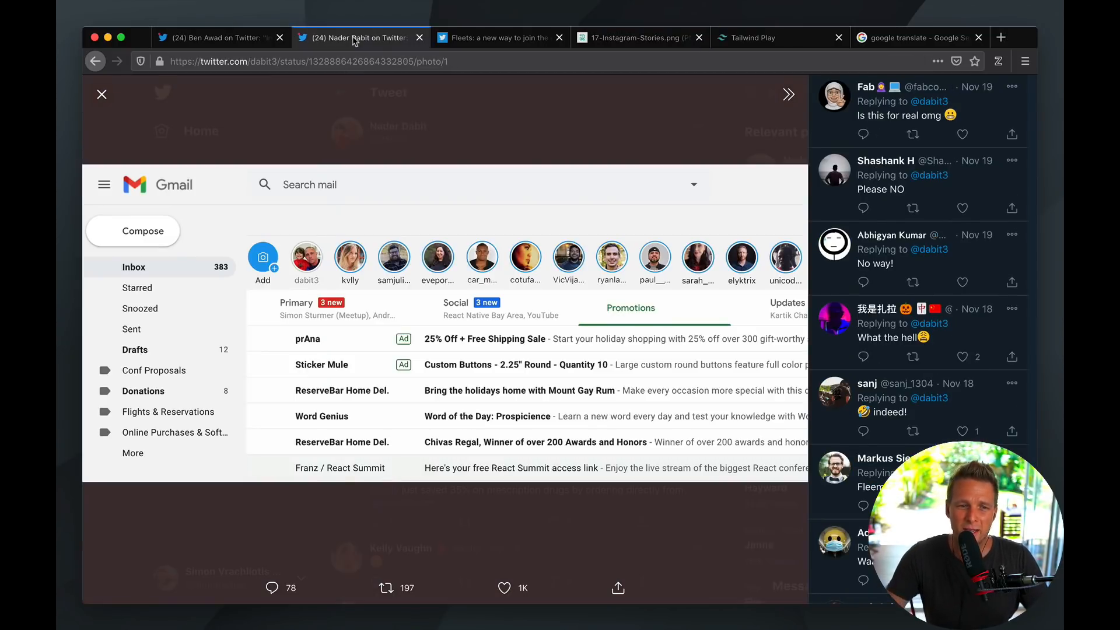
left_click(498, 38)
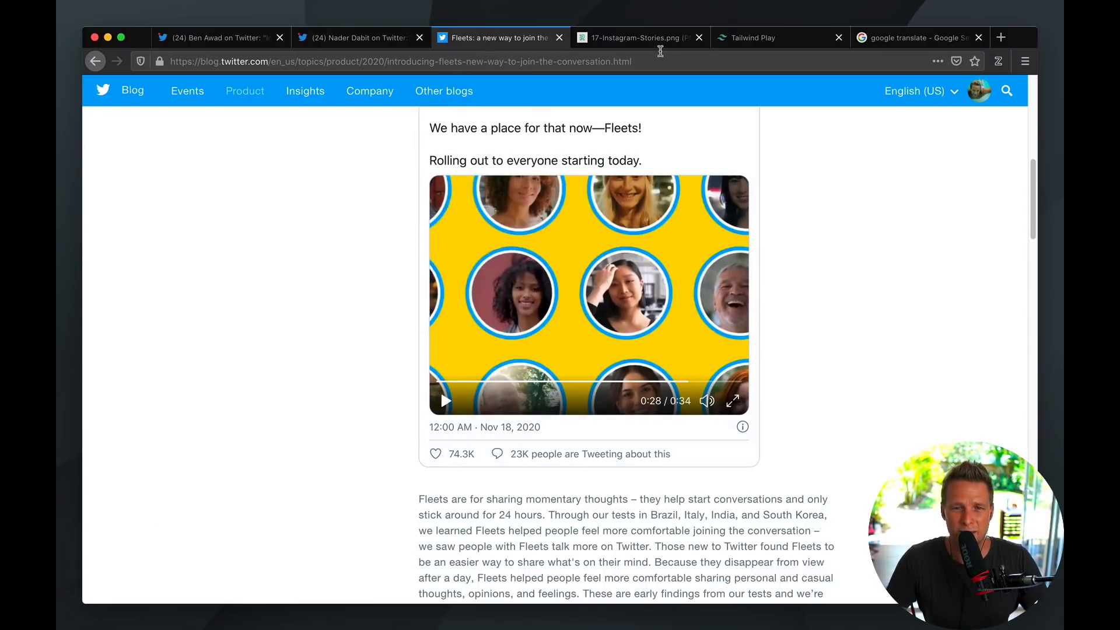
left_click(636, 38)
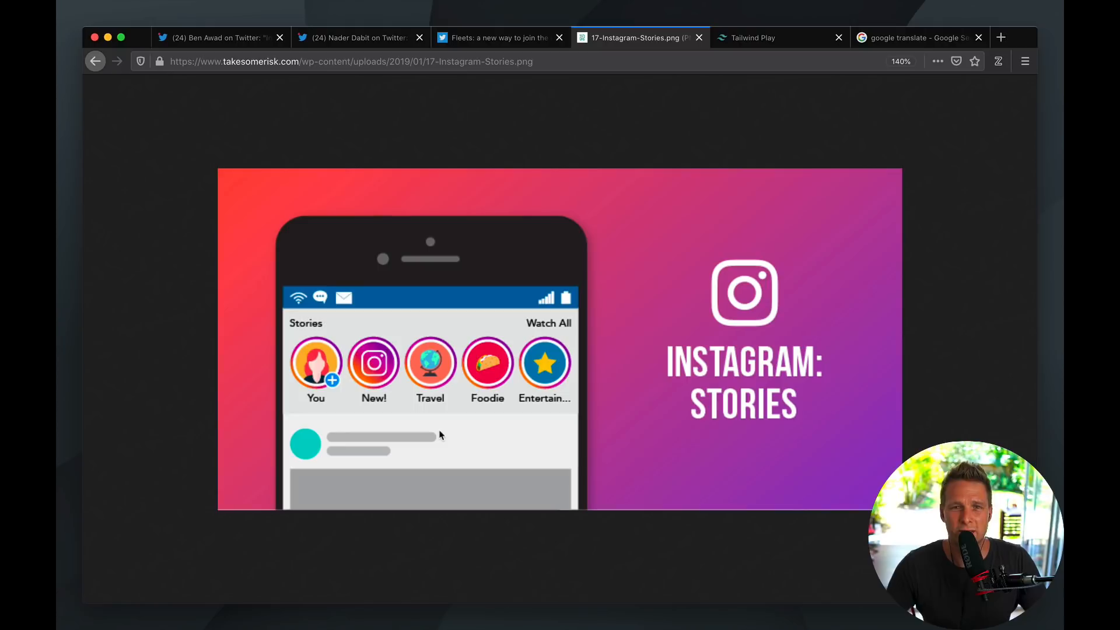
mouse_move(619, 138)
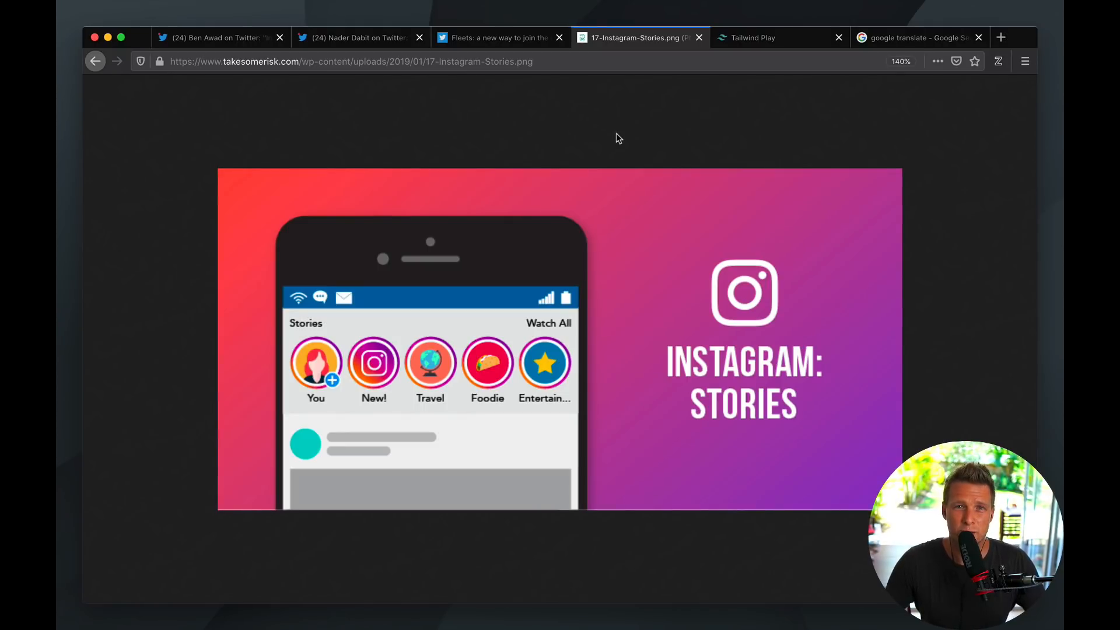
Step: Switch to the Tailwind Play playground and view its CSS file, then its Tailwind config
left_click(771, 37)
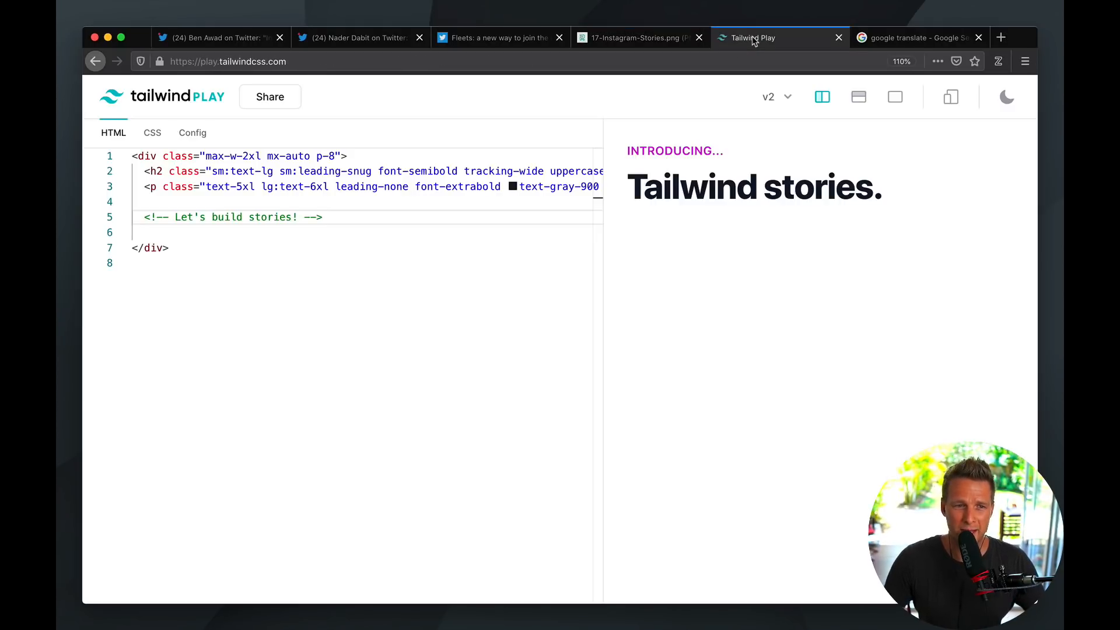
left_click(321, 217)
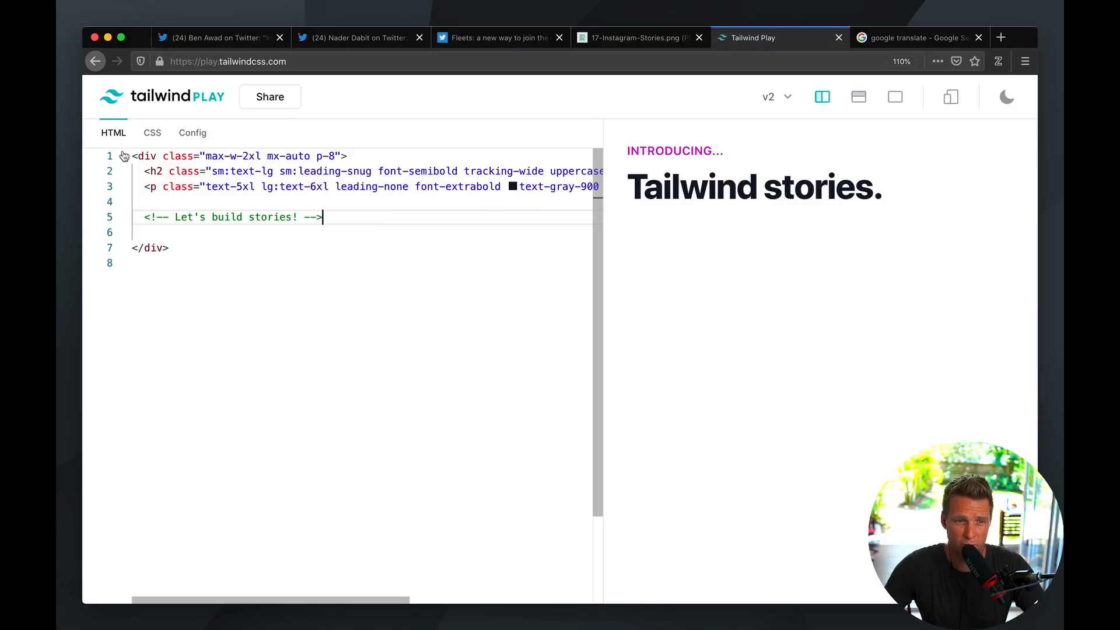
left_click(152, 133)
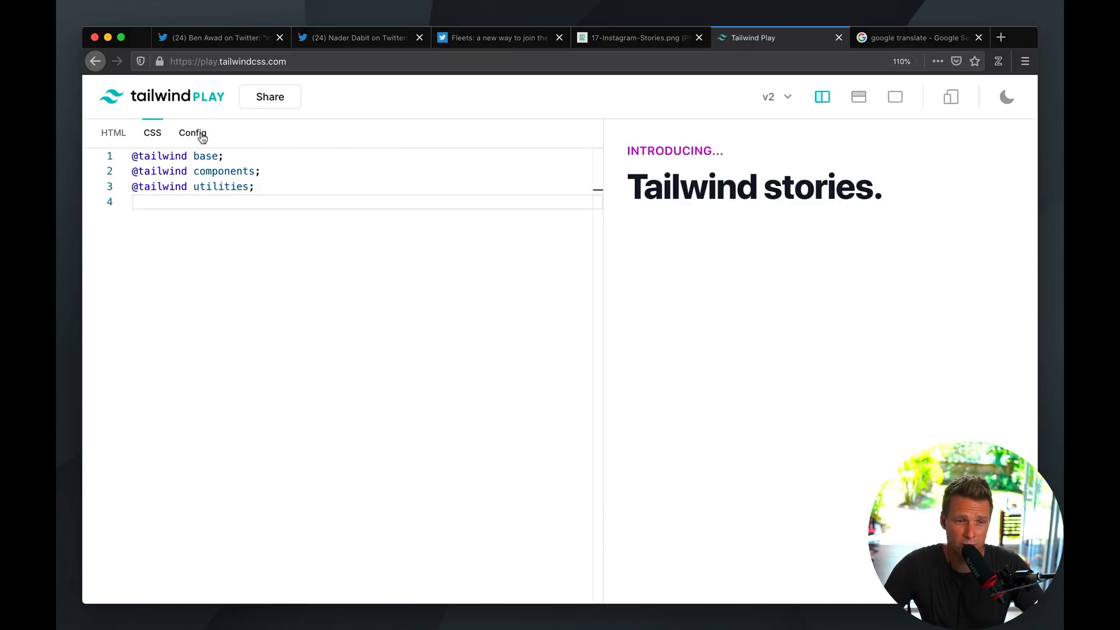
left_click(193, 133)
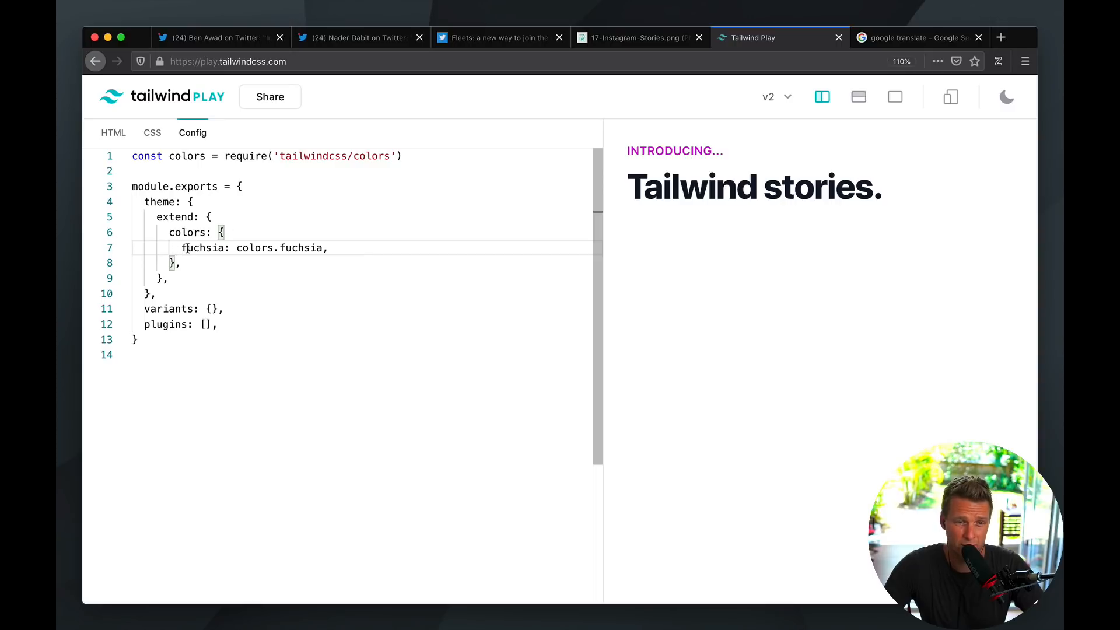
Step: Select 'fuchsia' in the config, hear its pronunciation on Google Translate, and return to the config
double_click(203, 247)
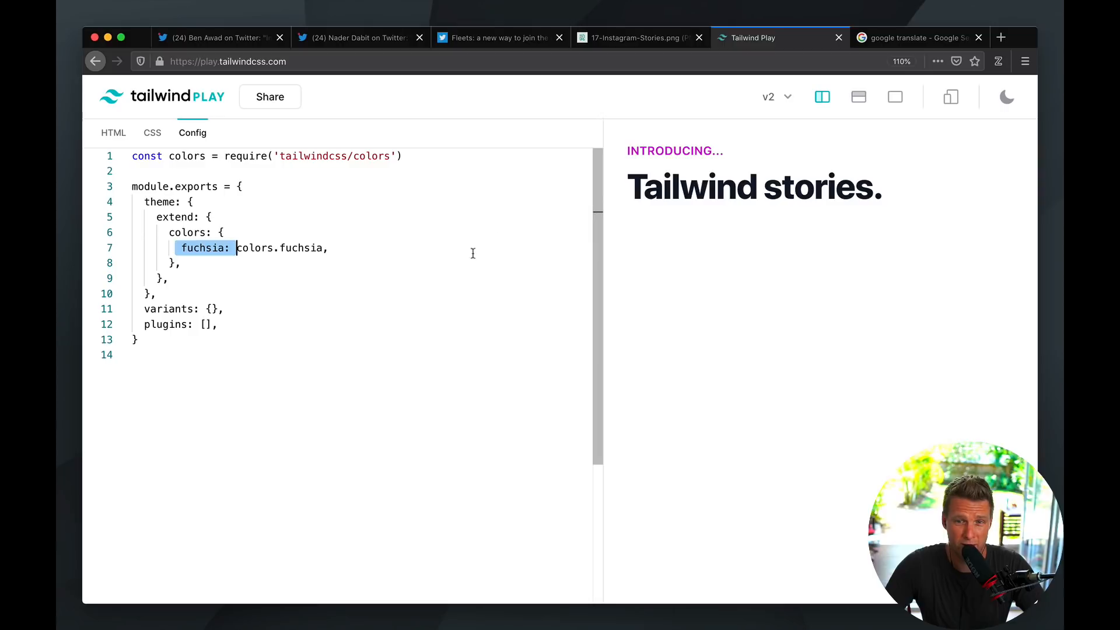
left_click(918, 38)
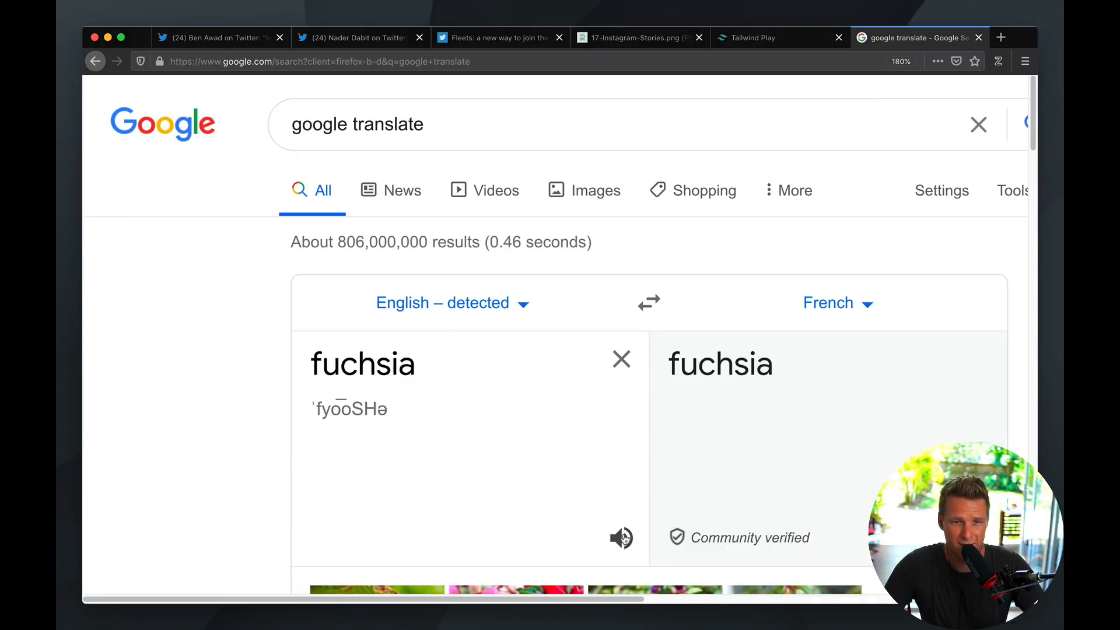
left_click(619, 537)
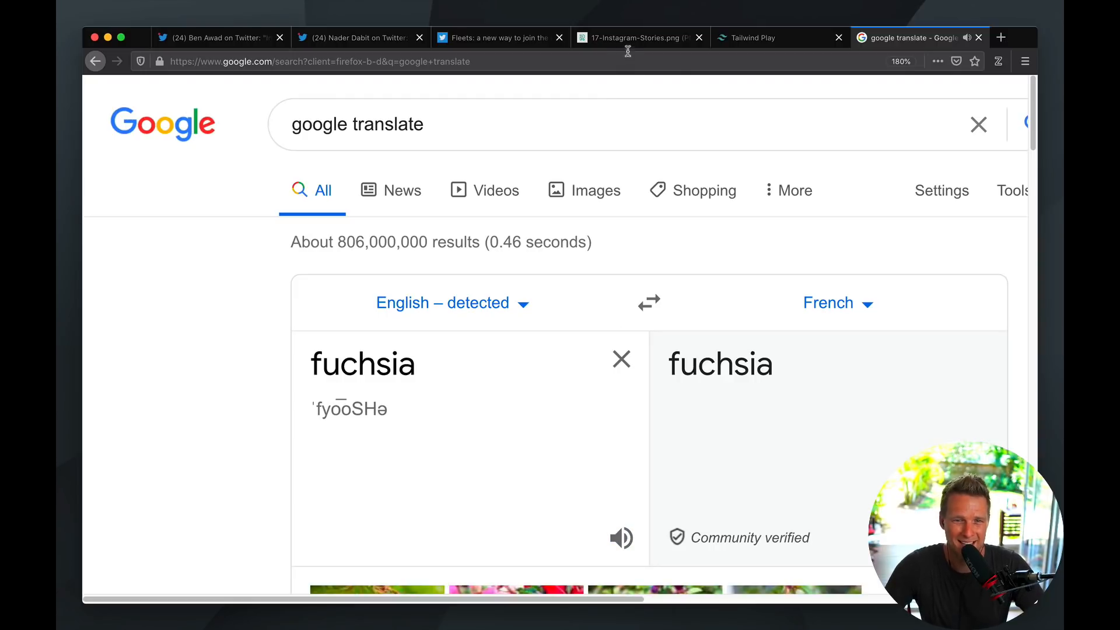
left_click(781, 37)
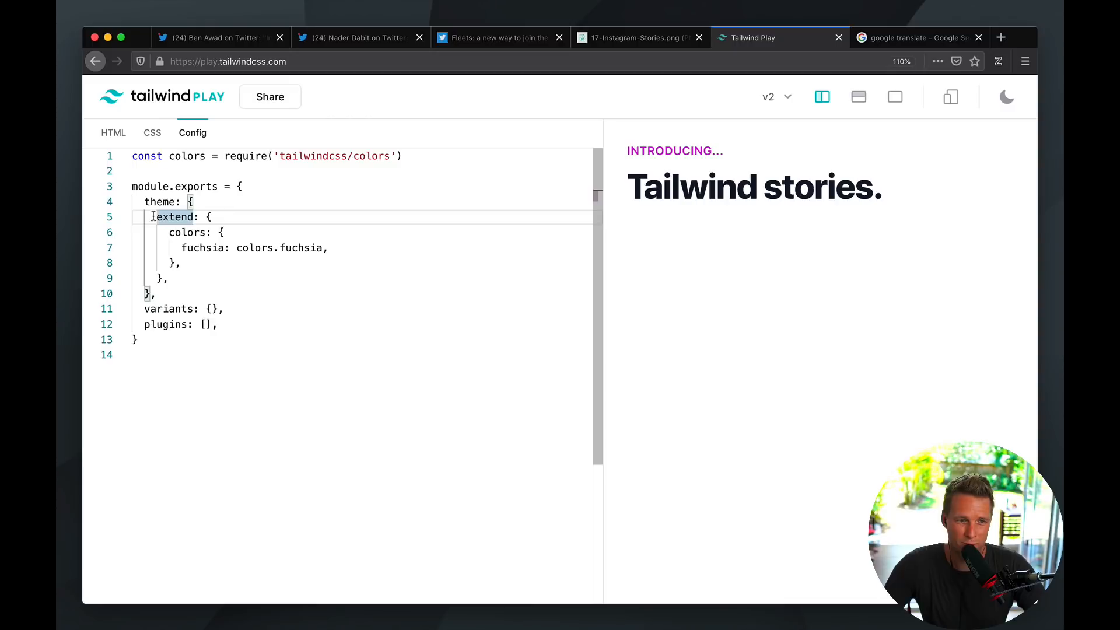
Step: Highlight the theme's extend key, then switch back to the HTML tab for the stories markup
left_click_drag(155, 217, 225, 247)
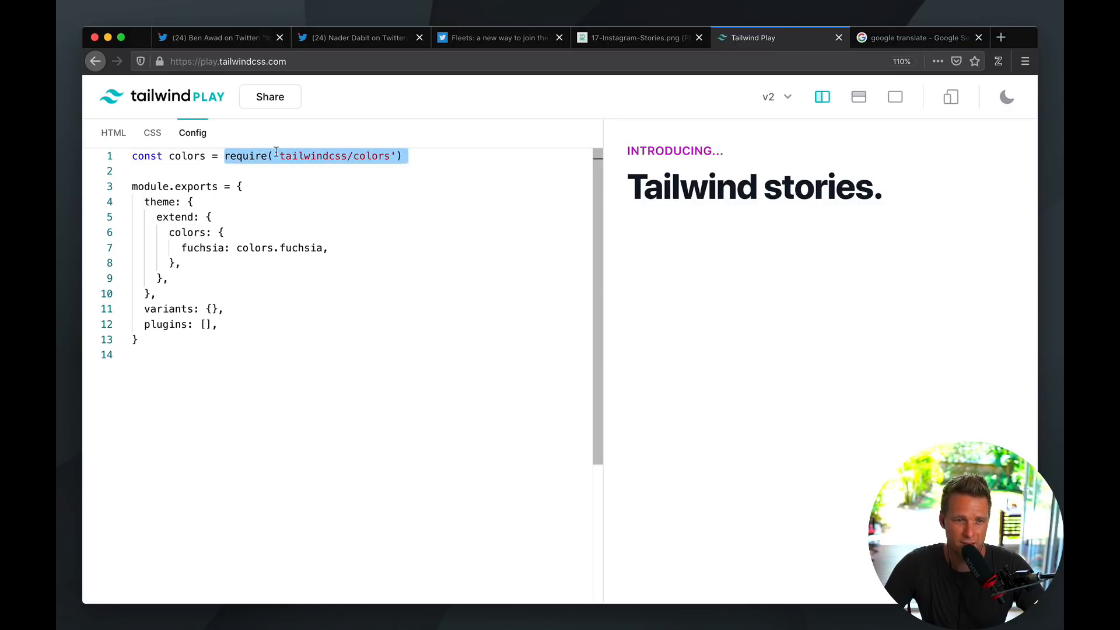
left_click(114, 133)
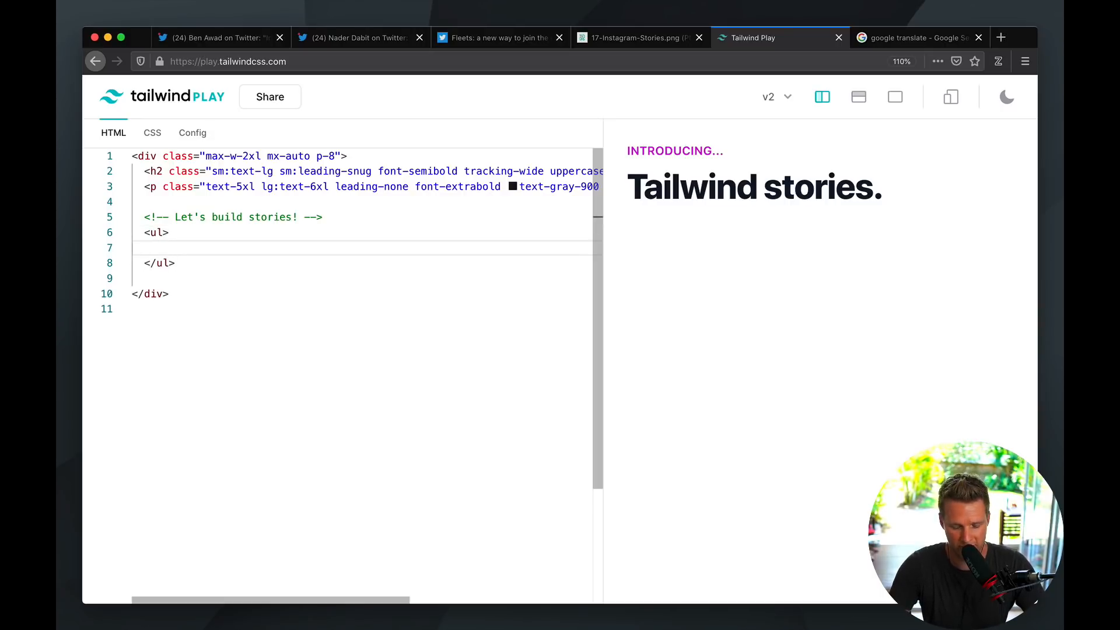
Step: Write an <li> containing an empty <a href> link for a story item
type("<li>")
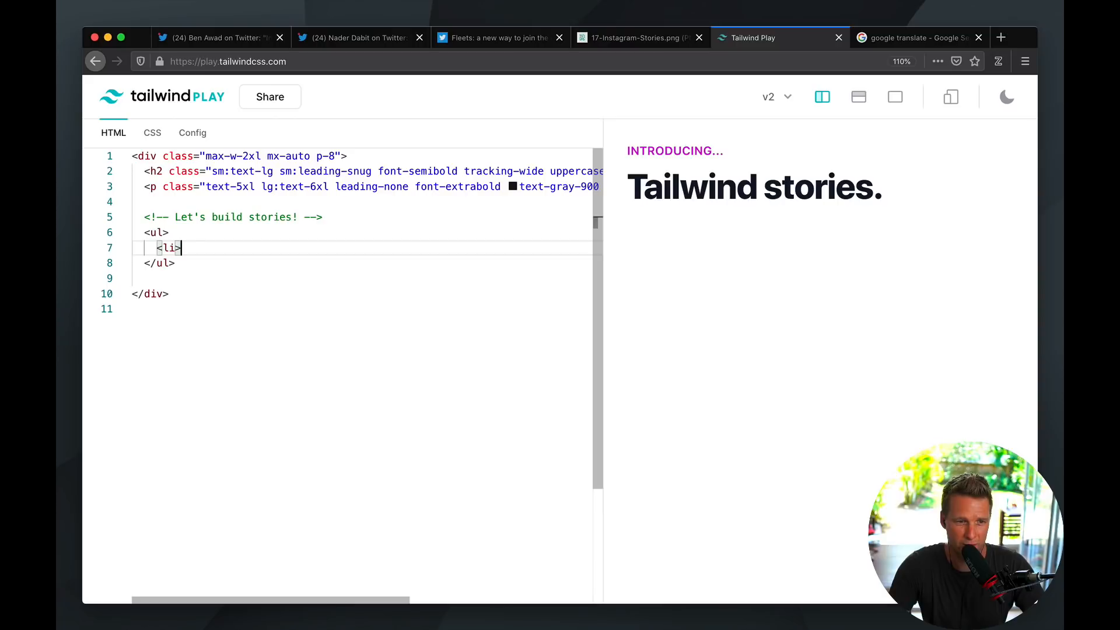
type("</li>")
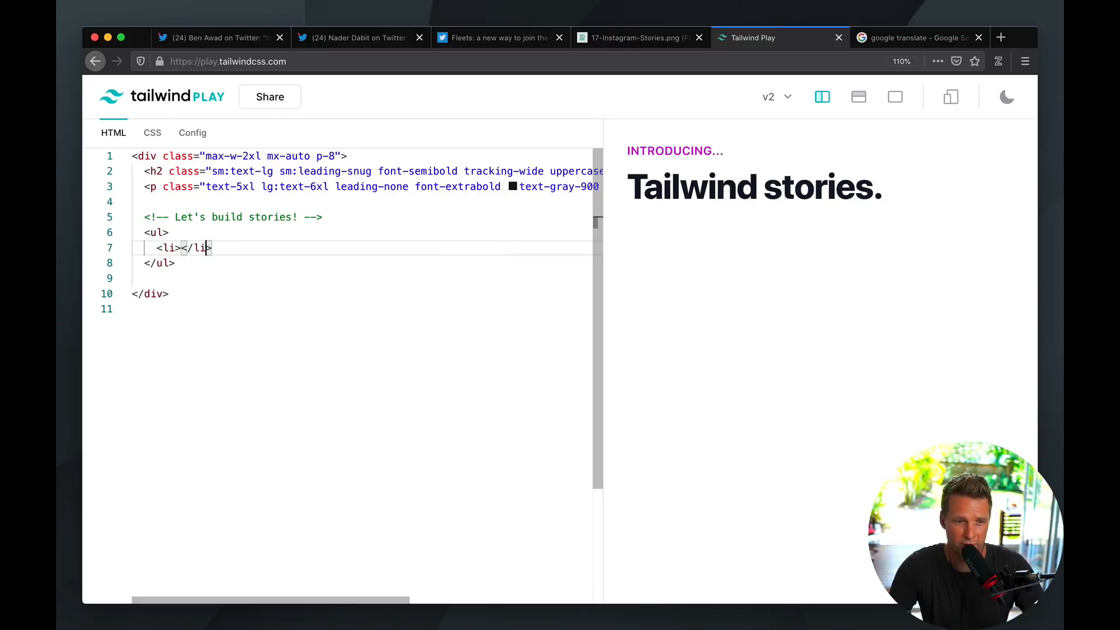
type("<")
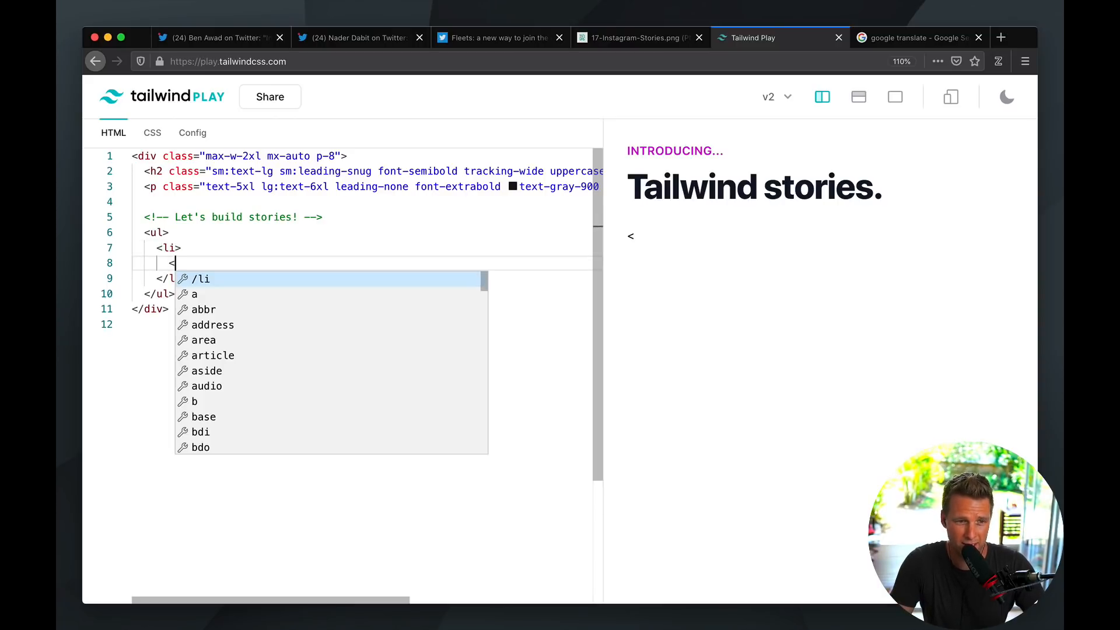
type("a href=\"#")
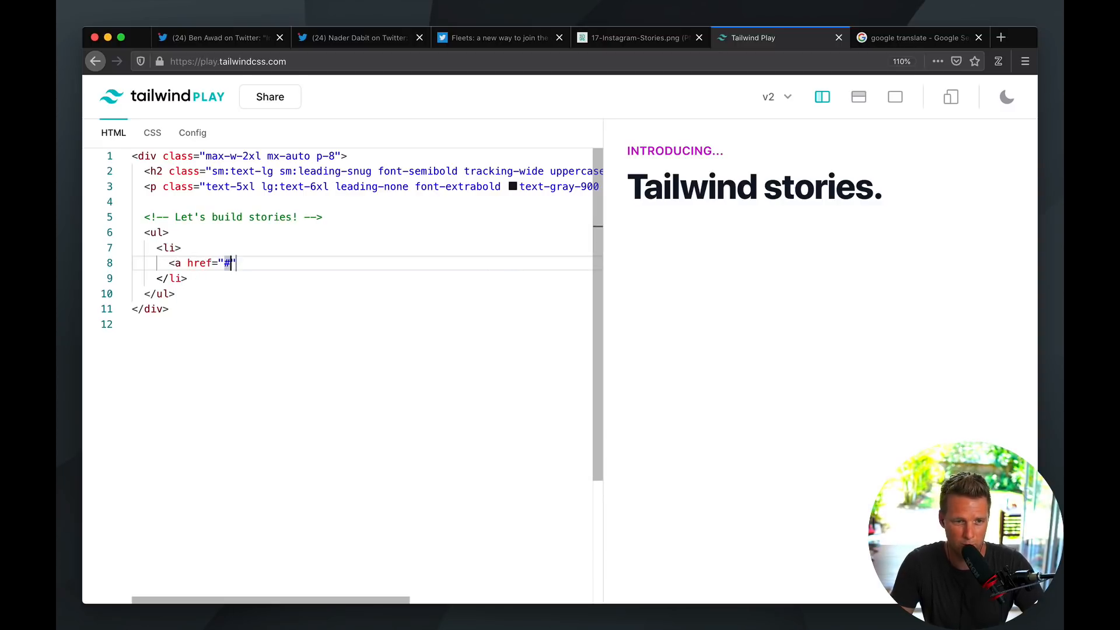
type("></a>")
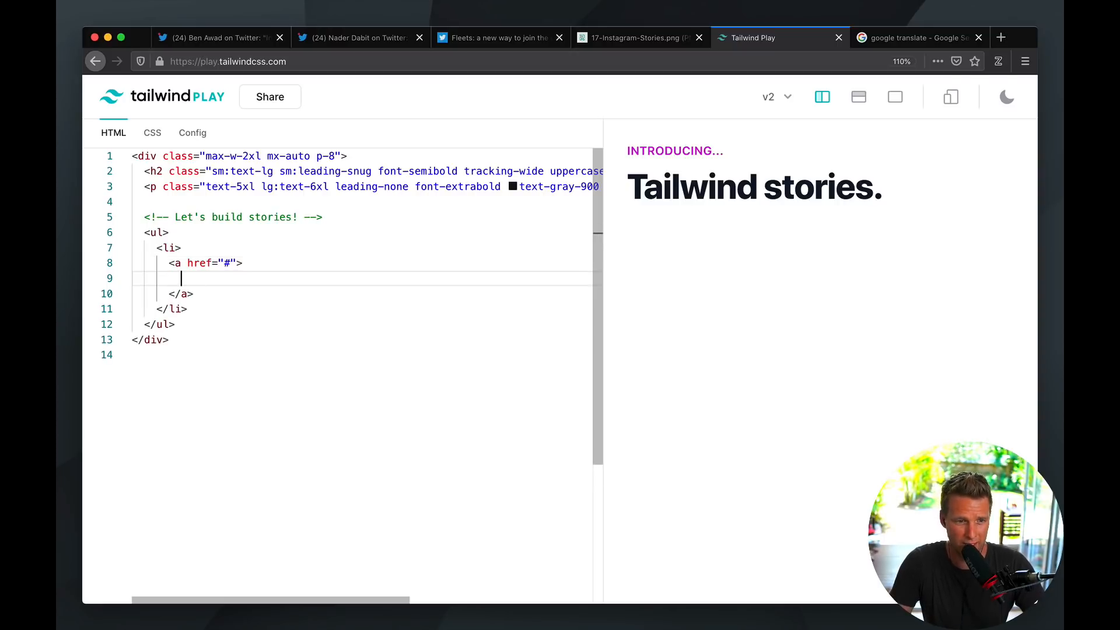
Step: Add an <img> from placekitten.com/200/200 with alt text 'cute kitty' inside the link
type("<img src=\"https://")
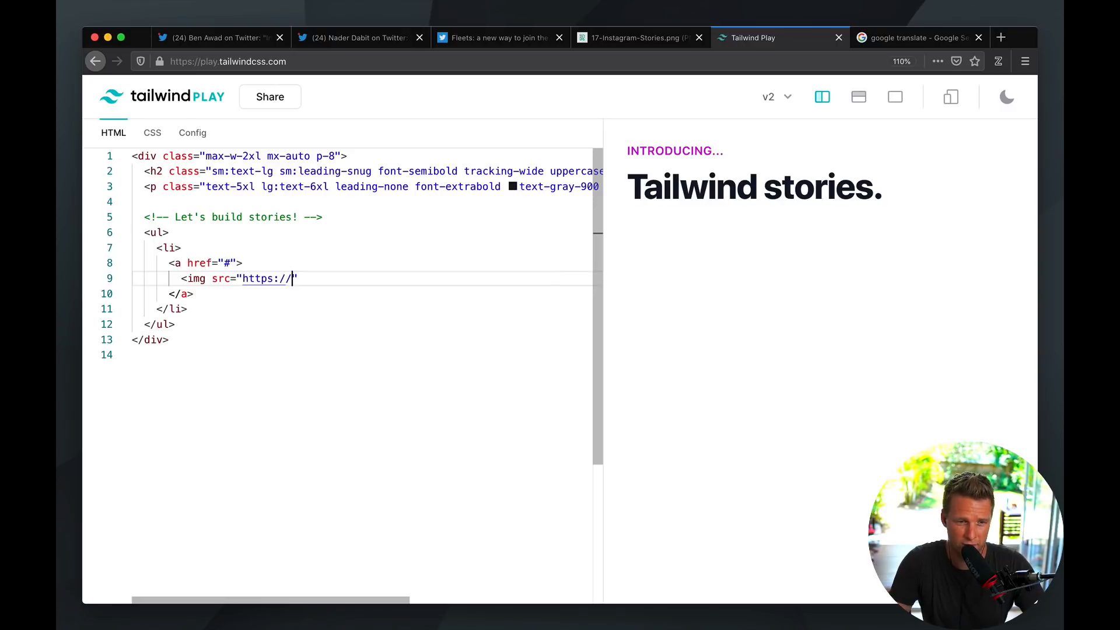
type("place")
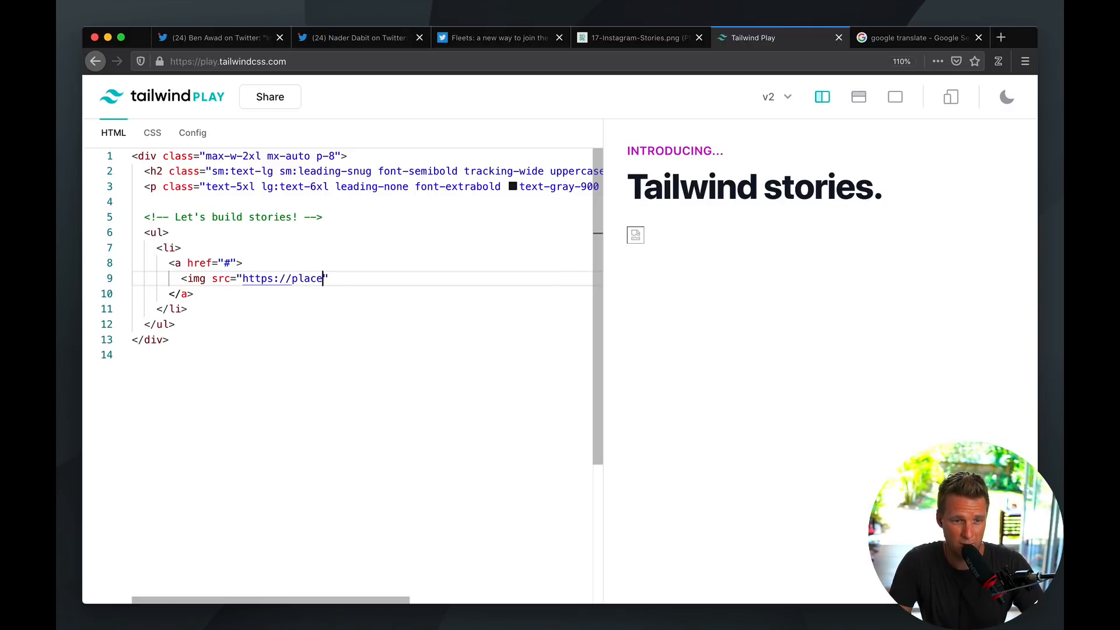
type("kitten")
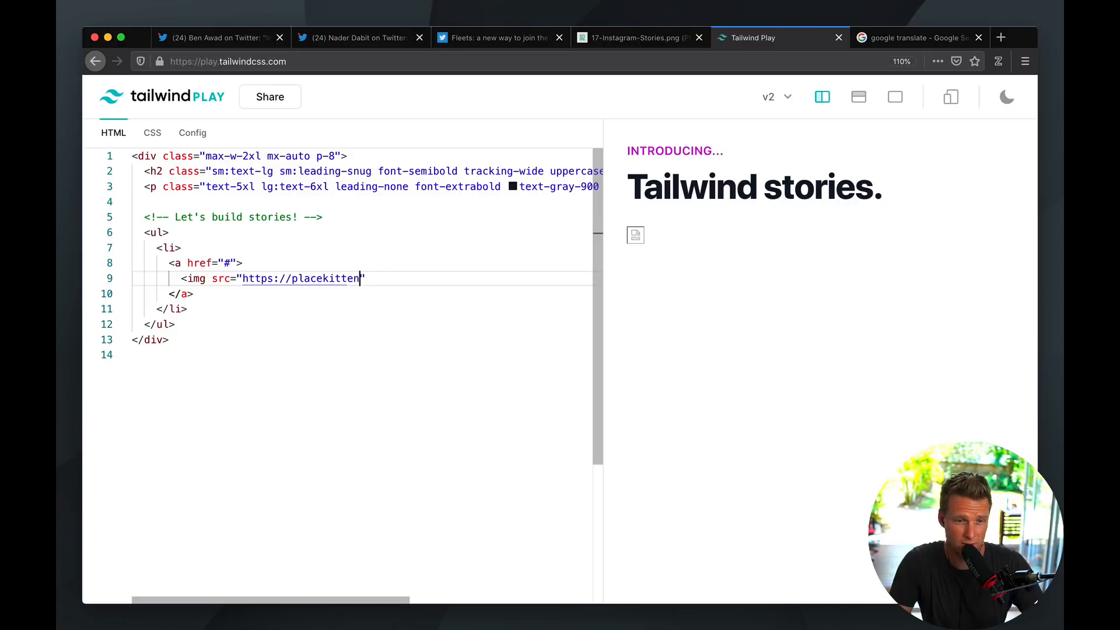
type(".com")
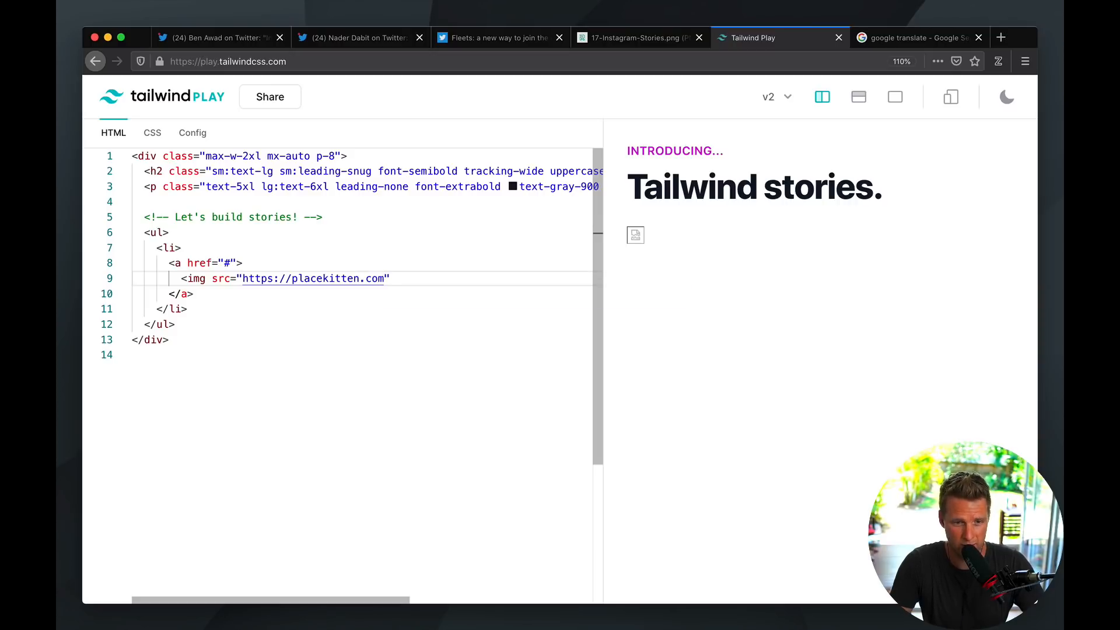
type("/200/200")
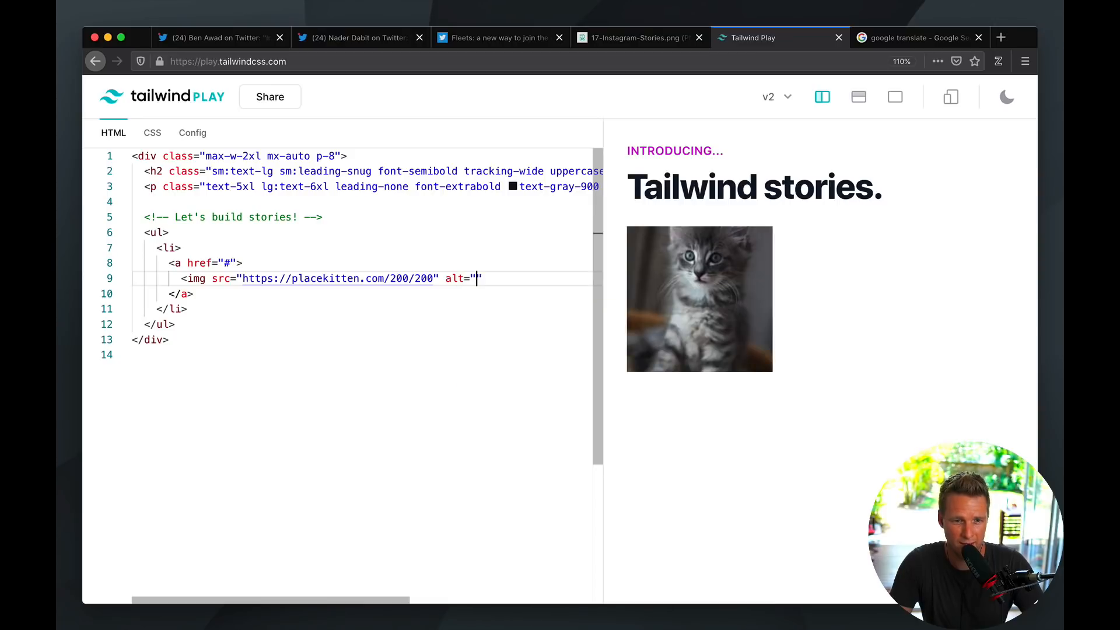
type("cute kitt")
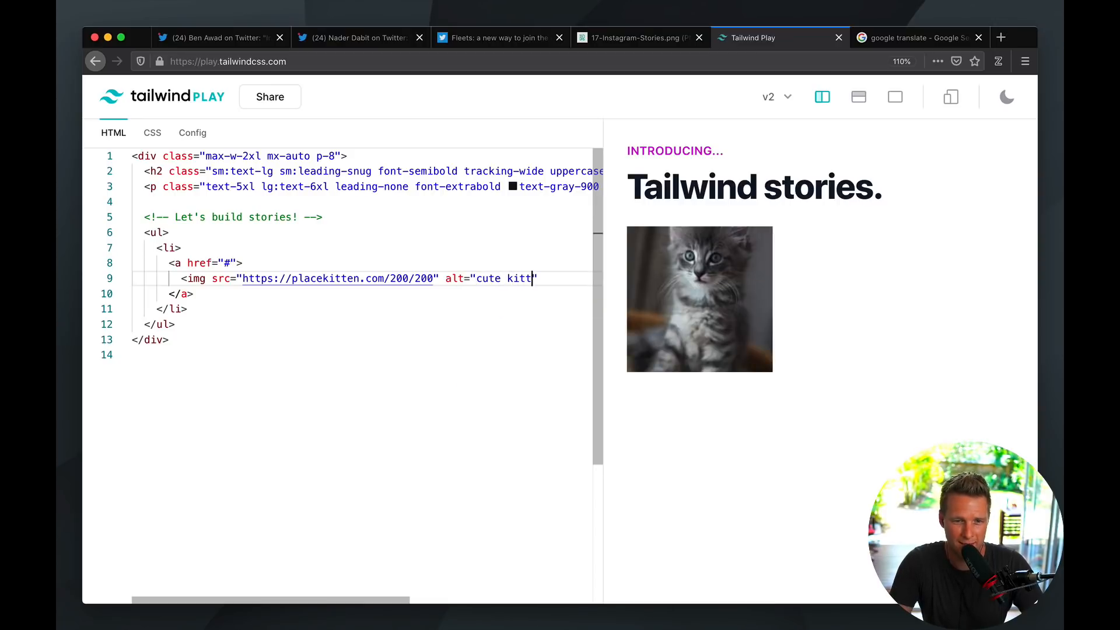
type("y\" />")
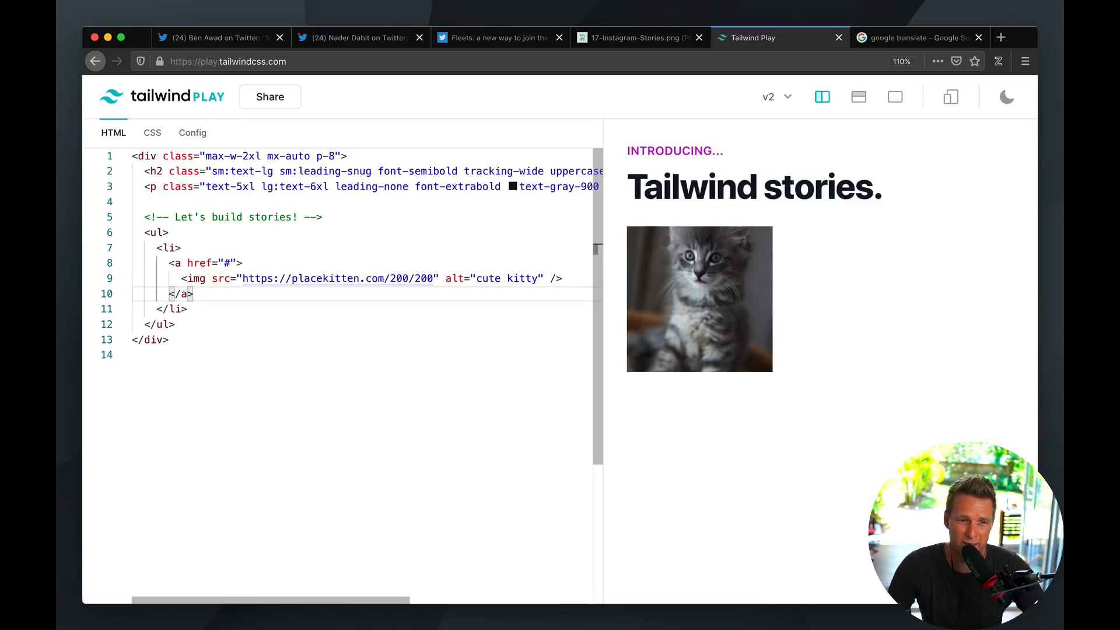
Step: Add a second <a href> link captioned kitty_one below the image
type("<")
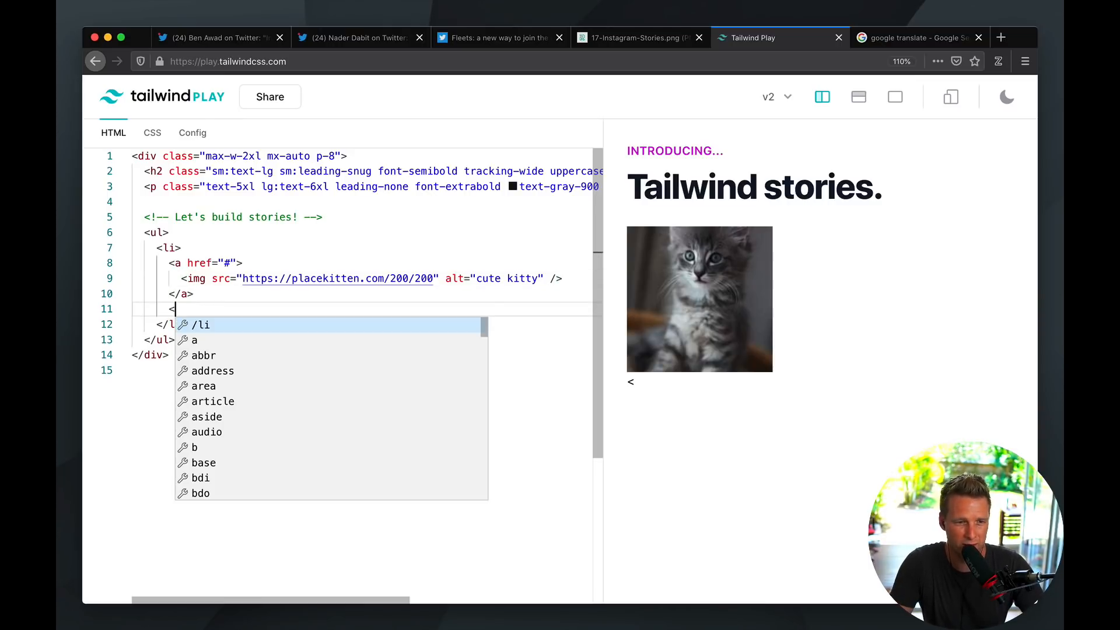
type("a href=\"#\">")
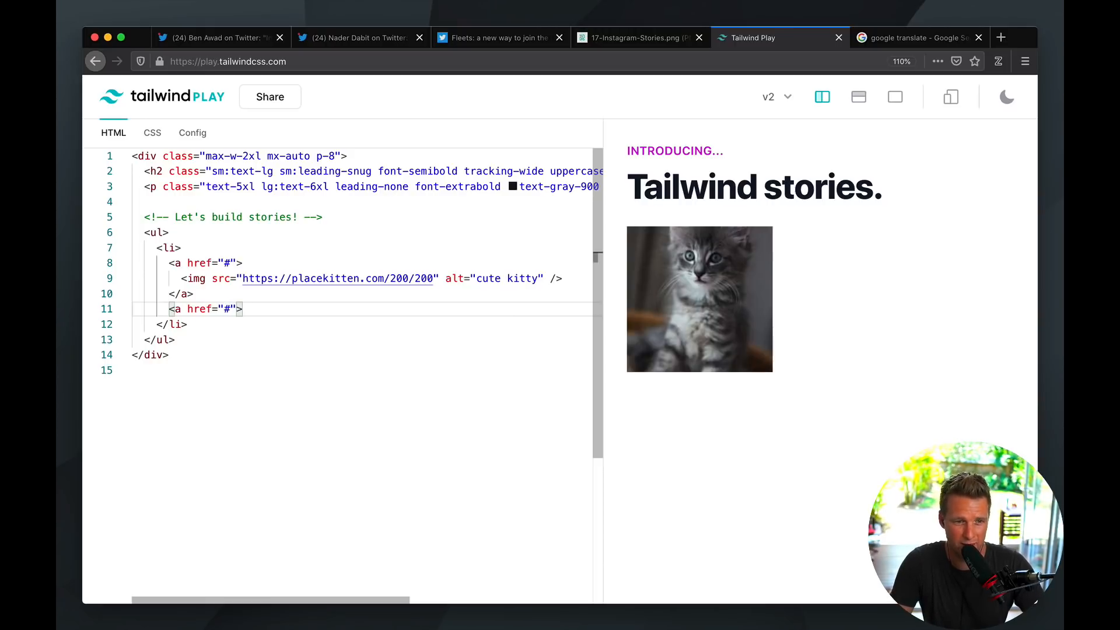
type("kt")
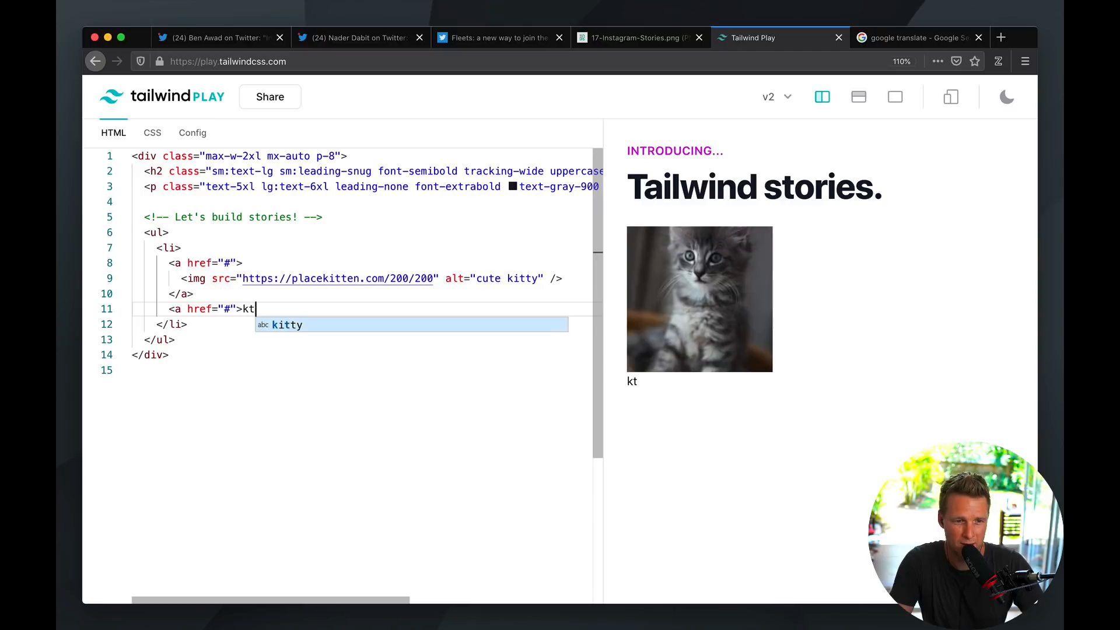
type("itty_one</a>")
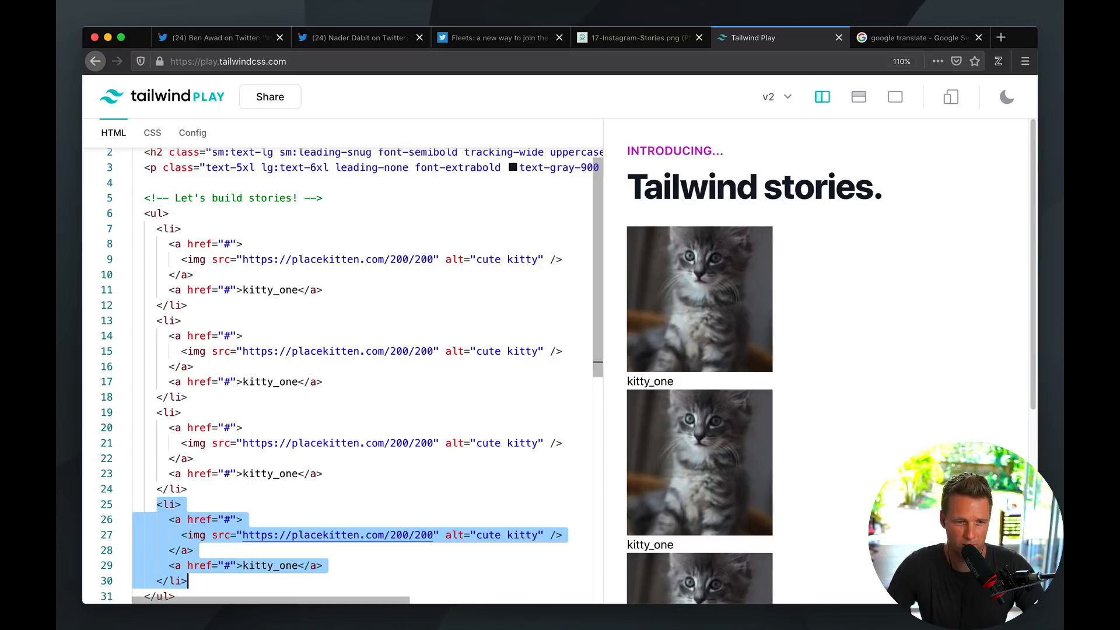
Step: After checking the Instagram reference, give the <ul> class="flex space-x-6" to lay the stories in a row
left_click(639, 37)
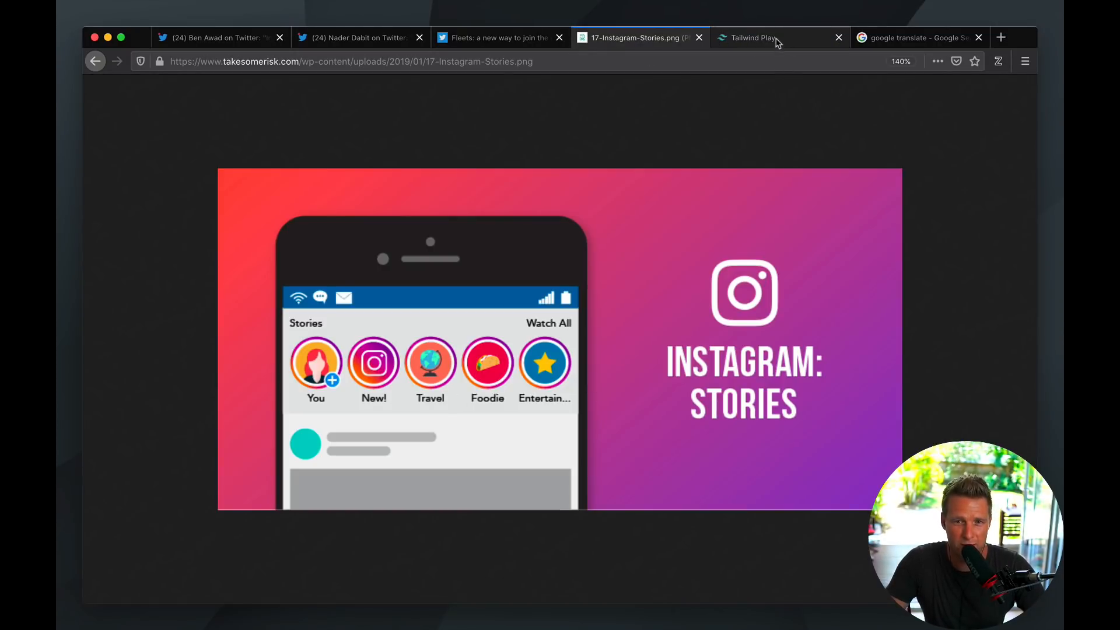
left_click(778, 37)
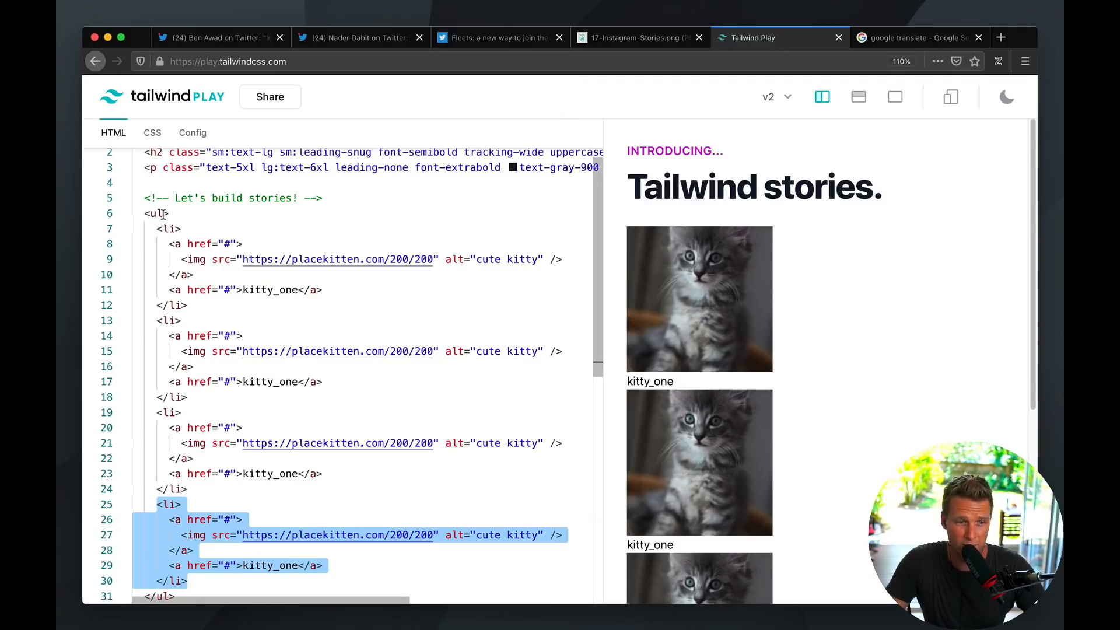
type("cl")
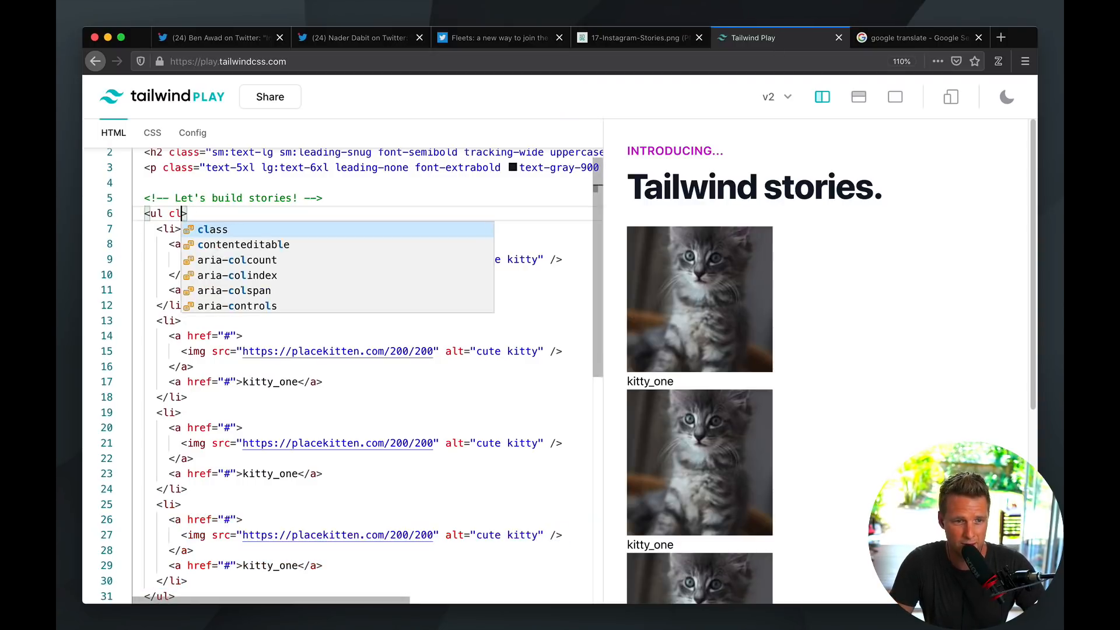
type("class=\"flex\"")
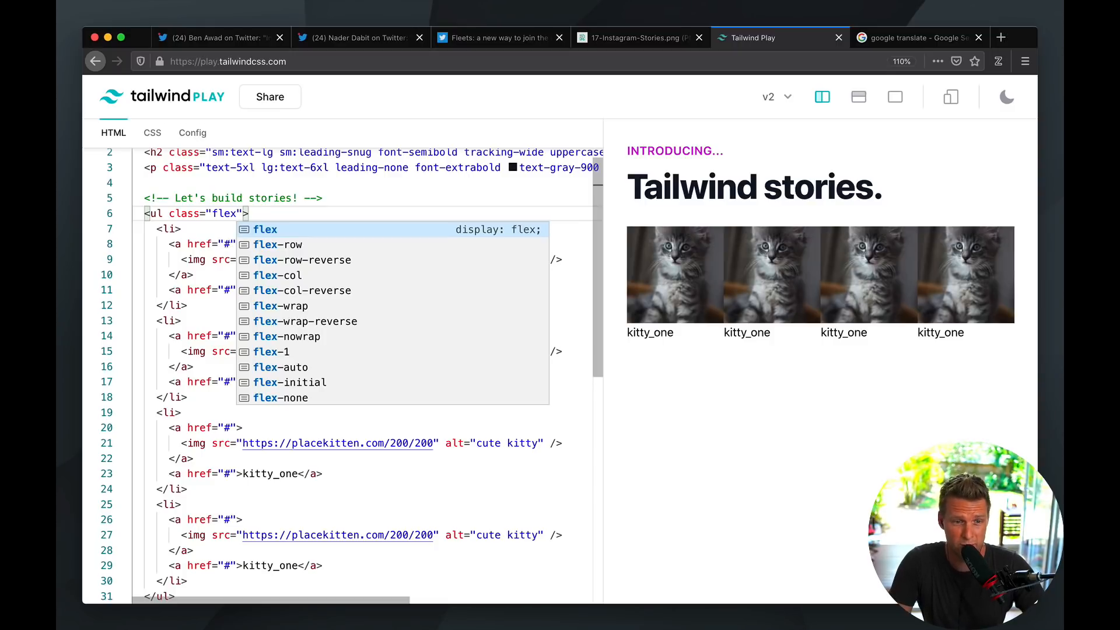
type("space")
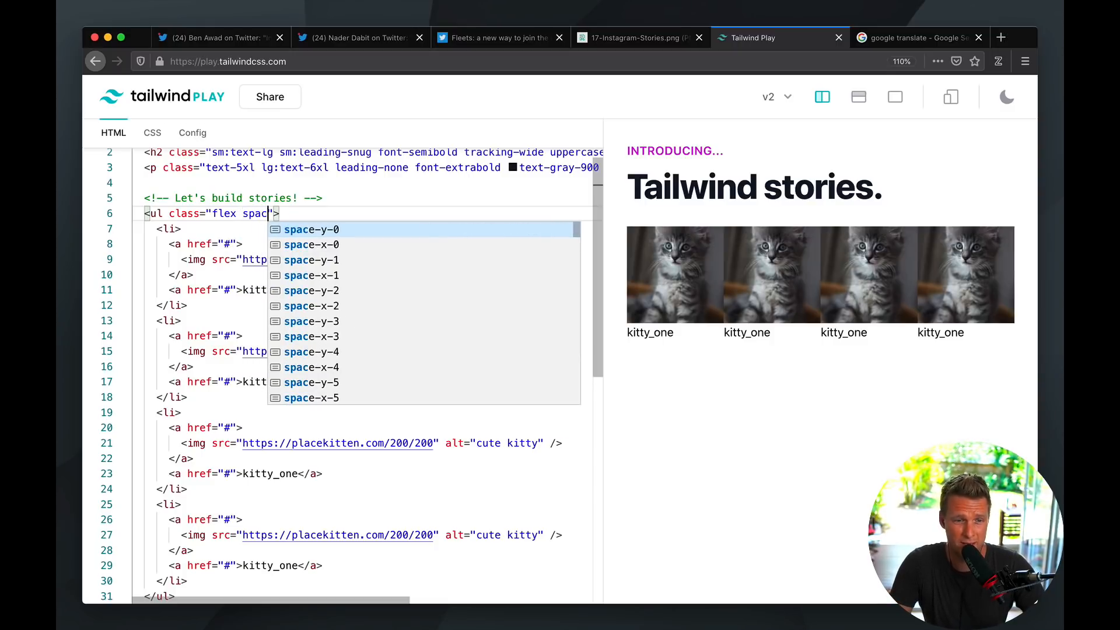
type("-x")
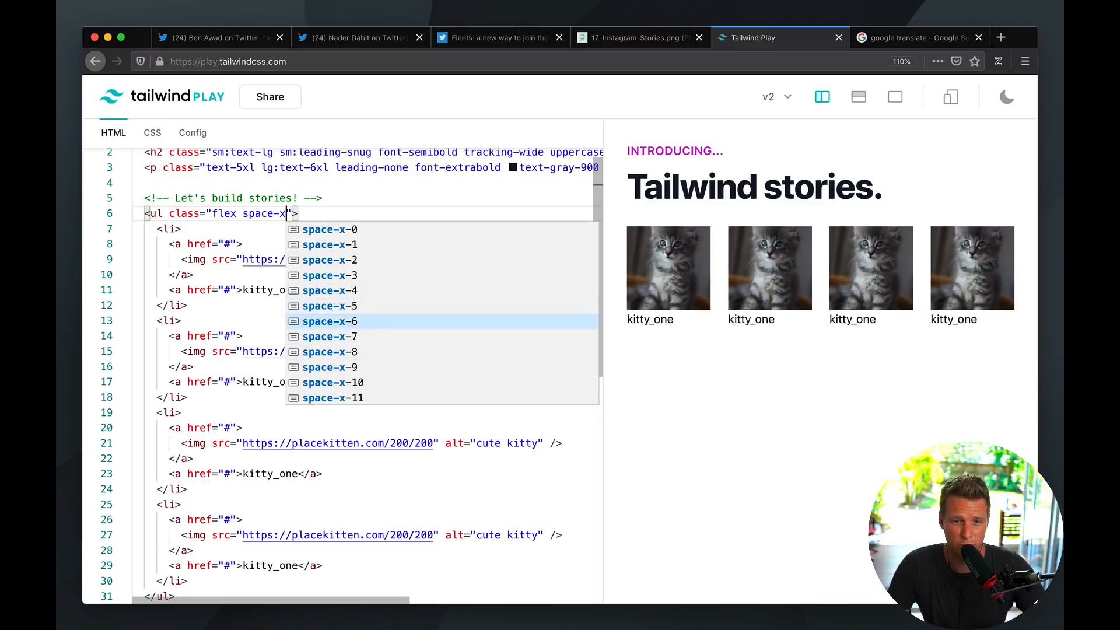
left_click(329, 320)
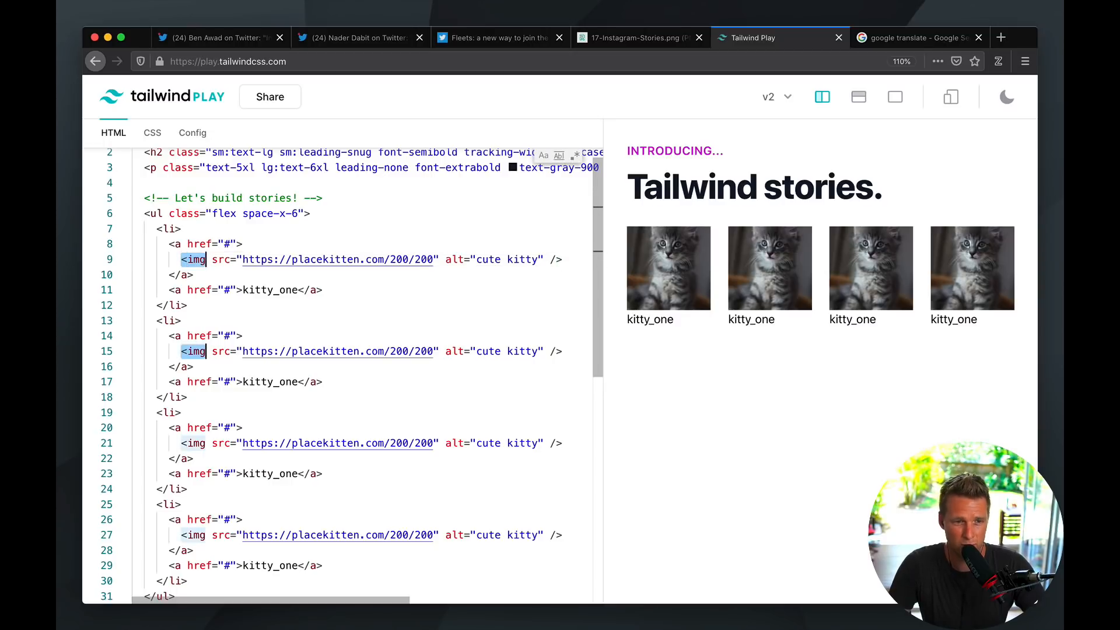
Step: Give the kitten images h-24 w-24 rounded-full sizing and the links a bg-yellow-500 background
type("class=\"\"")
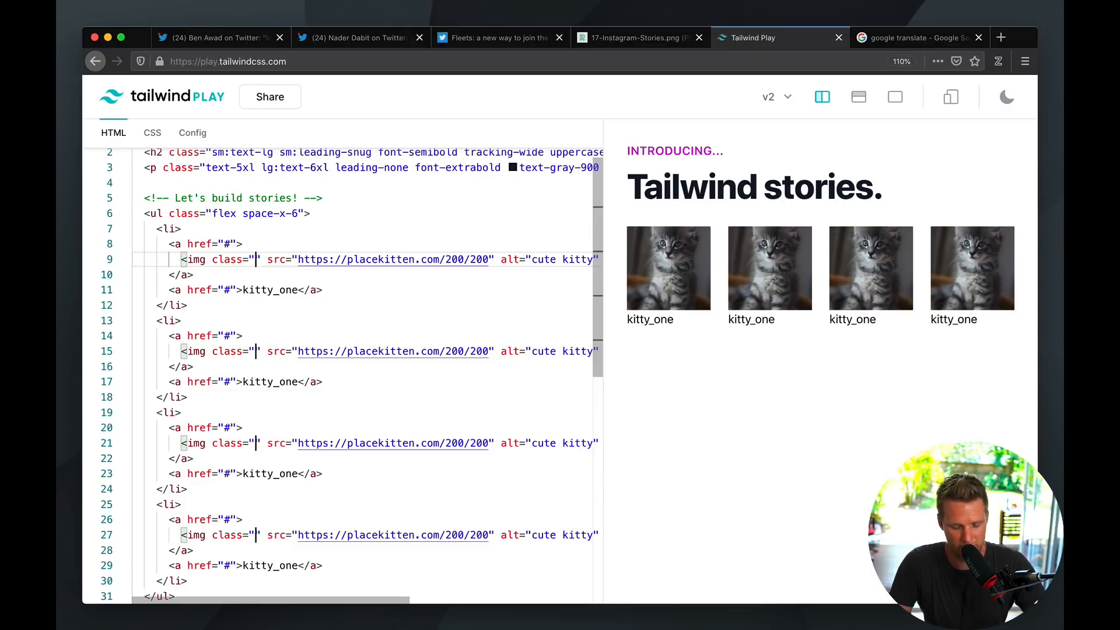
type("h-24 w-")
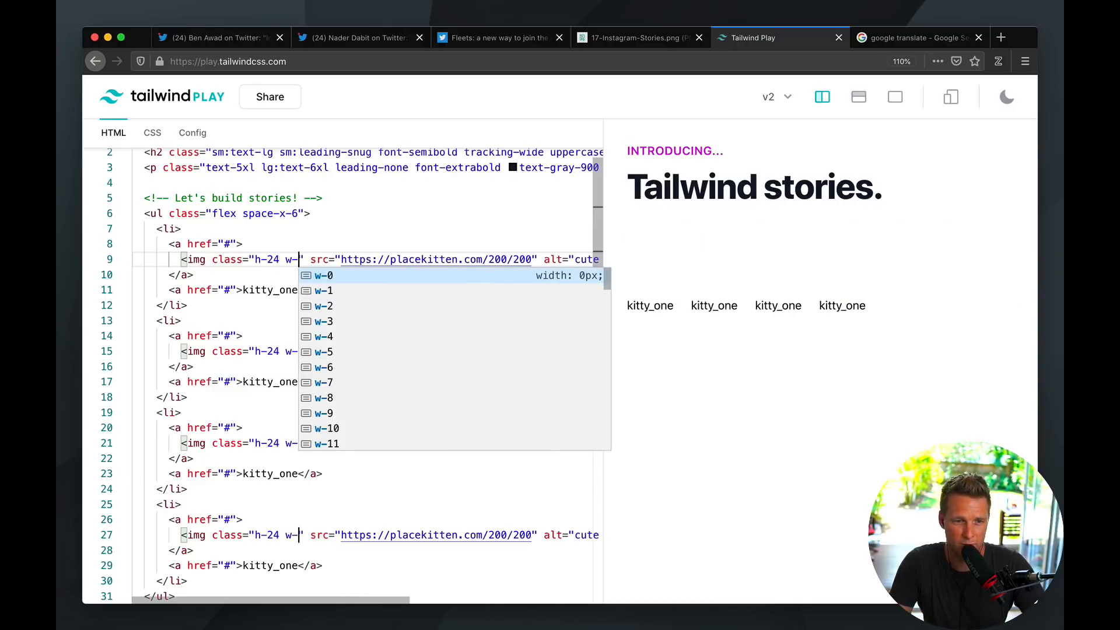
type("24")
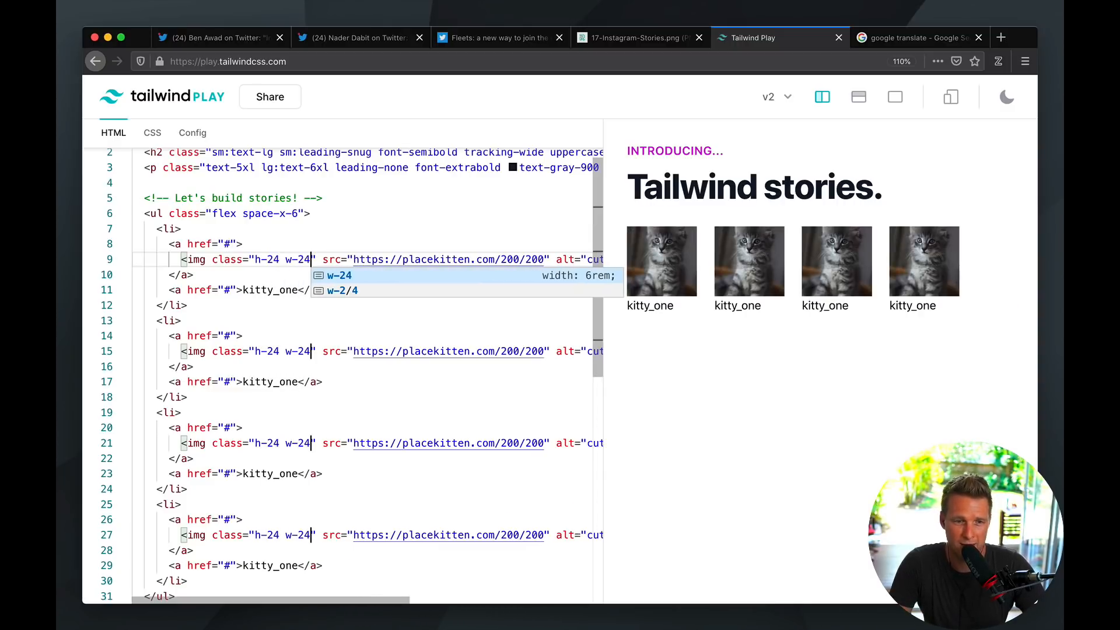
type("rounded-full")
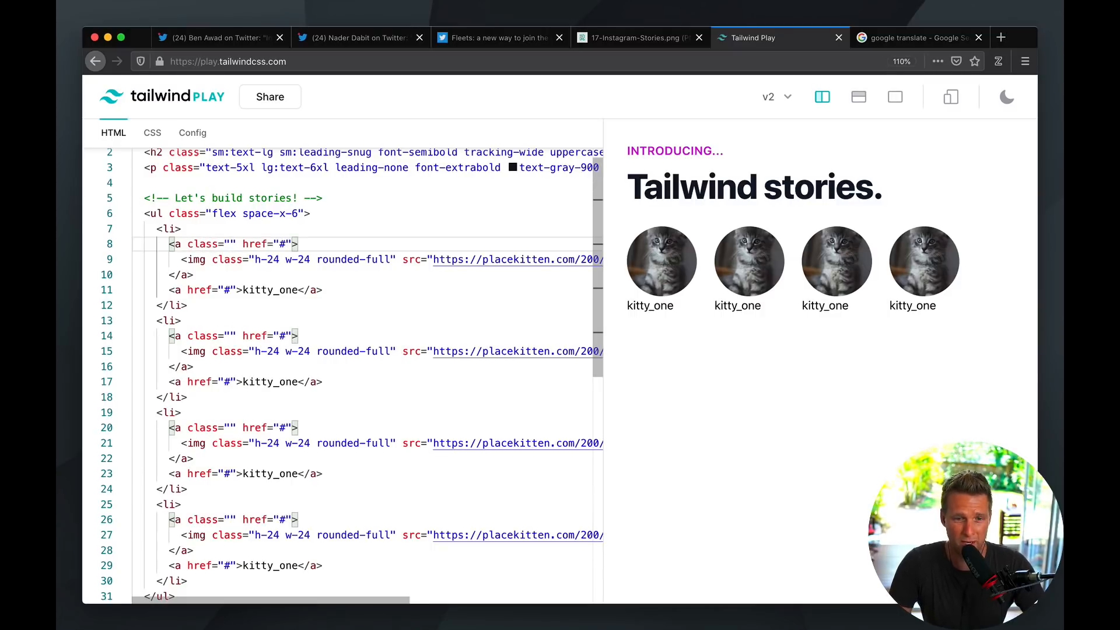
type("bg-ye")
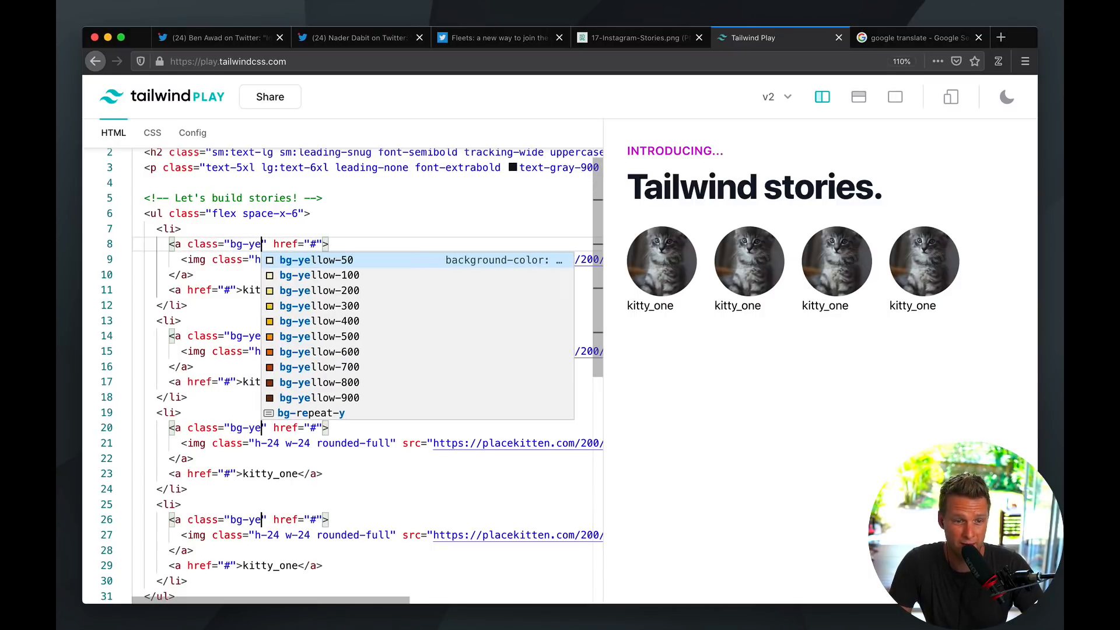
left_click(319, 336)
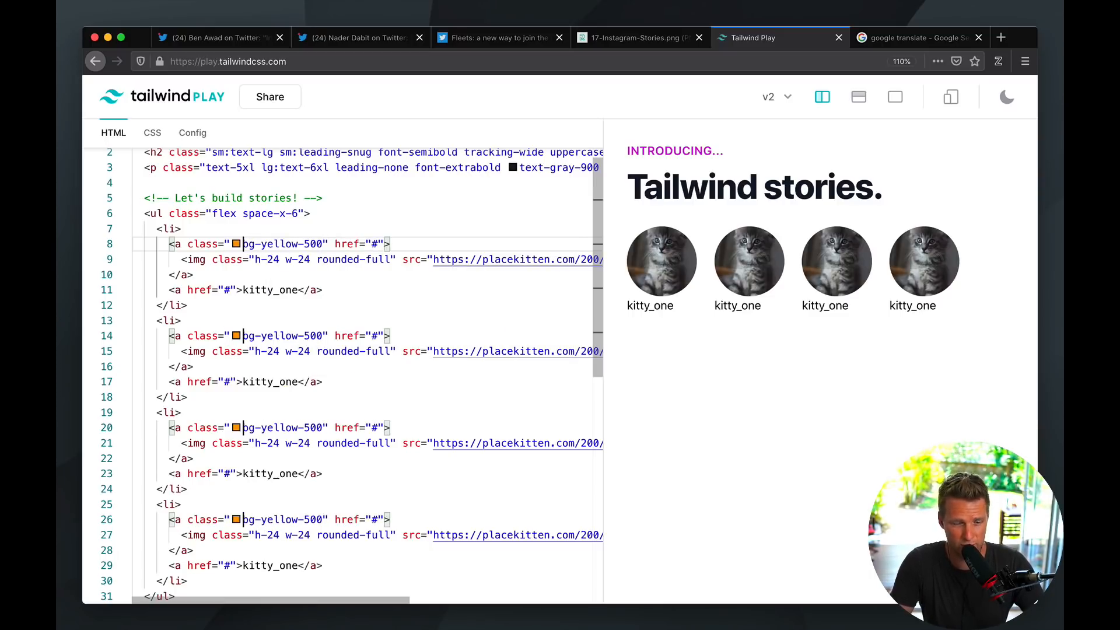
Step: Make the avatar links block elements with p-1 padding and rounded-full so the yellow forms a thin ring
type("block")
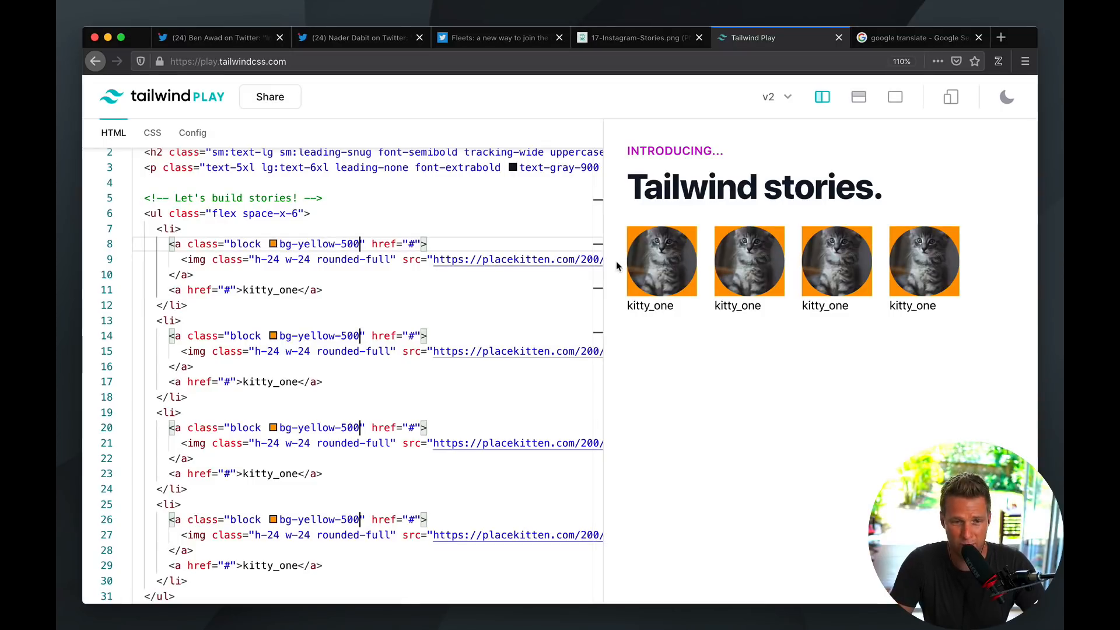
type("p-")
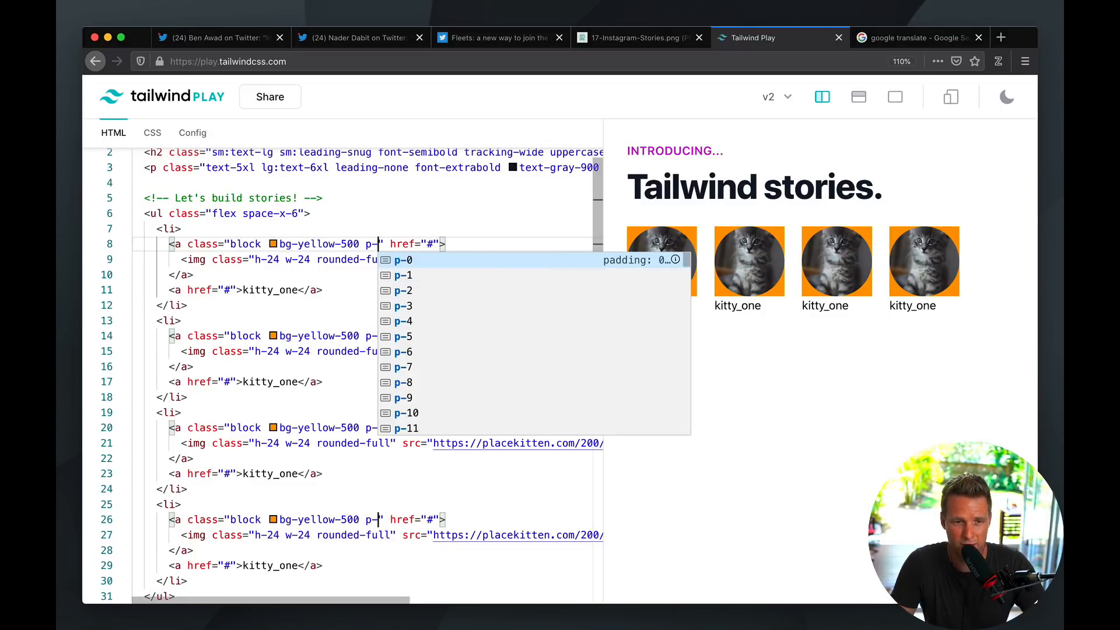
type("1")
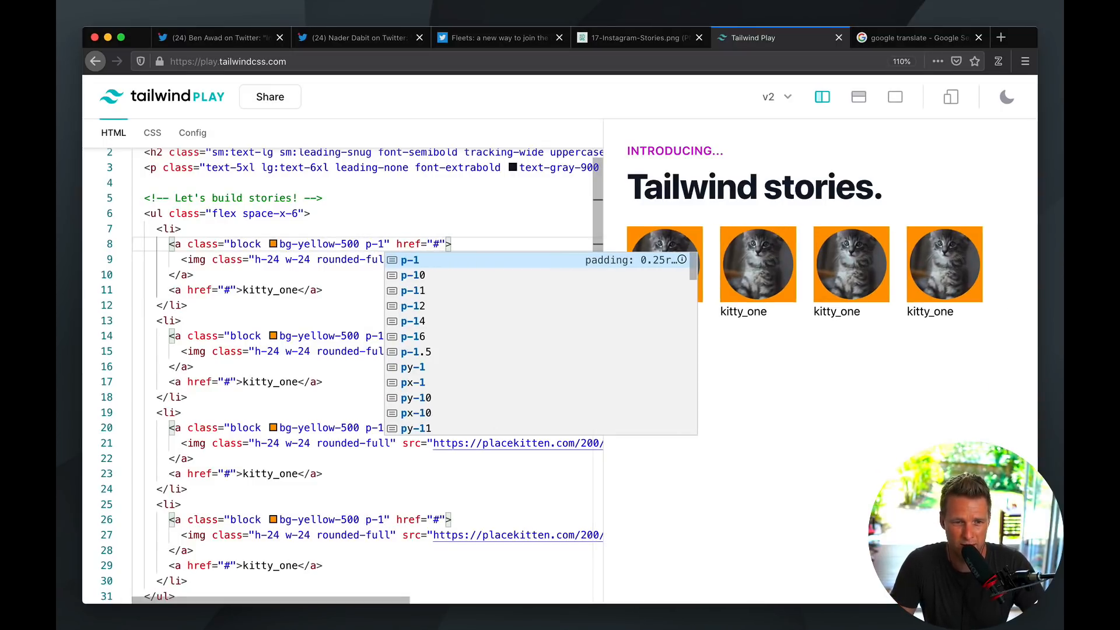
type("ro")
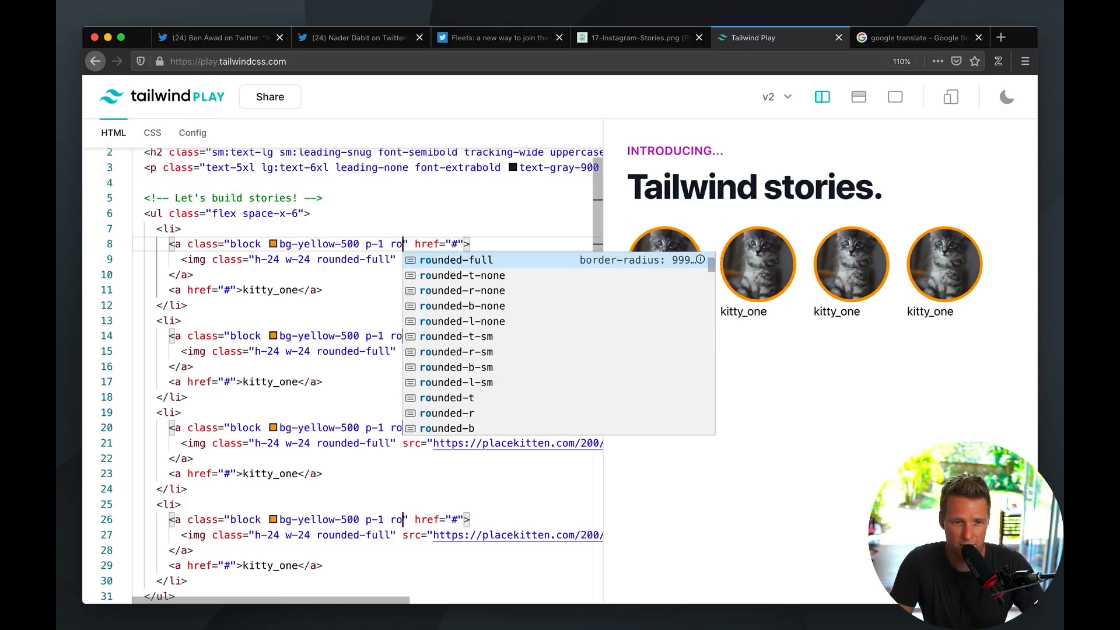
left_click(456, 259)
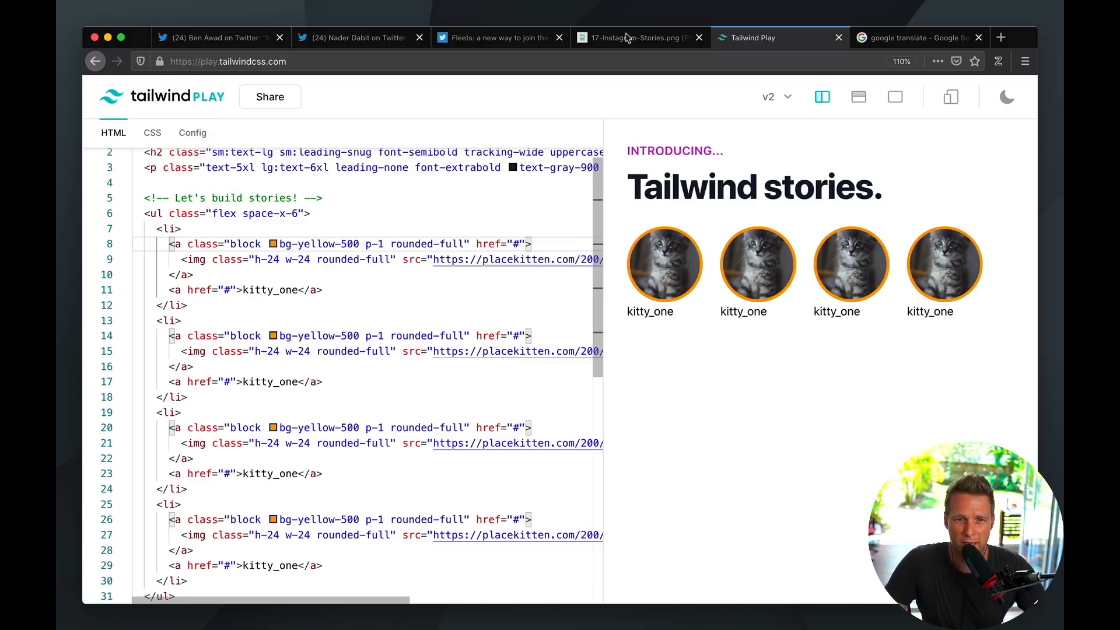
Step: After checking the Instagram reference, select 'yellow-500' in the link classes to replace it with white
left_click(635, 37)
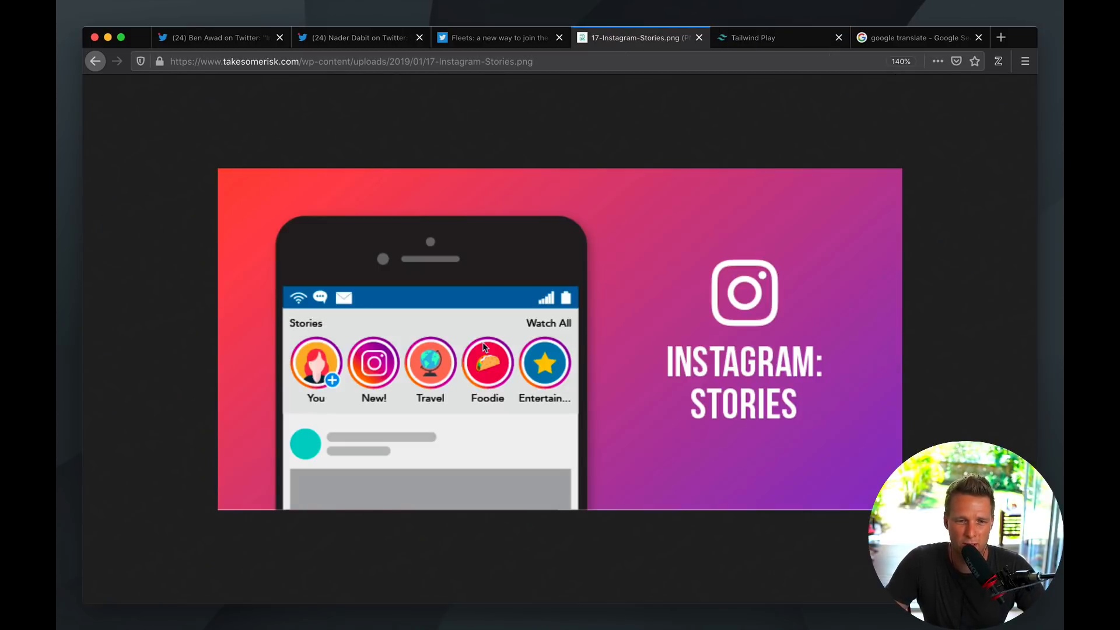
mouse_move(752, 54)
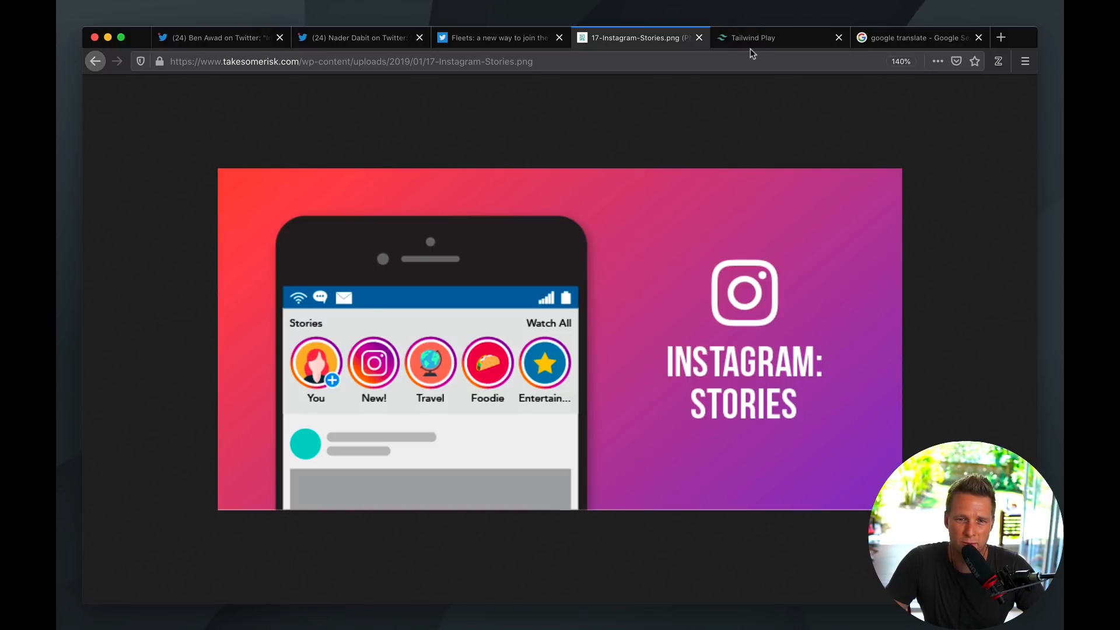
left_click(778, 37)
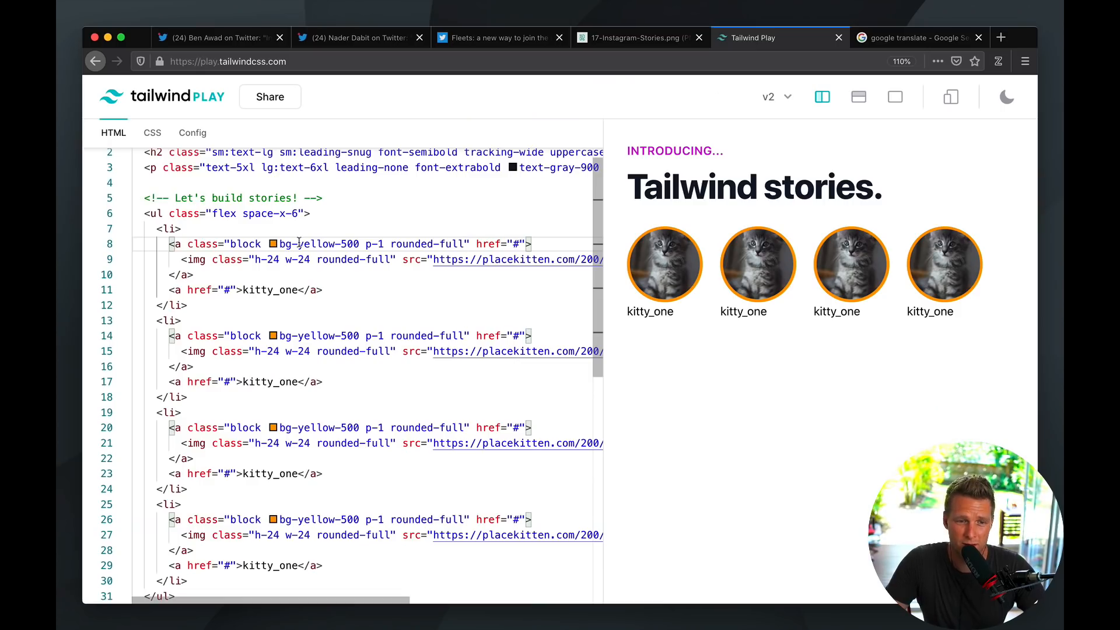
double_click(326, 244)
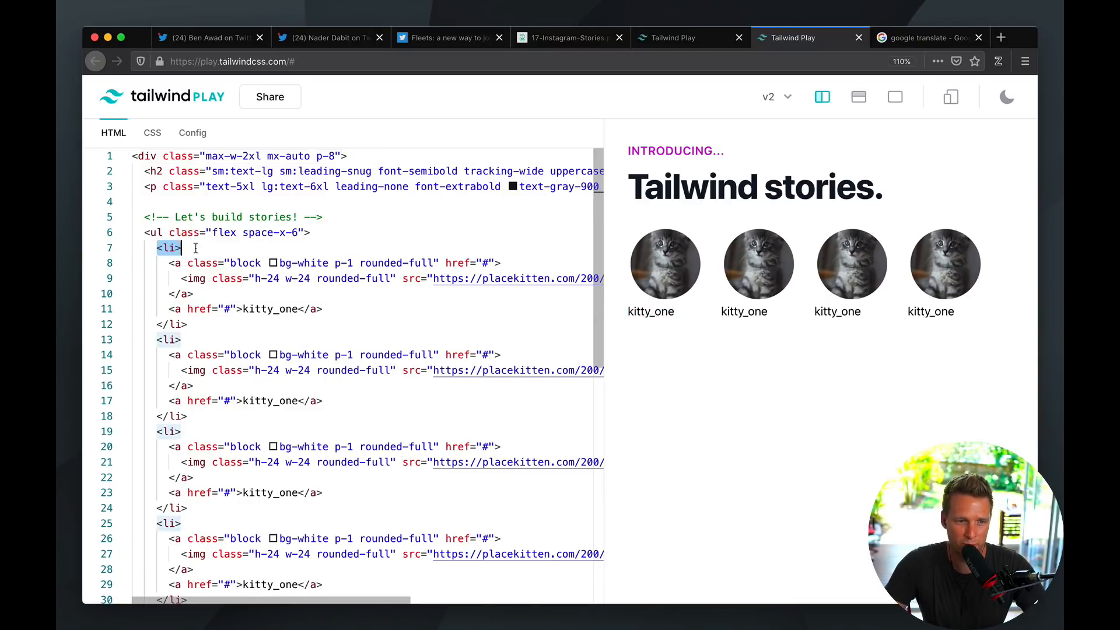
Step: Give every <li> class="flex flex-col items-center space-y-1", then start a bg-yellow class on the links
double_click(168, 247)
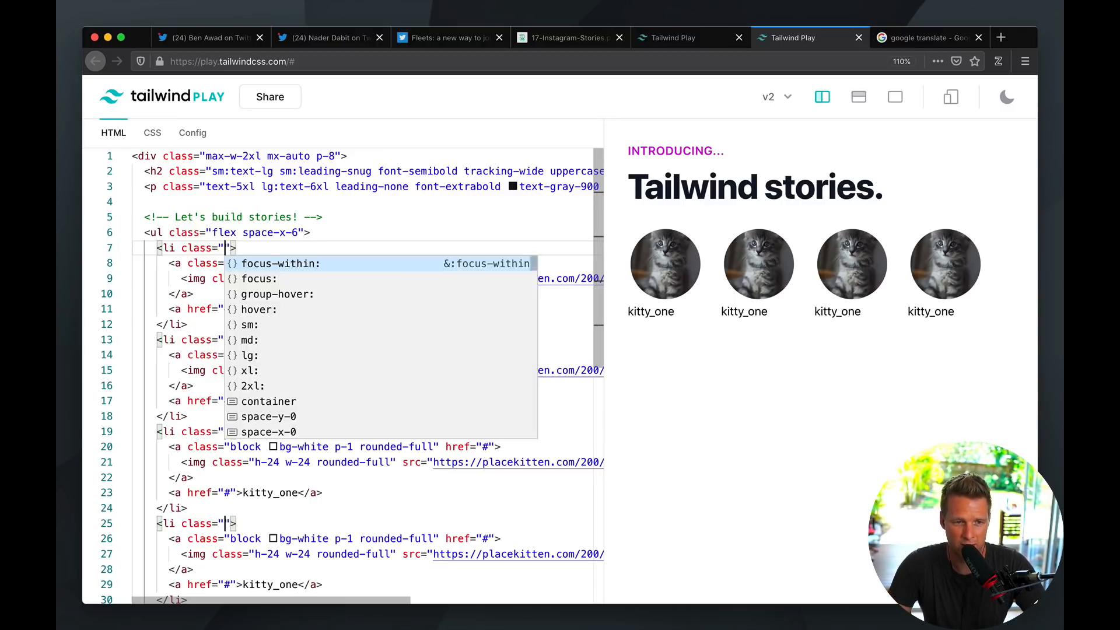
type("flex flex-")
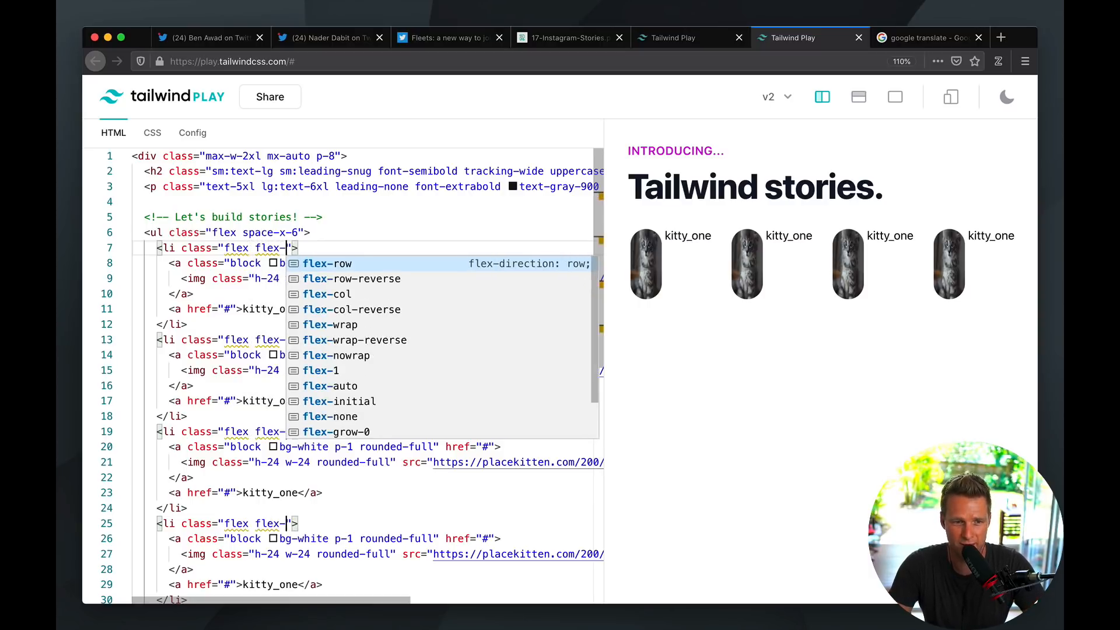
type("col")
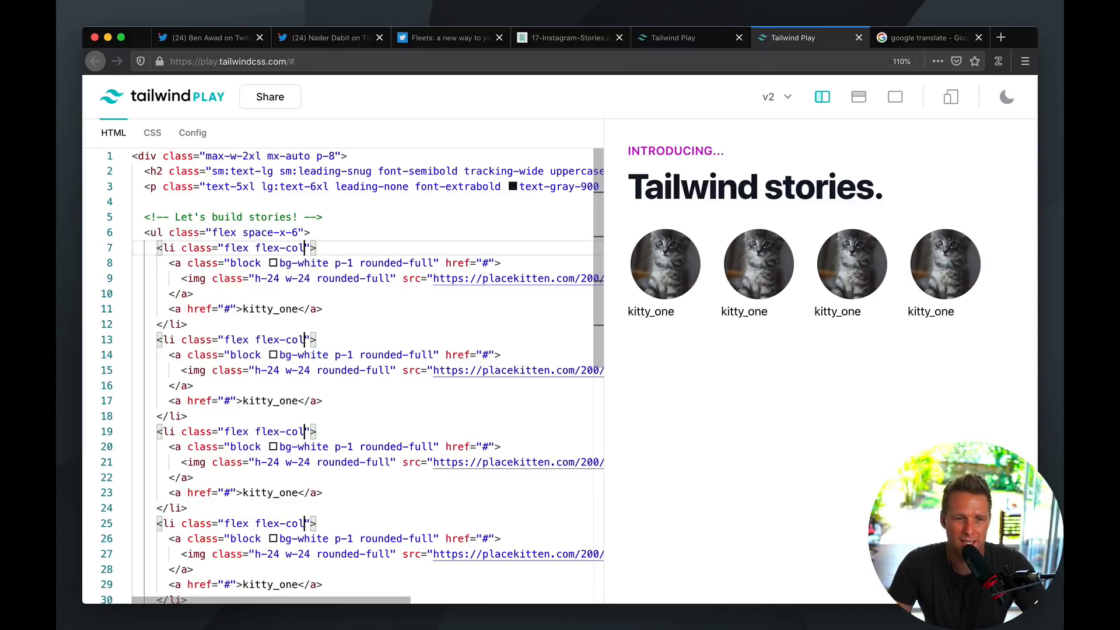
type("items-center")
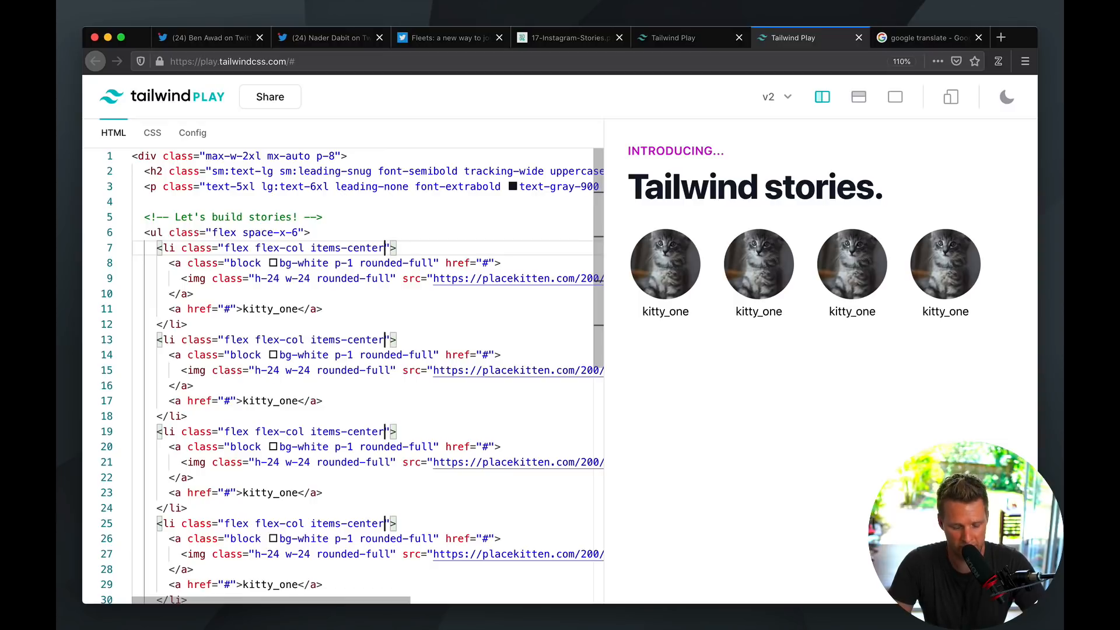
type("space-y")
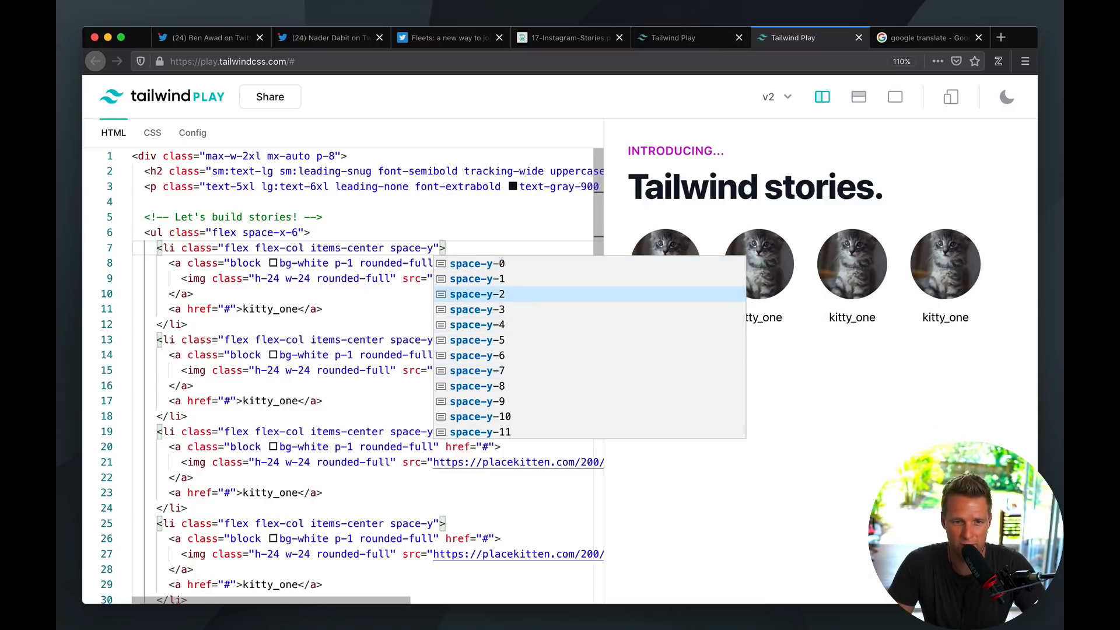
type("1")
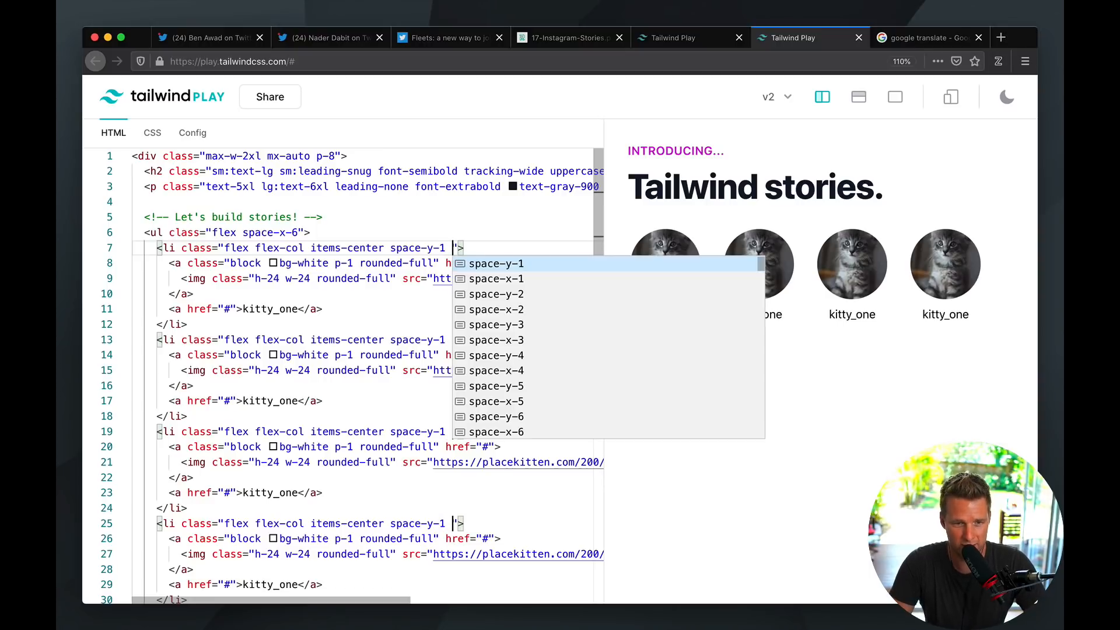
type("bg-ye")
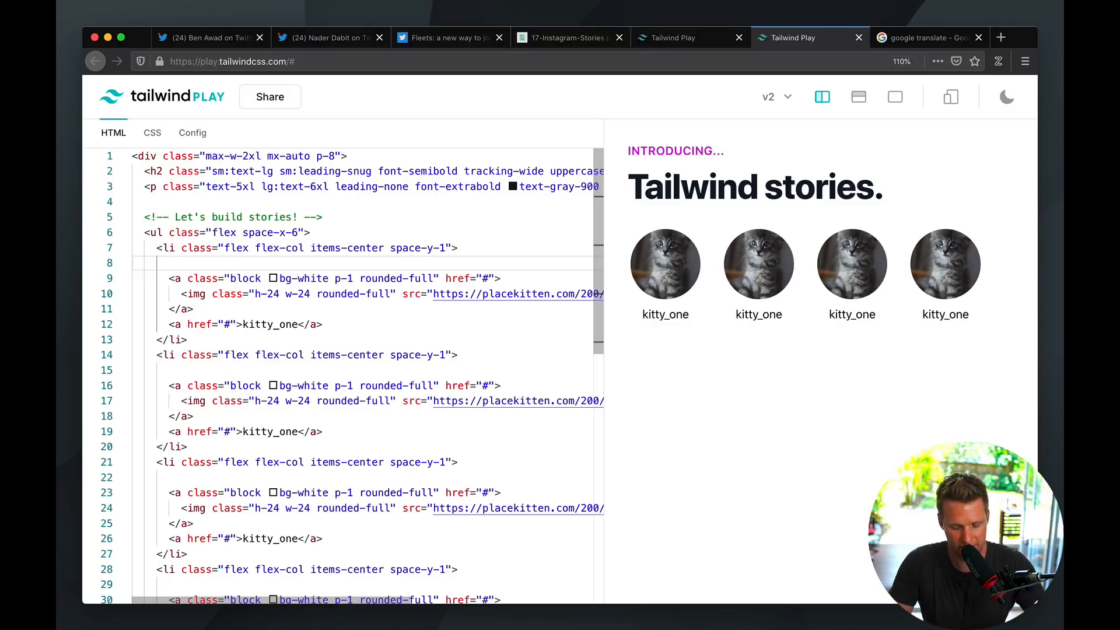
Step: Wrap each avatar link in a <div class="bg-yellow-500 p-1 rounded-full"> container
type("<div>")
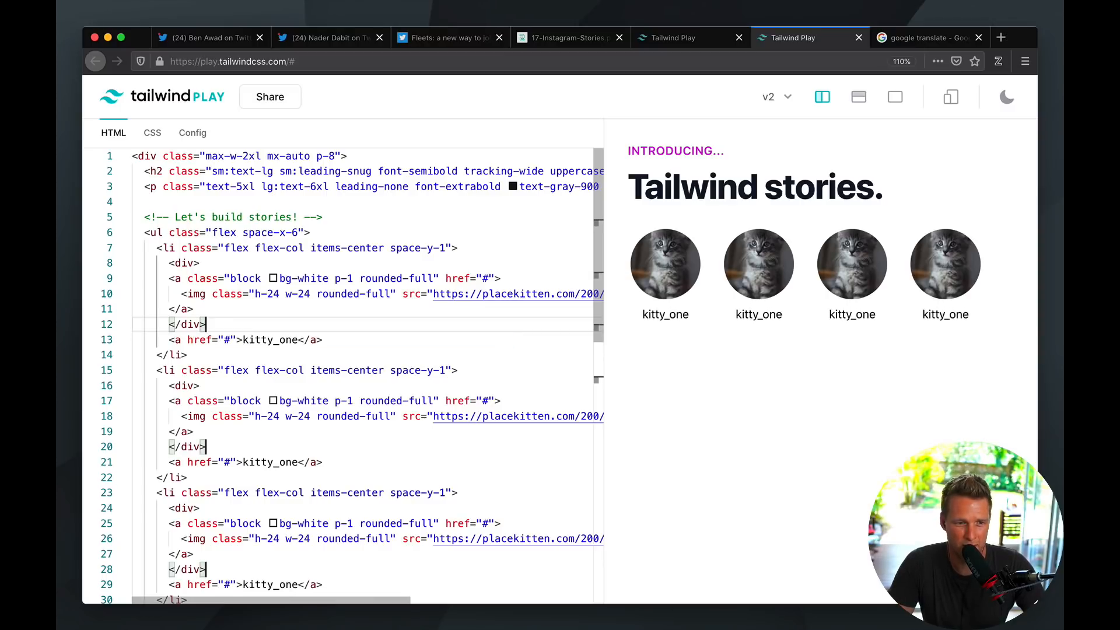
type("class=\"bg-yellow-500 p-1")
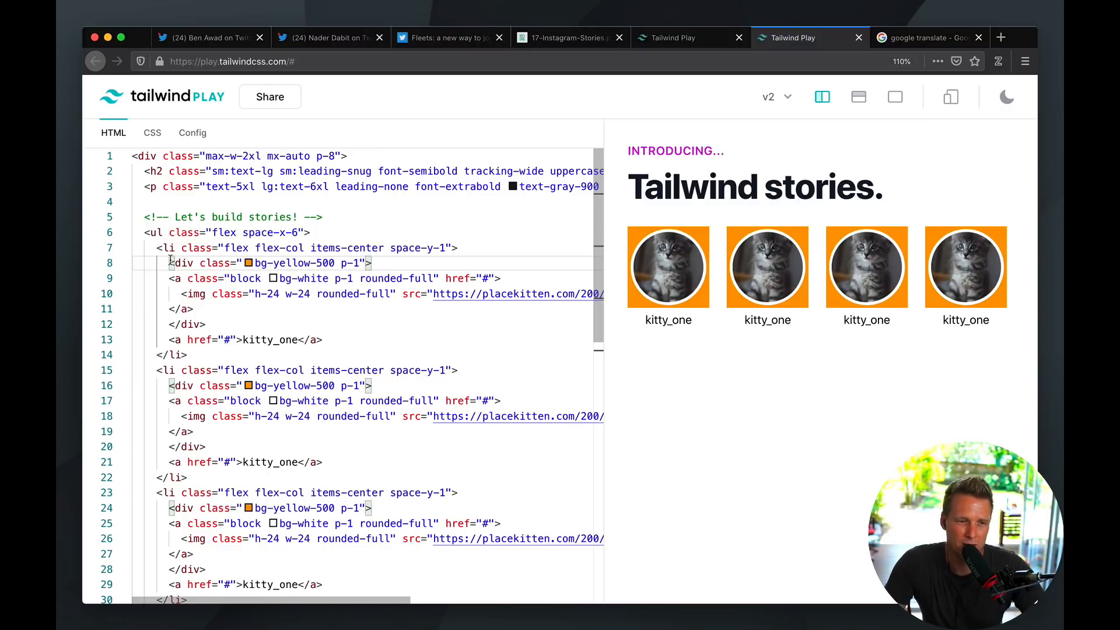
left_click_drag(169, 262, 194, 308)
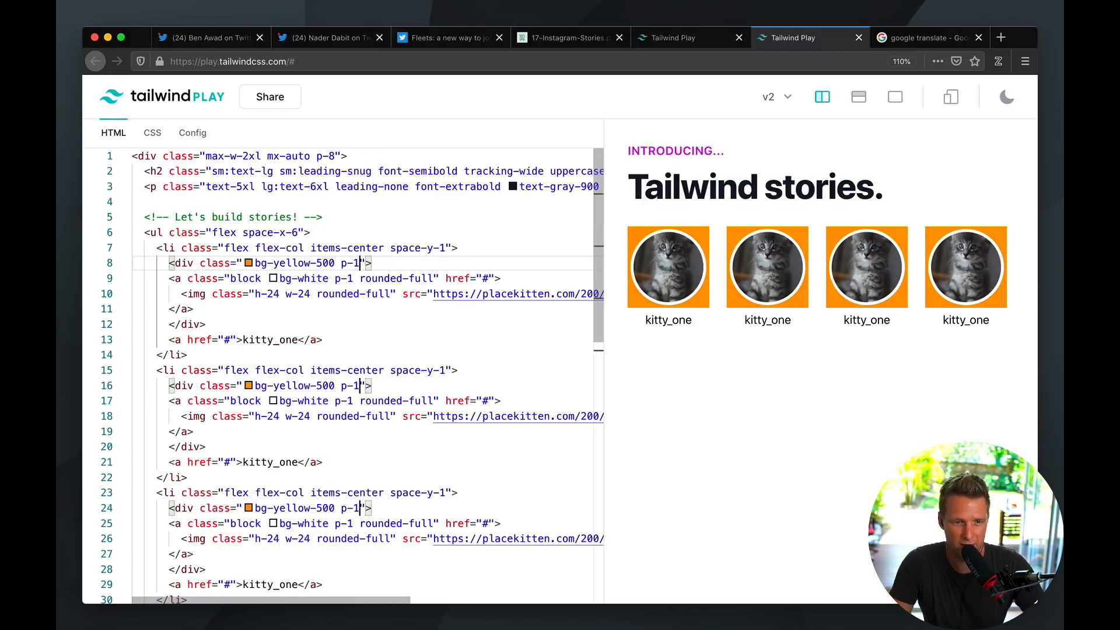
type("rounded-full")
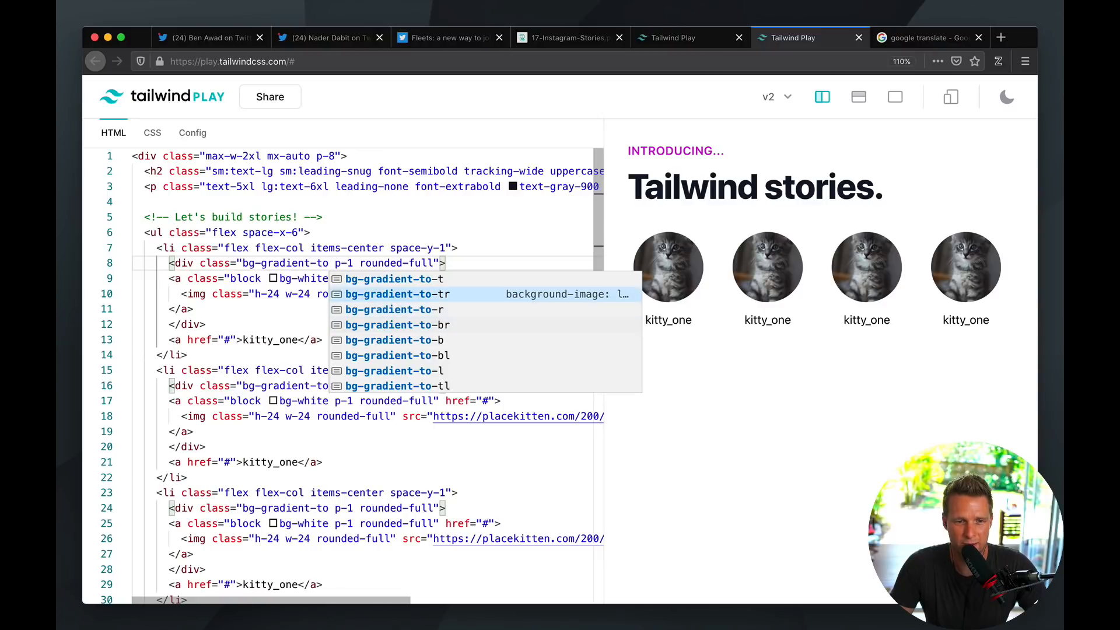
Step: After checking the reference, set the wrappers to bg-gradient-to-tr from-yellow-400 to-fuchsia-600
left_click(572, 38)
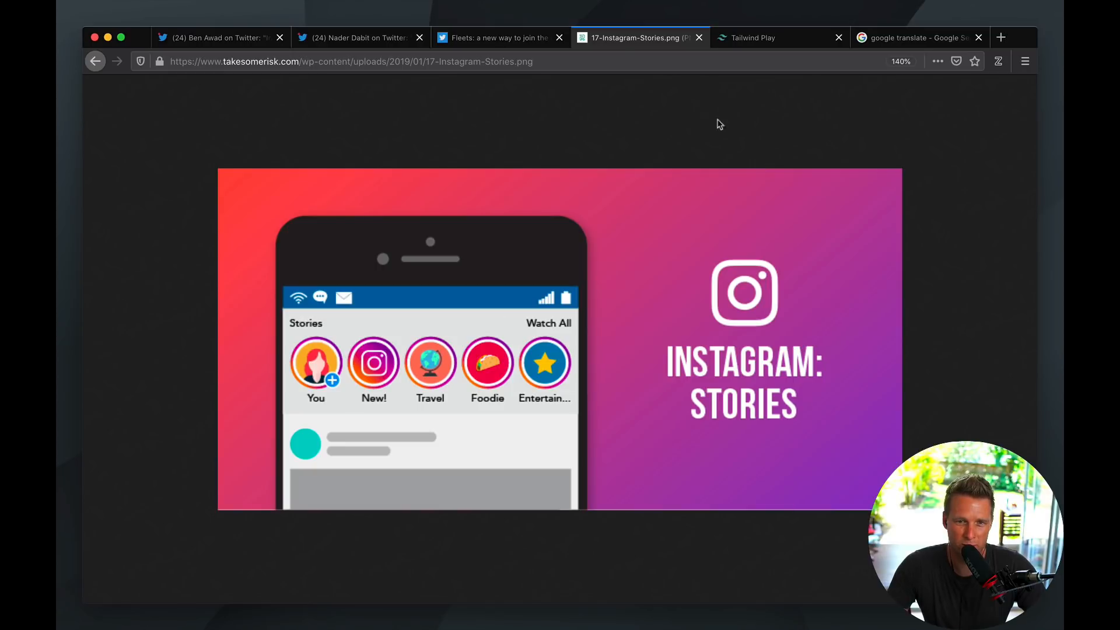
left_click(750, 37)
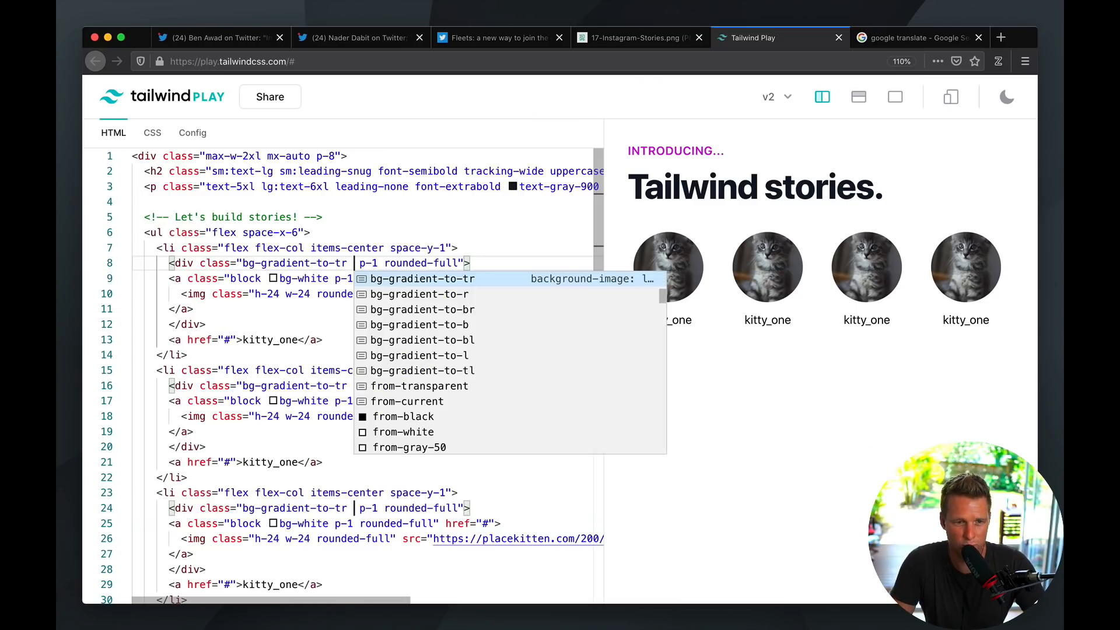
type("from-")
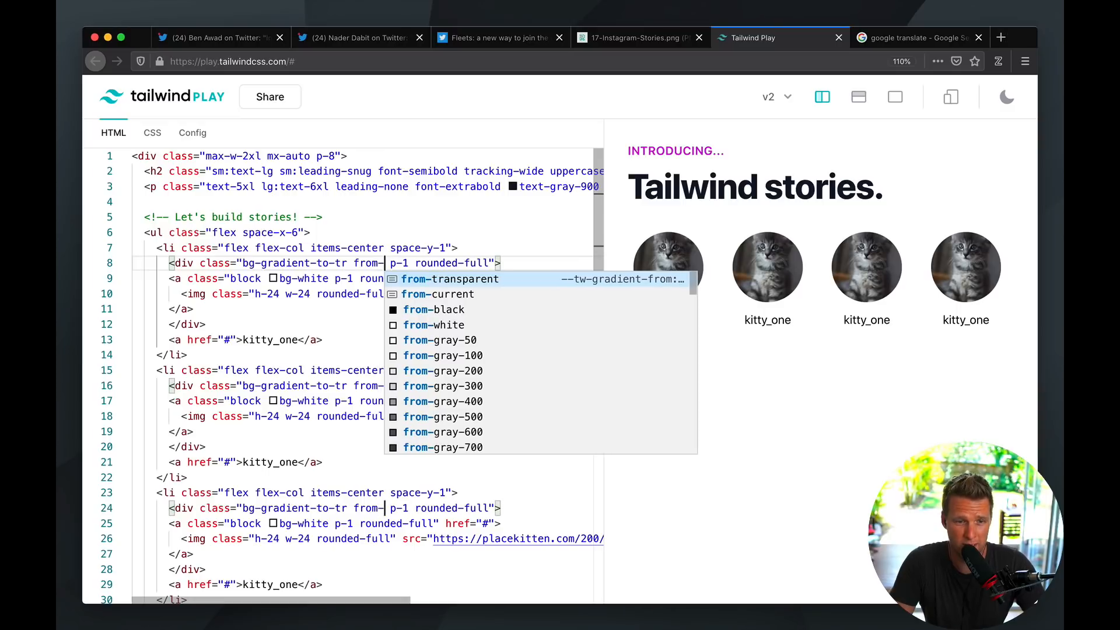
type("yellow-400")
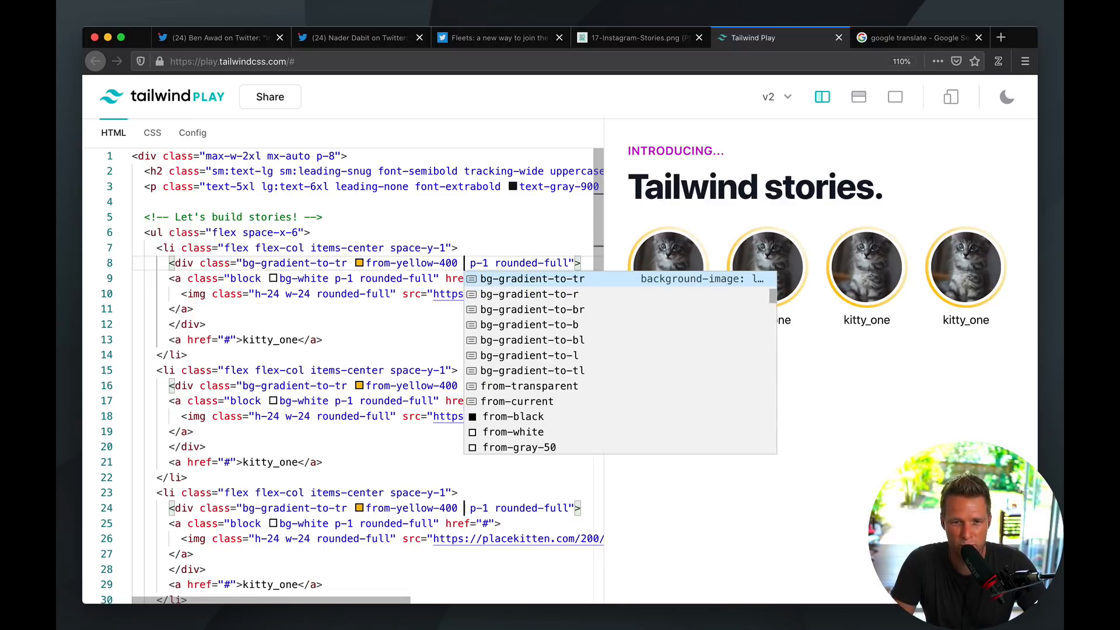
type("t")
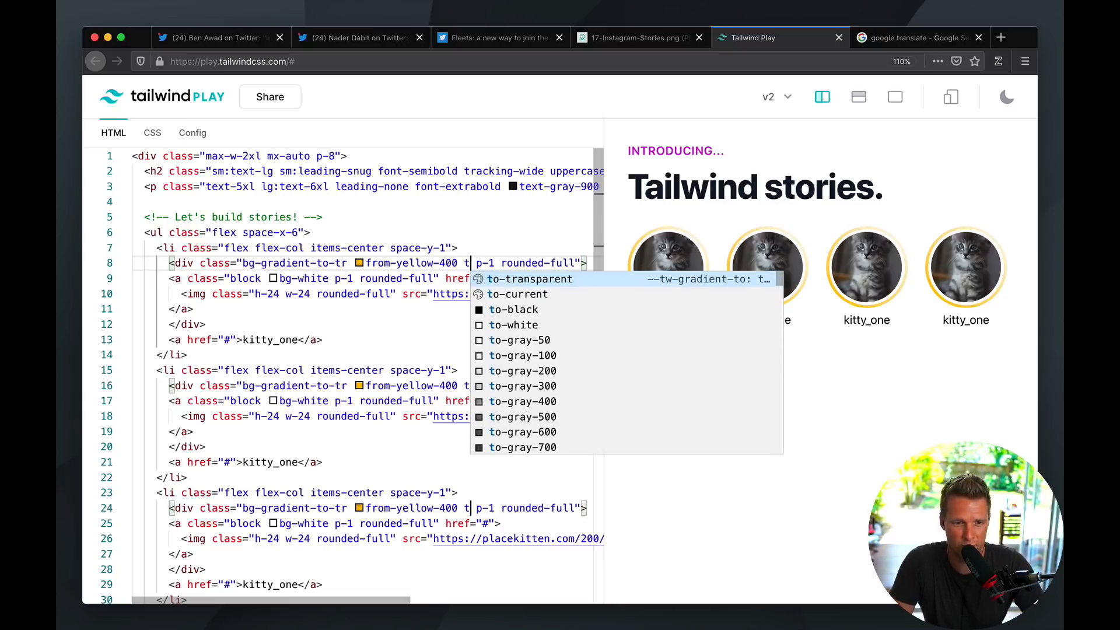
type("f")
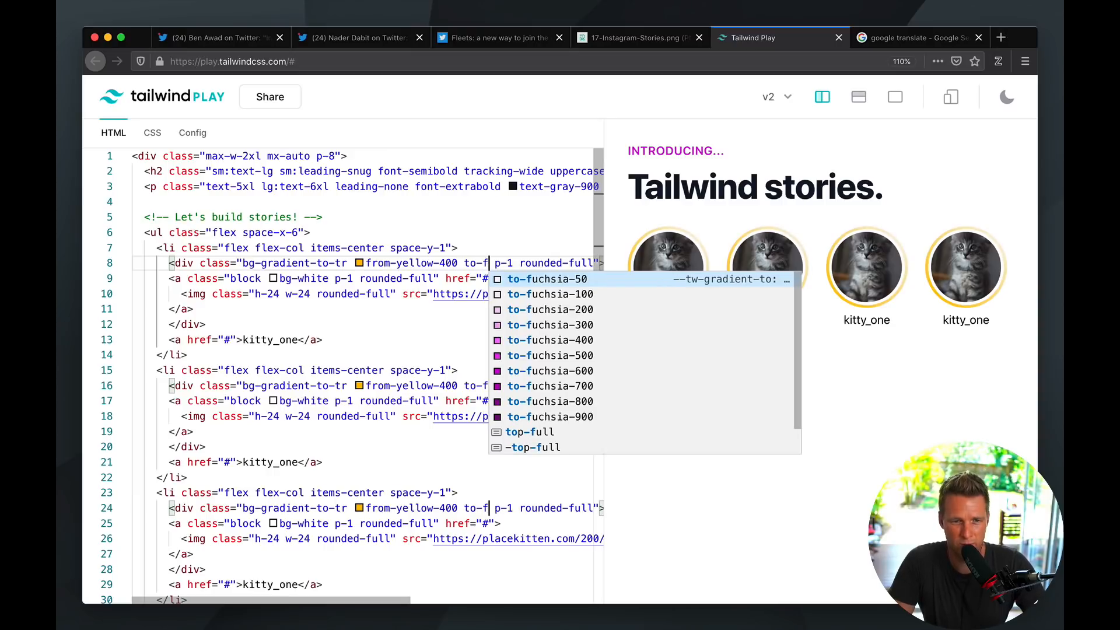
type("uchsia-")
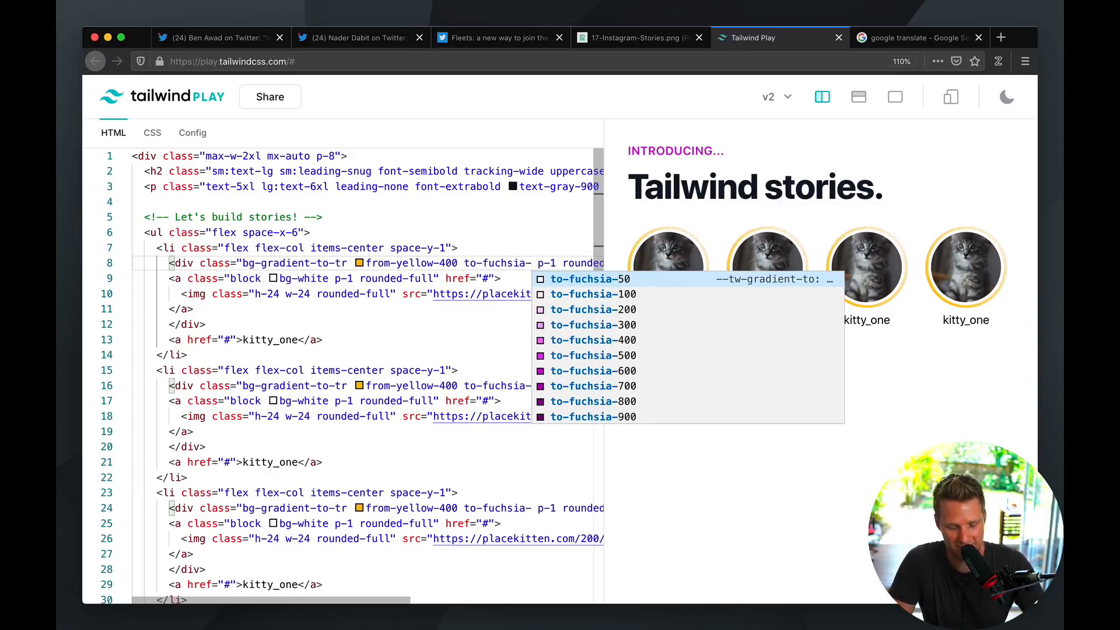
left_click(592, 370)
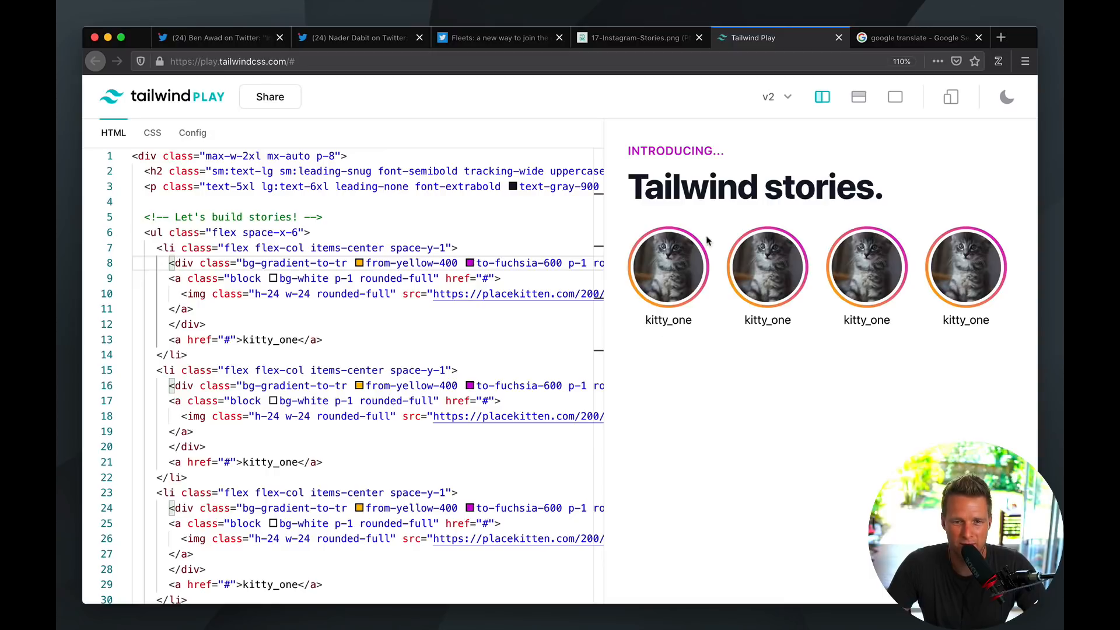
mouse_move(911, 278)
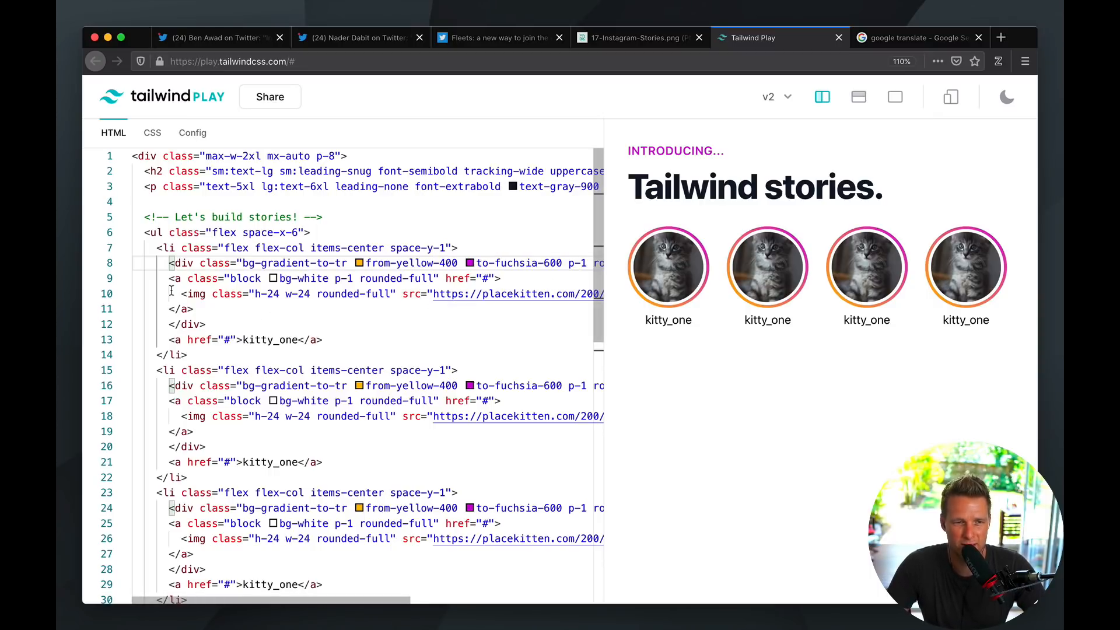
Step: Add hover:-rotate-6 with transform and transition to every avatar link for a smooth tilt on hover
double_click(215, 277)
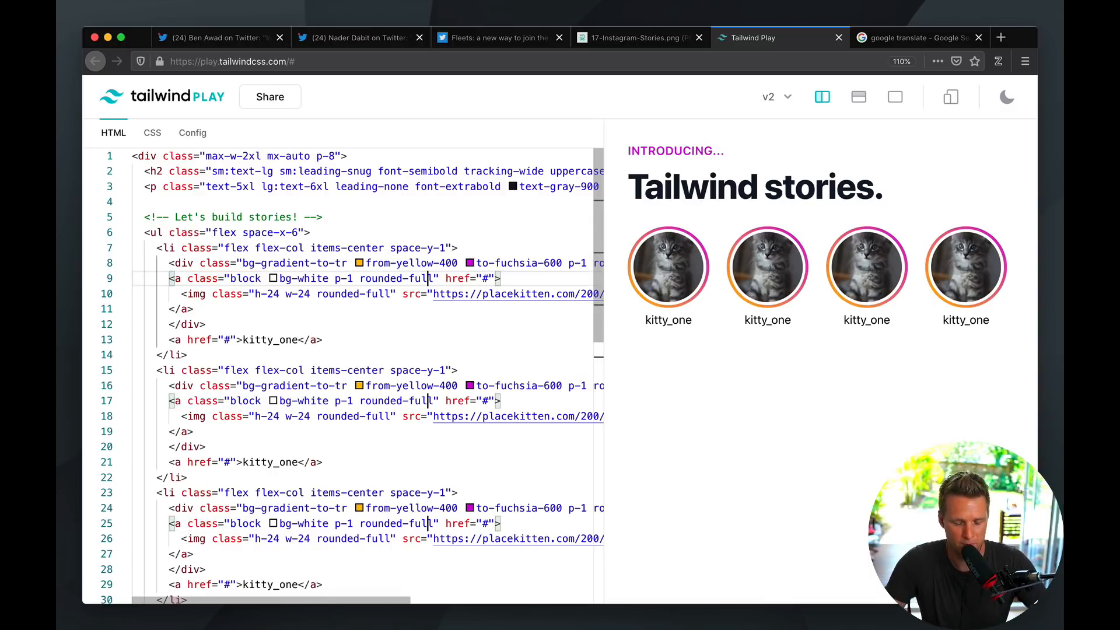
type("h")
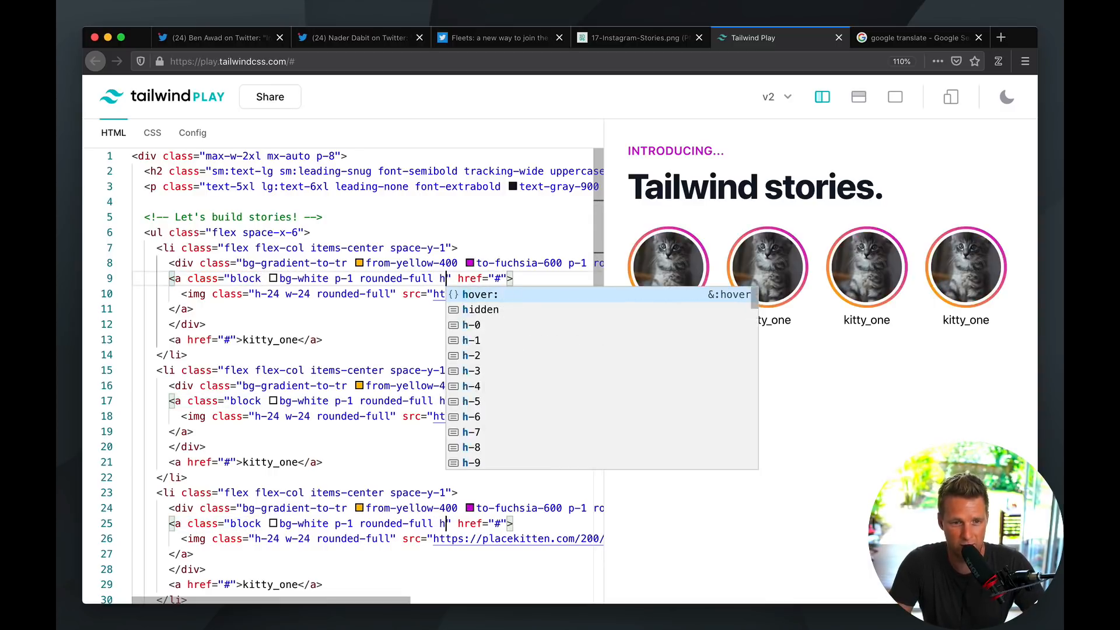
type("over:-rotate-")
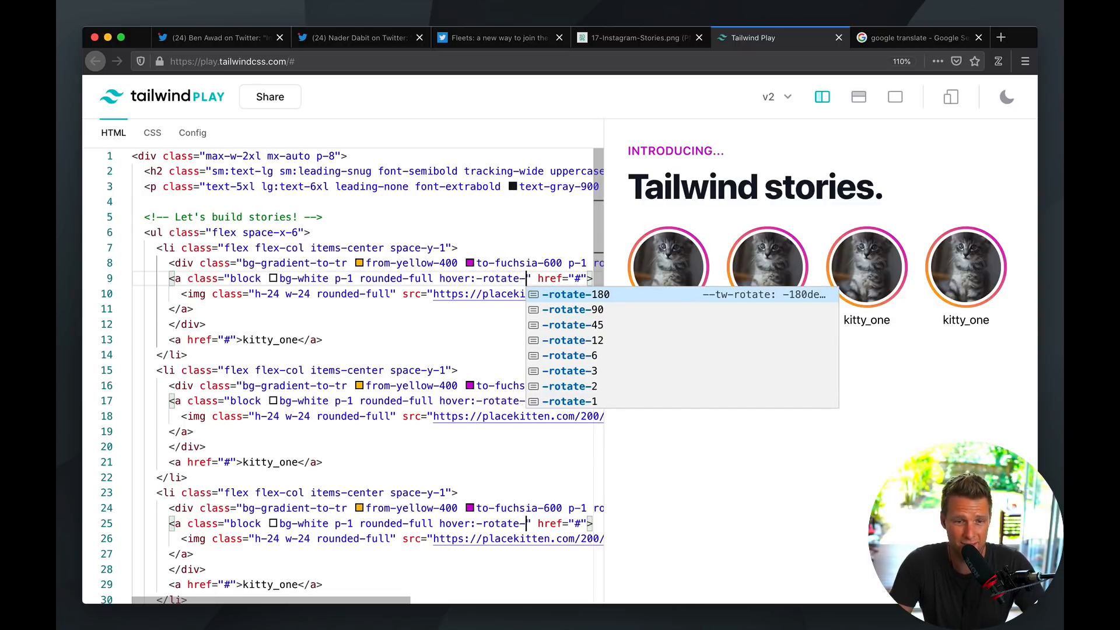
left_click(571, 354)
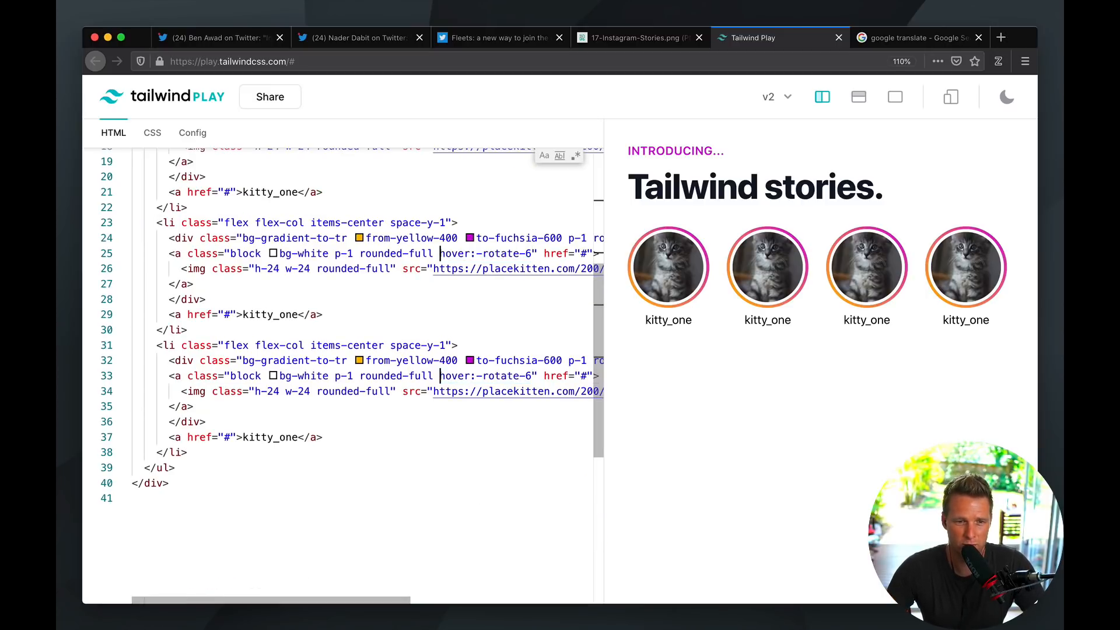
type("transform")
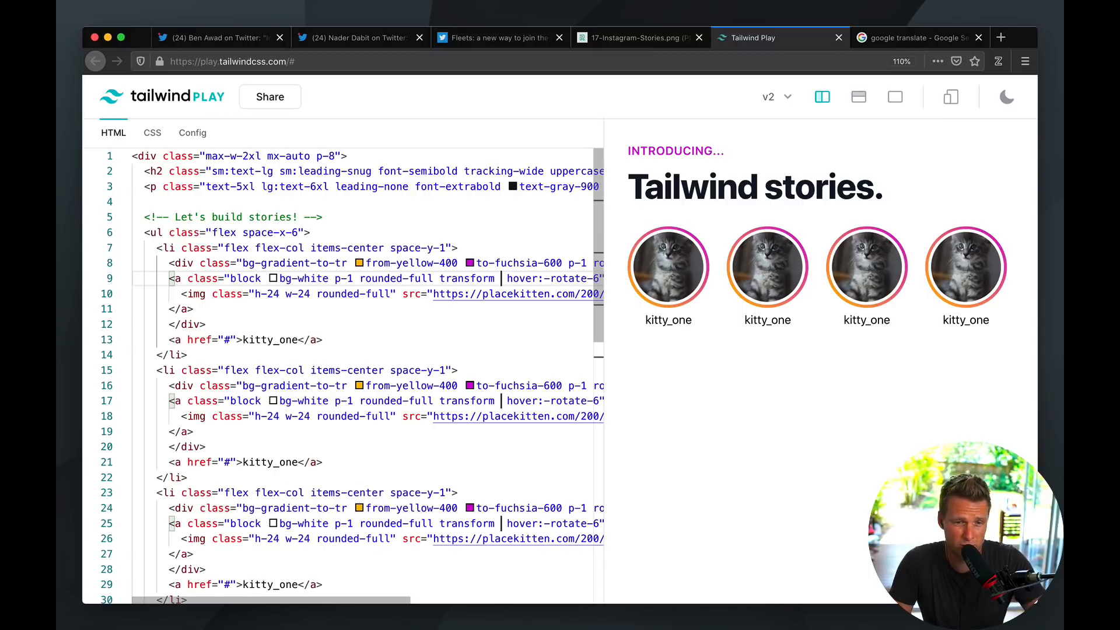
type("transition")
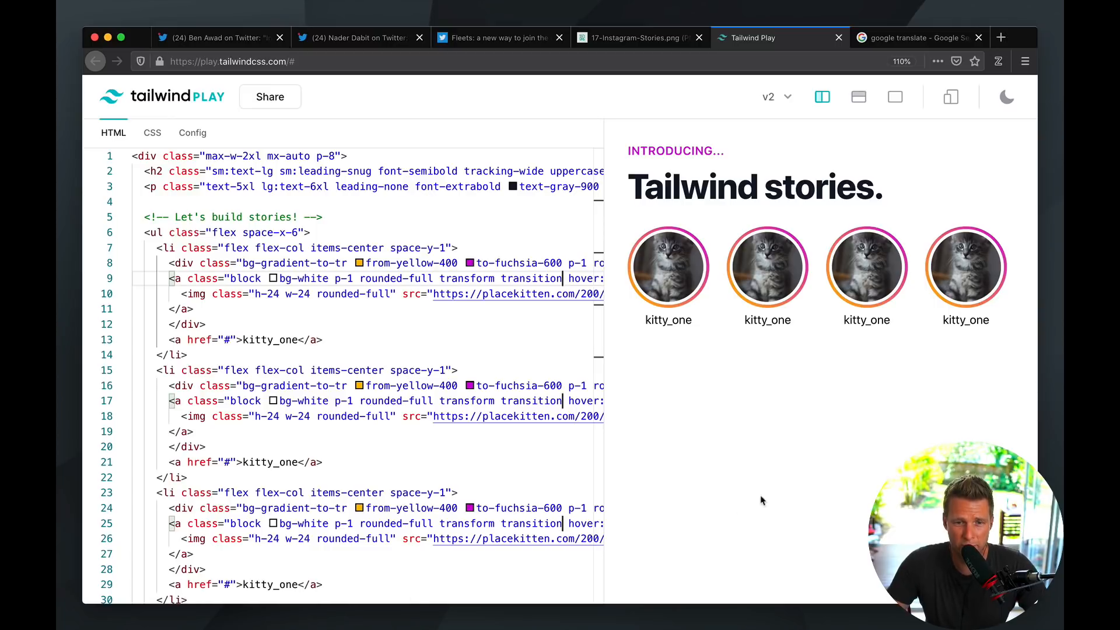
mouse_move(733, 444)
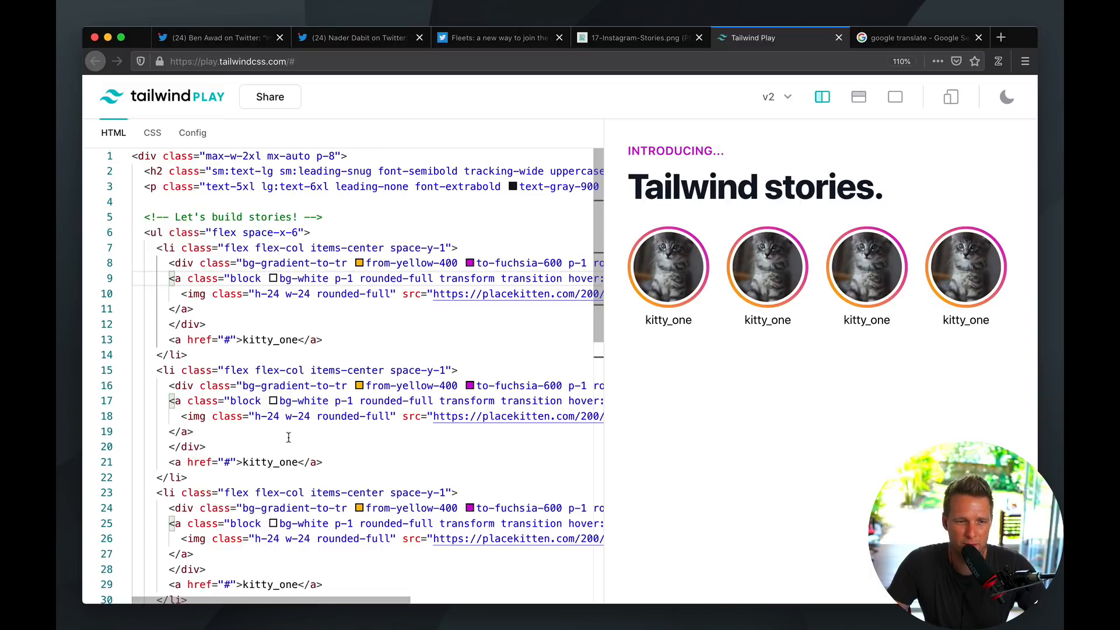
Step: Rename the other stories to meowwww383, snuggles22 and boopity_bap with different placekitten photos
double_click(266, 461)
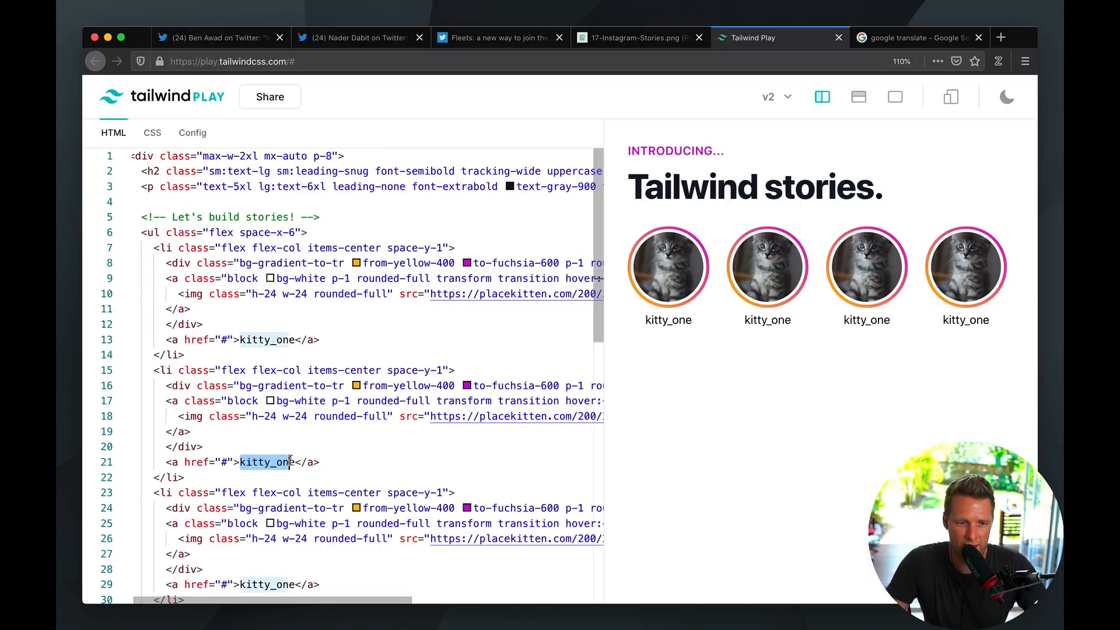
type("m")
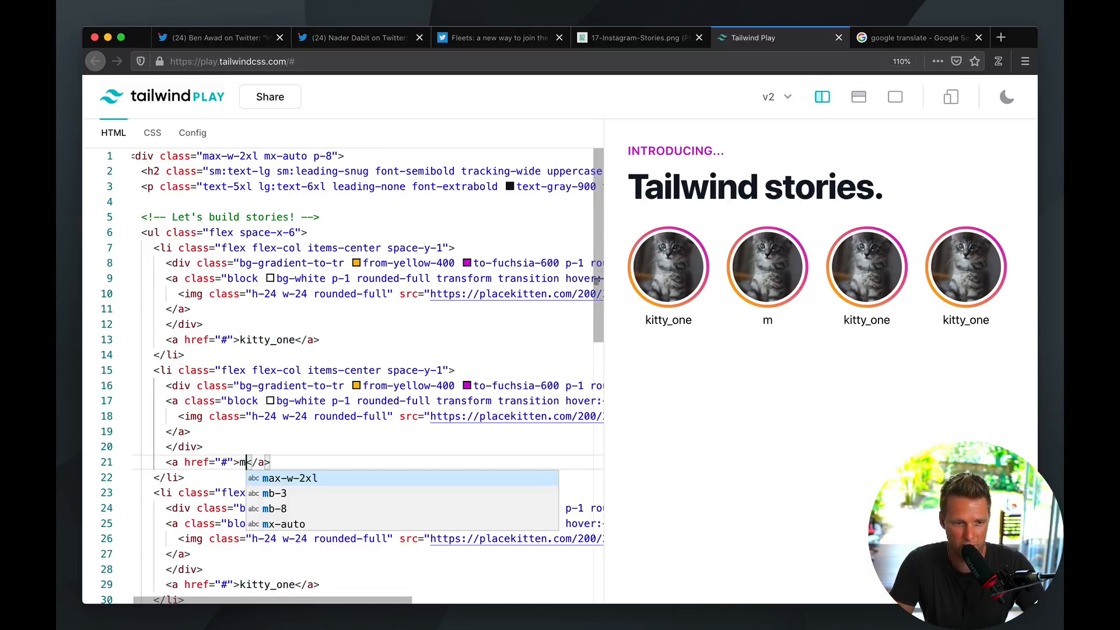
type("eowwww383")
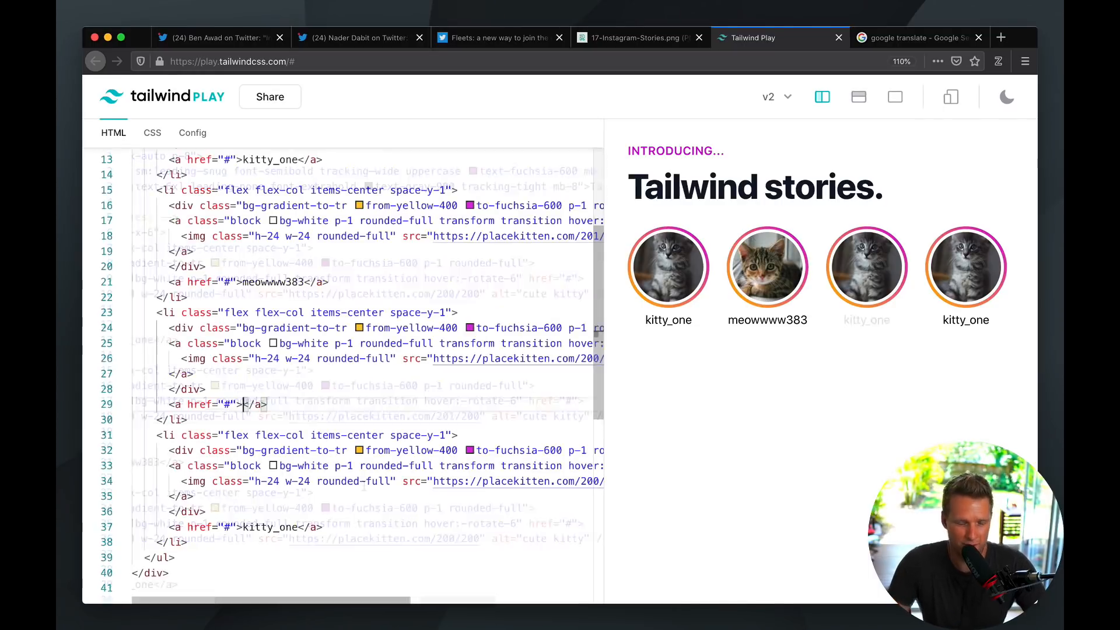
type("snuggle")
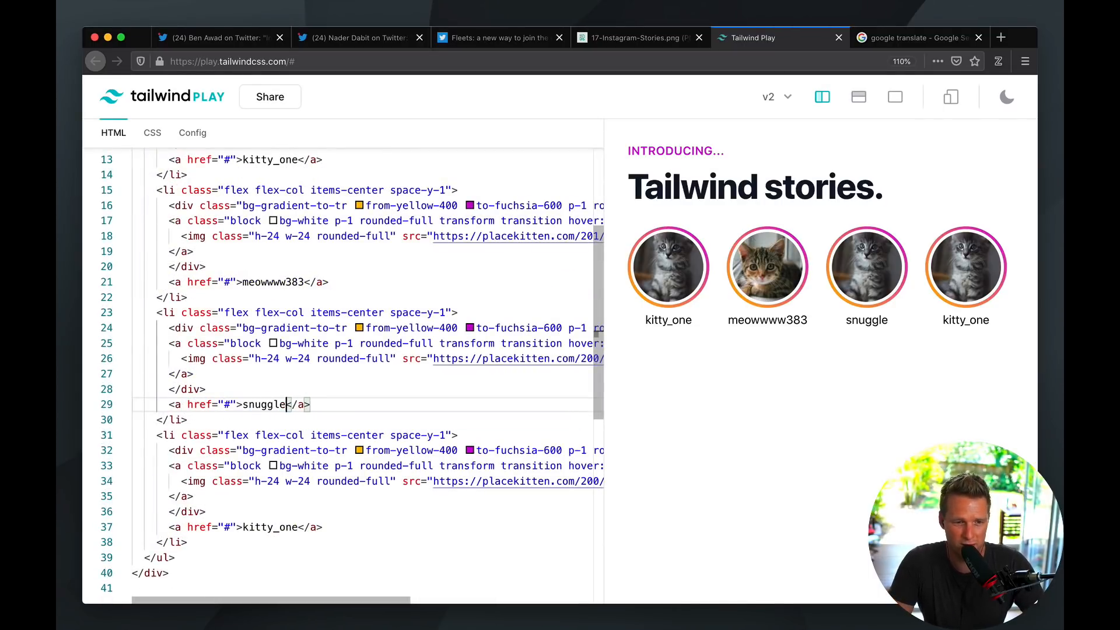
type("s22")
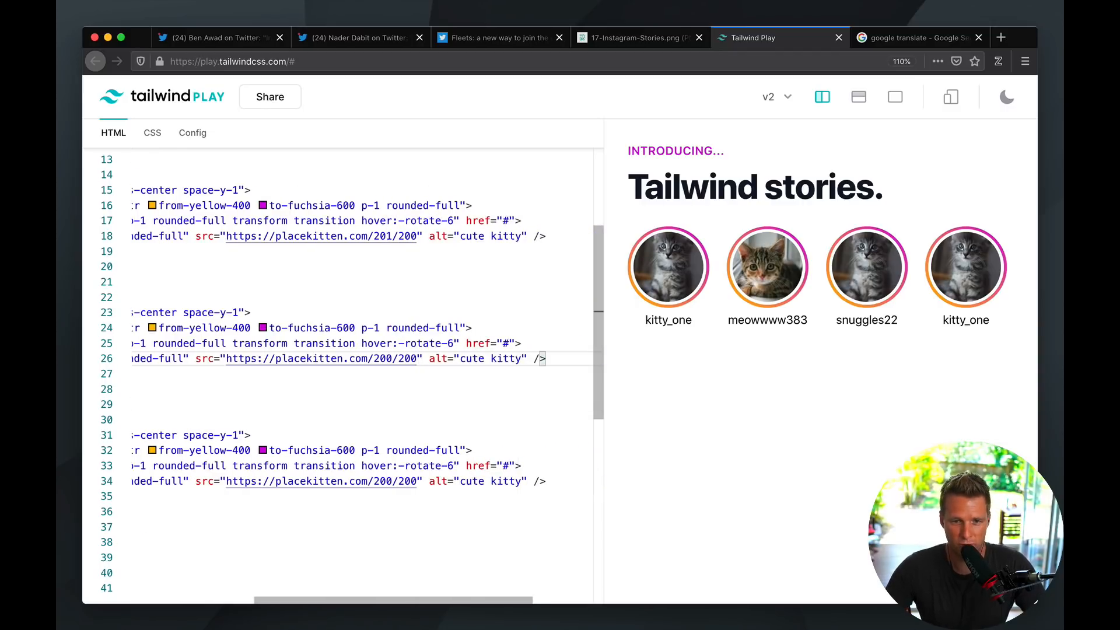
scroll("left", 3)
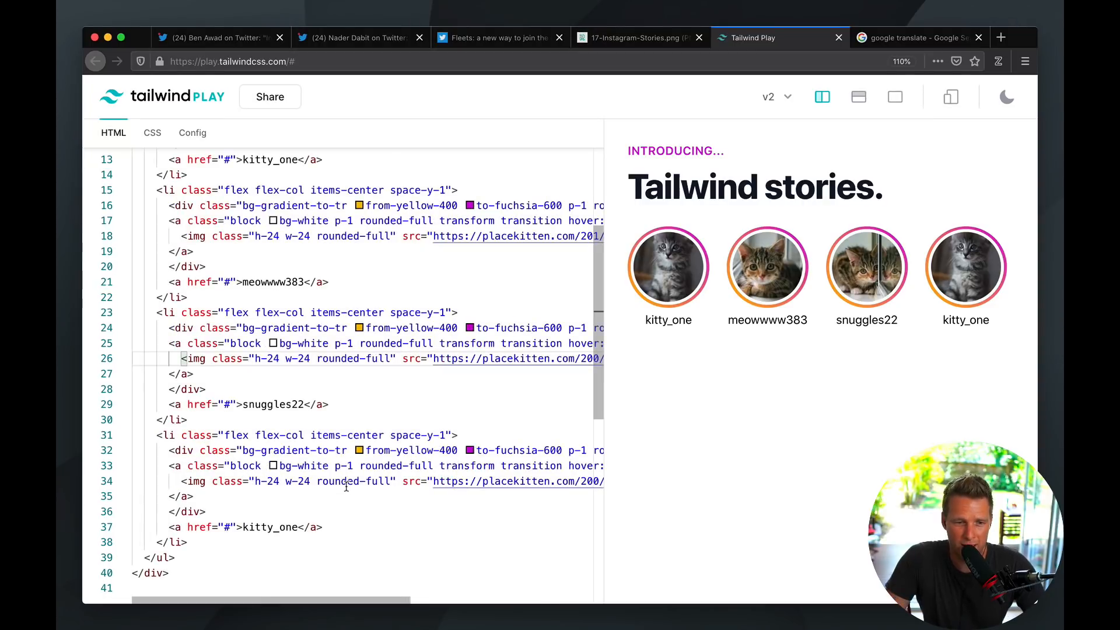
type("boopi")
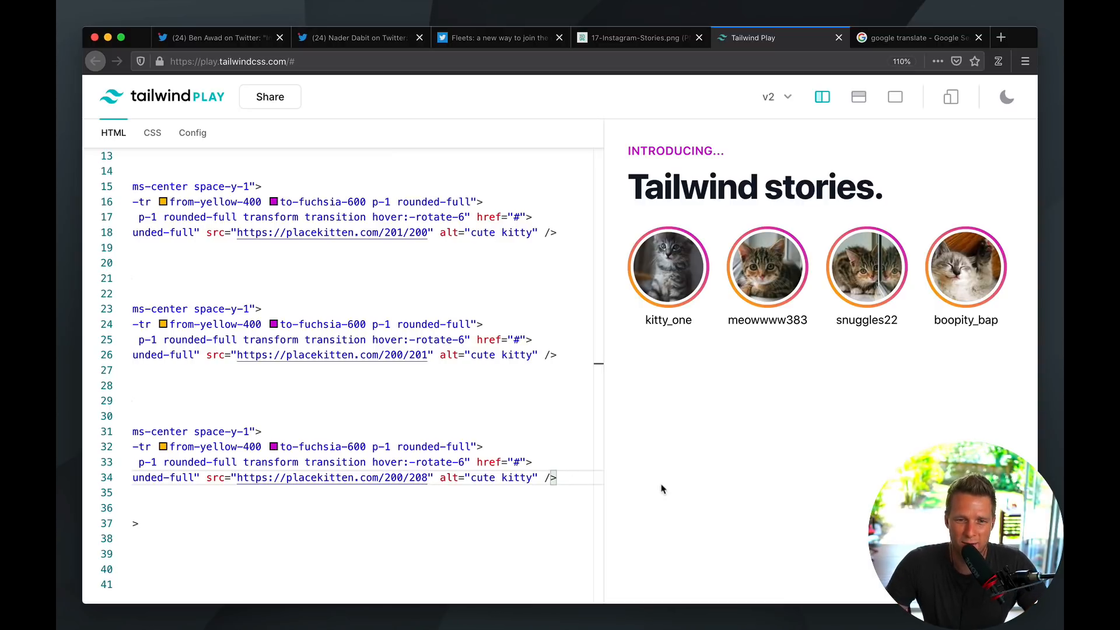
mouse_move(767, 266)
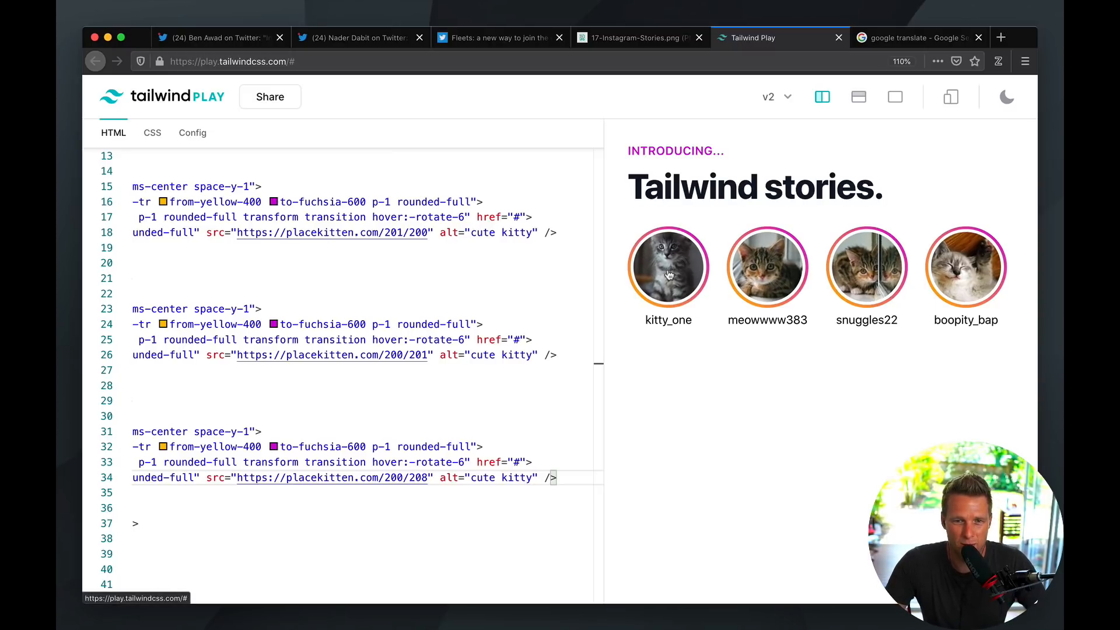
Step: Compare against the Instagram reference and relabel the first kitty_one story as 'you'
left_click(636, 37)
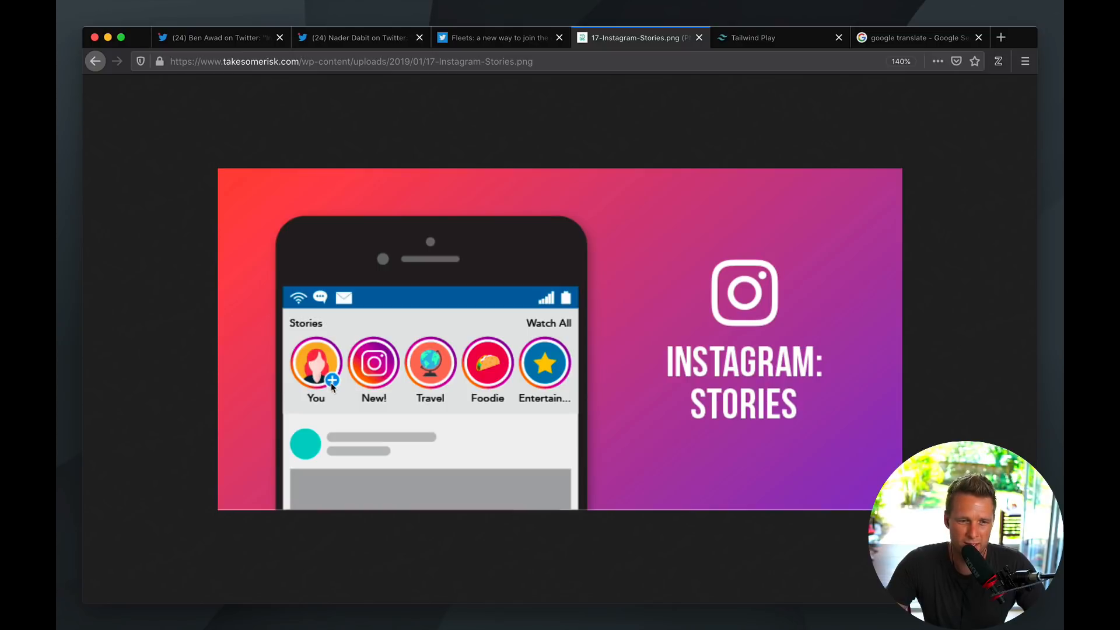
left_click(778, 37)
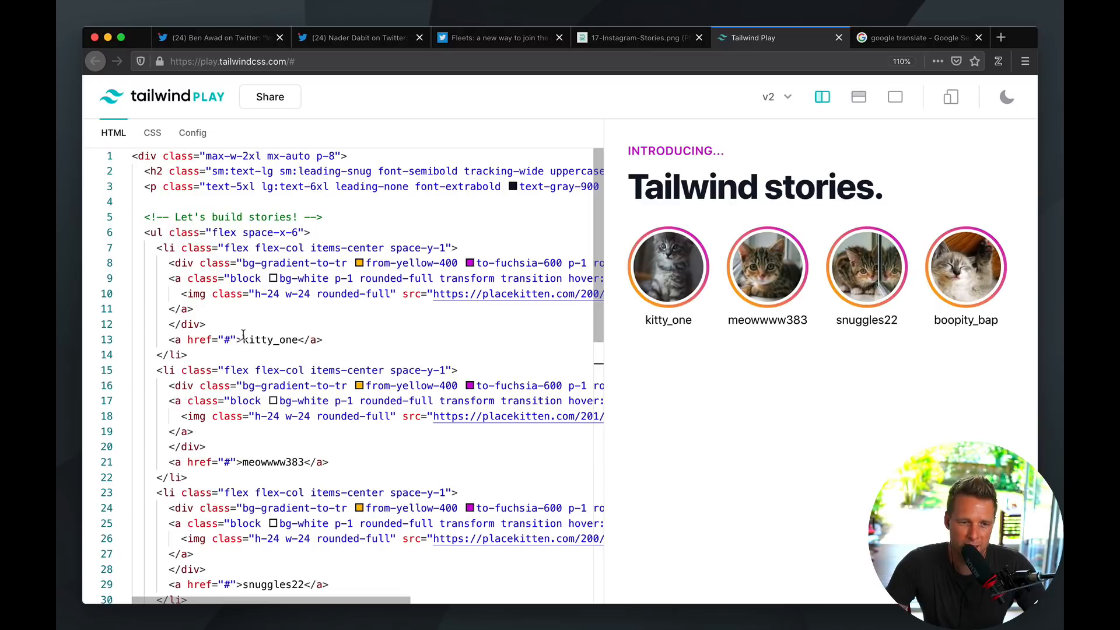
type("y")
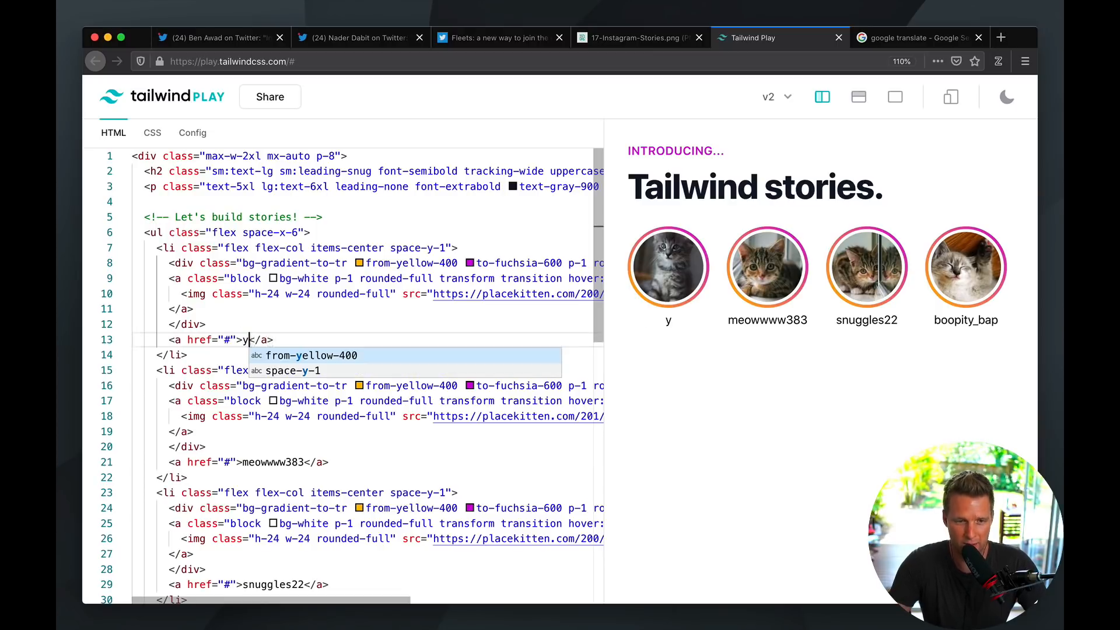
left_click(636, 37)
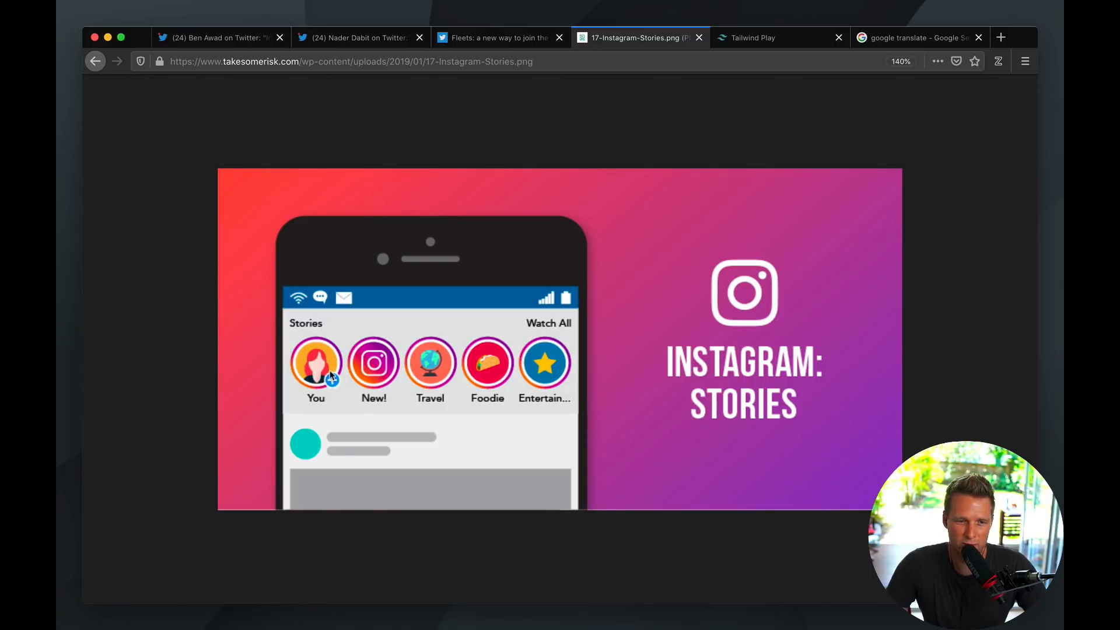
mouse_move(293, 329)
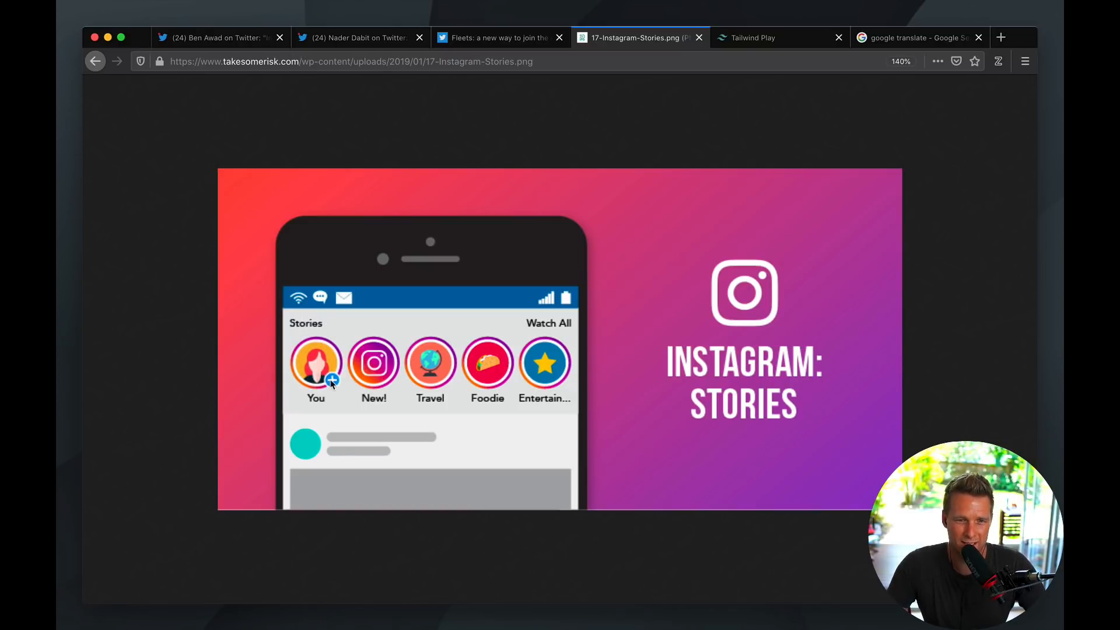
left_click(780, 37)
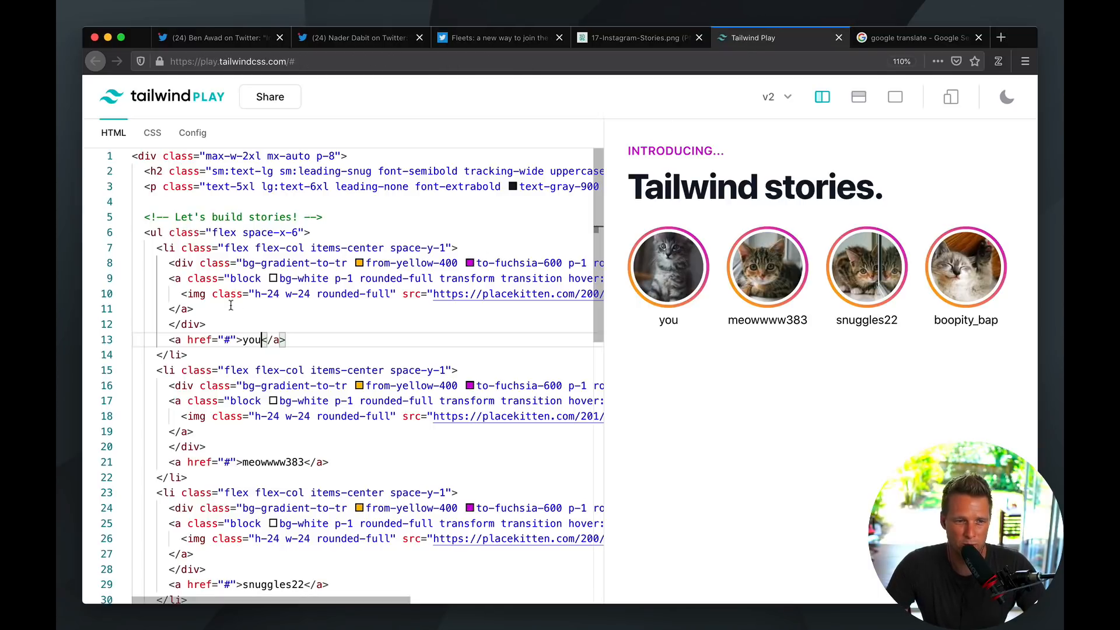
mouse_move(170, 262)
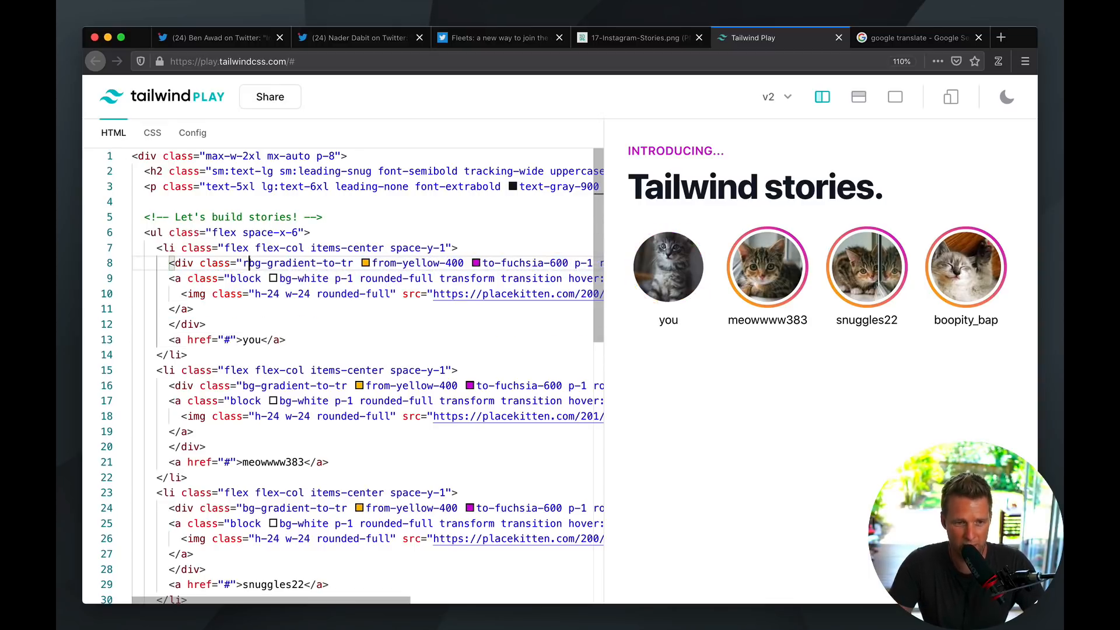
Step: Make the first ring div relative and add a '+' button with an absolute class inside it
type("relative")
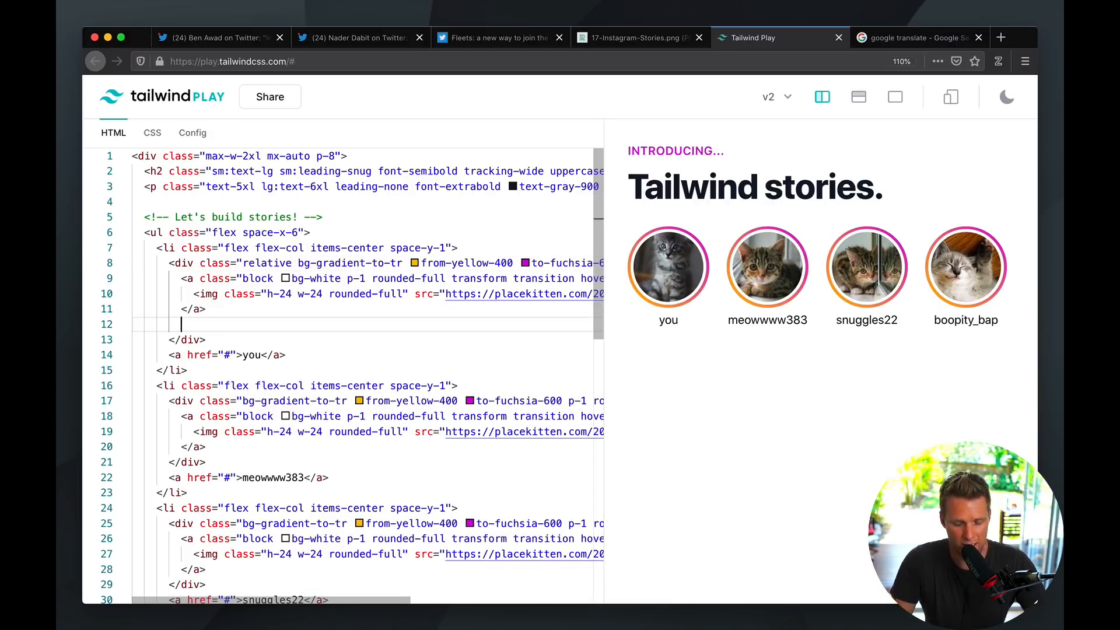
type("<button>")
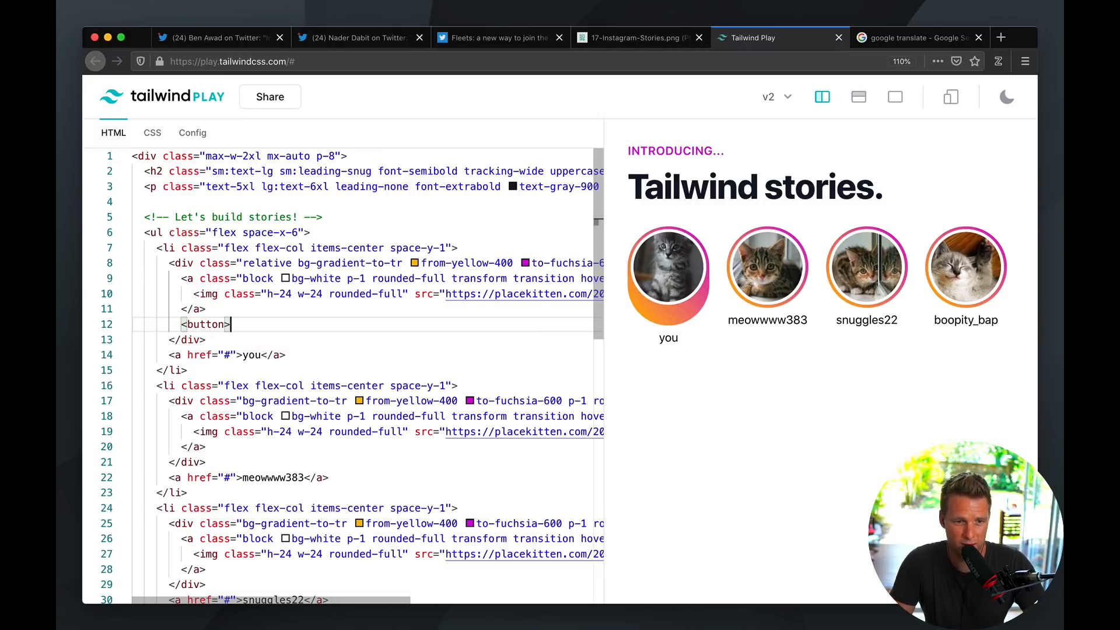
type("+</button>")
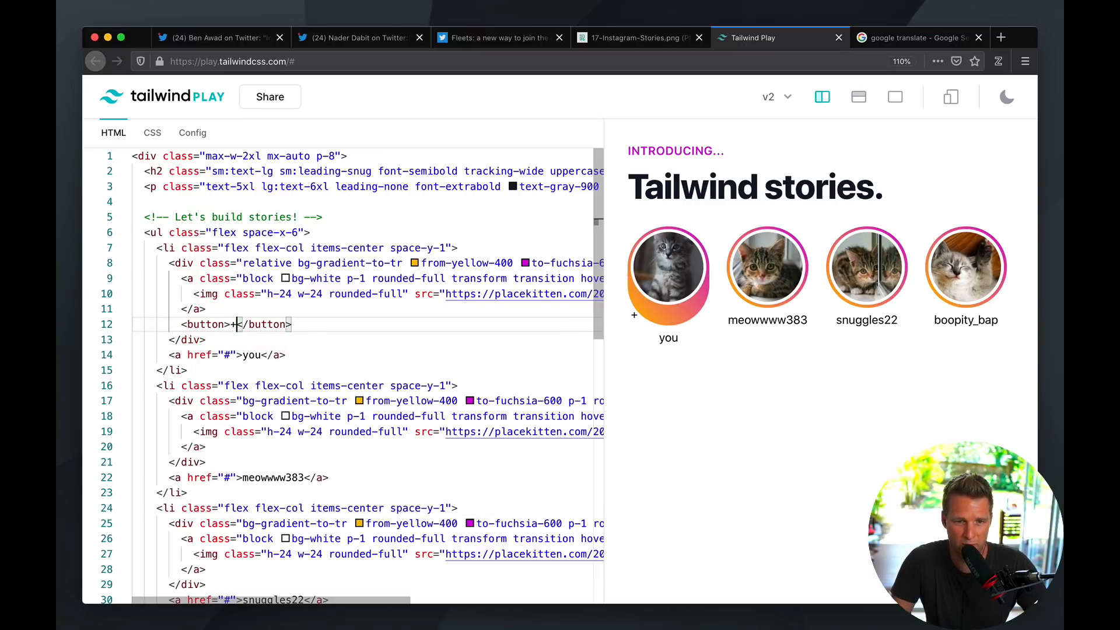
type("class=\"absolute")
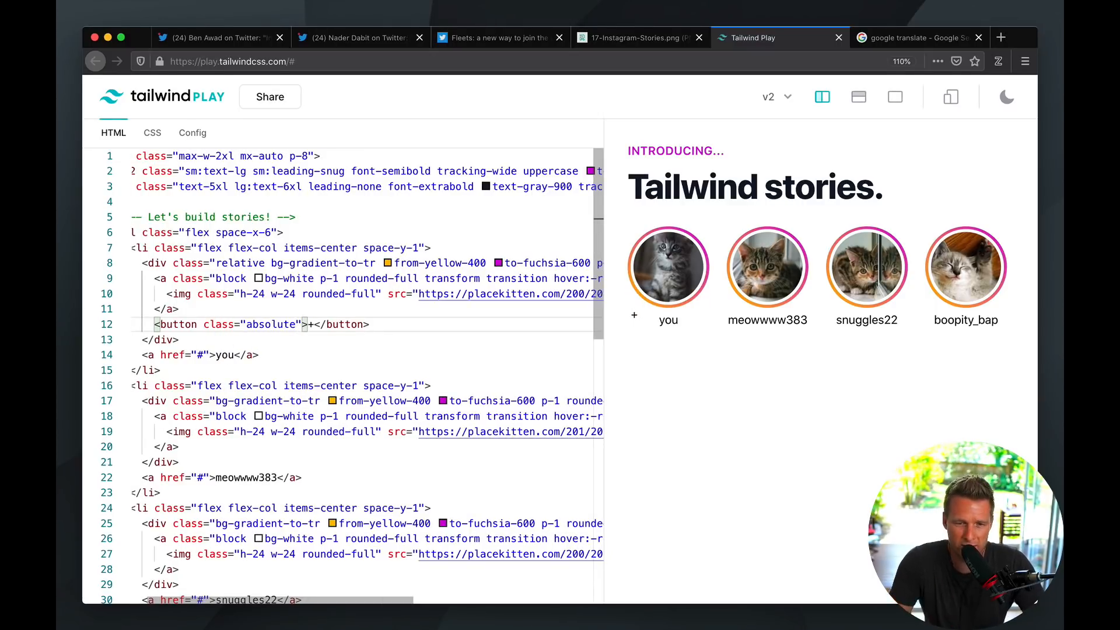
Step: Give the button bottom-0 right-0 bg-blue-500 h-8 w-8 and start rounding it
type("top-")
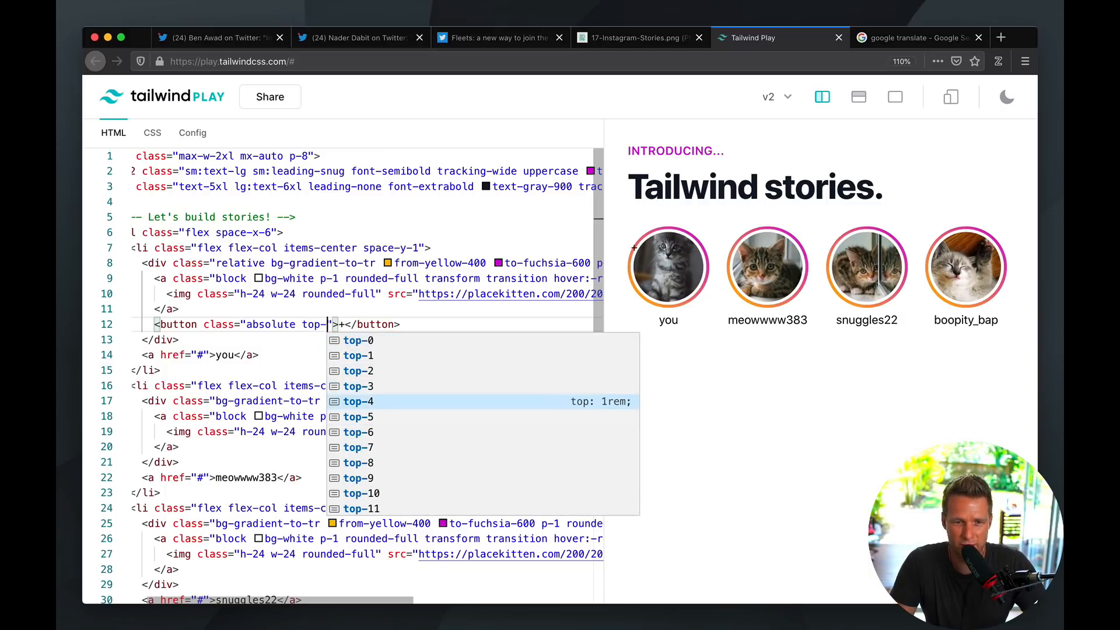
mouse_move(358, 340)
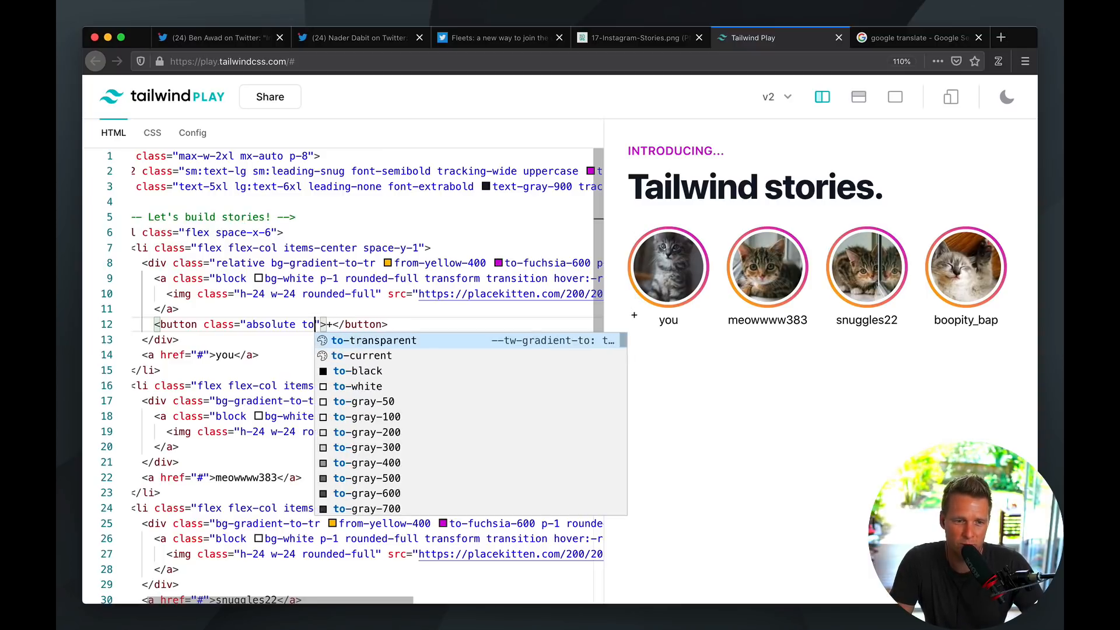
type("bottom-0")
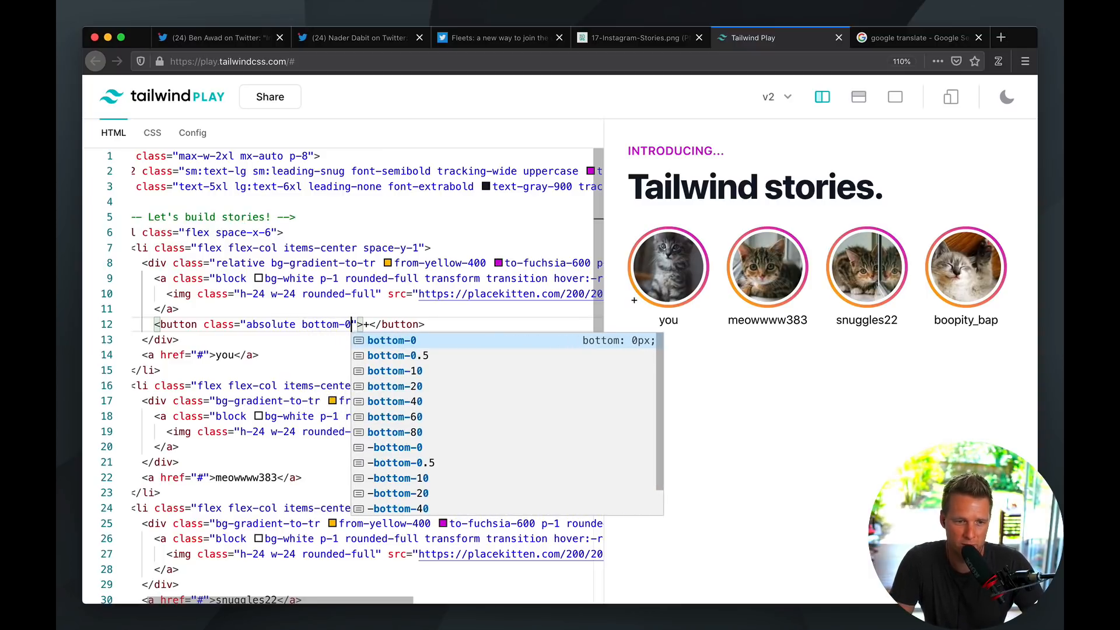
type("right-0")
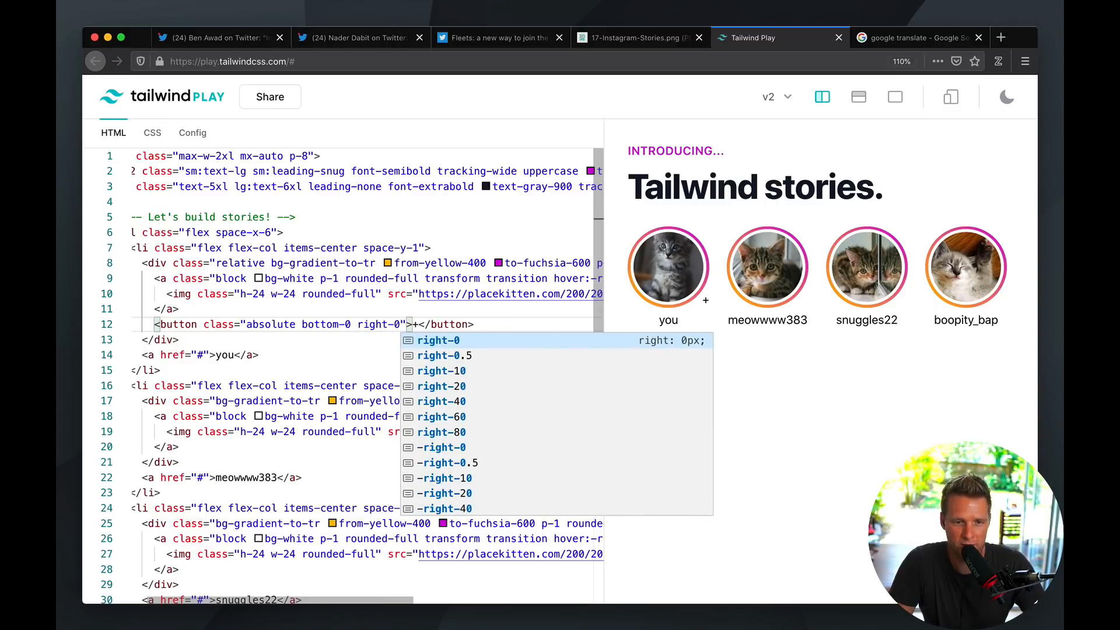
type("\" \"")
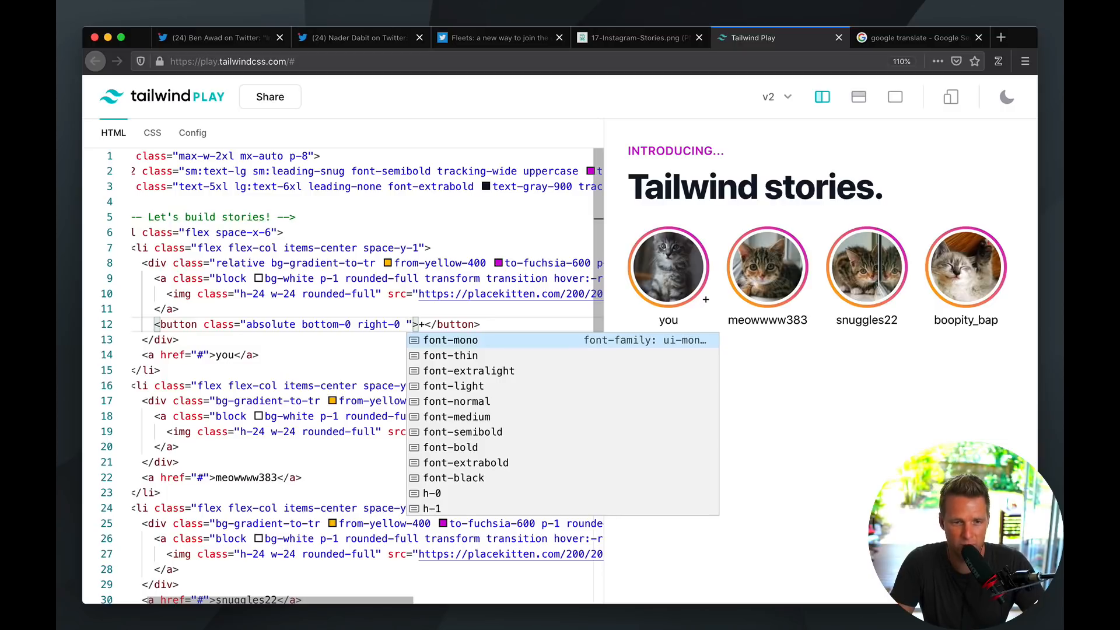
type("bg-blue-500 h-8 w")
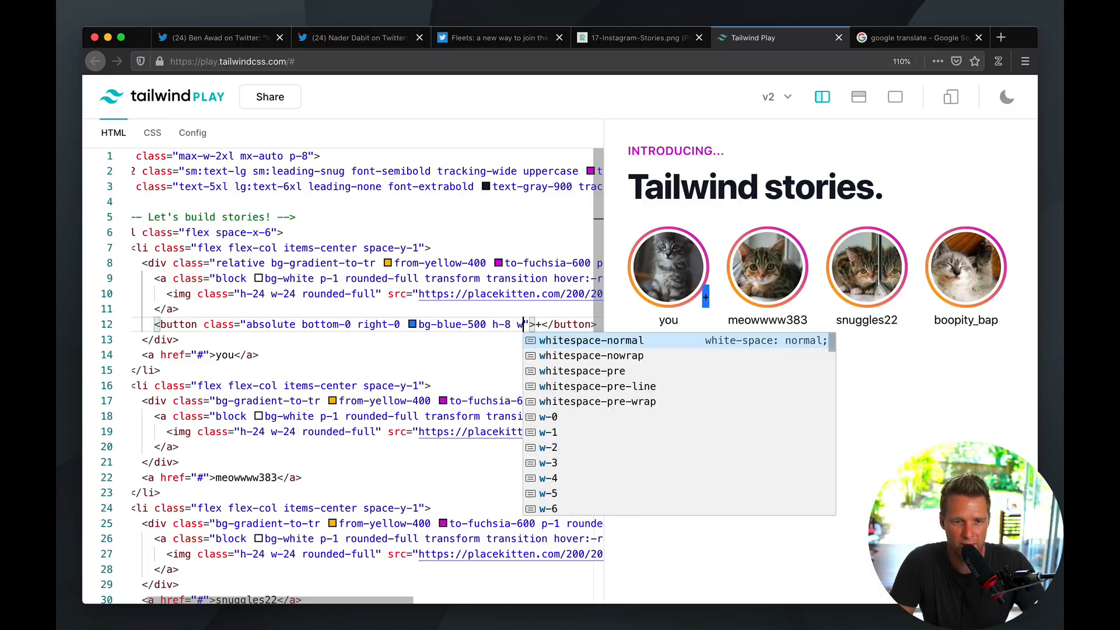
type("rounded-")
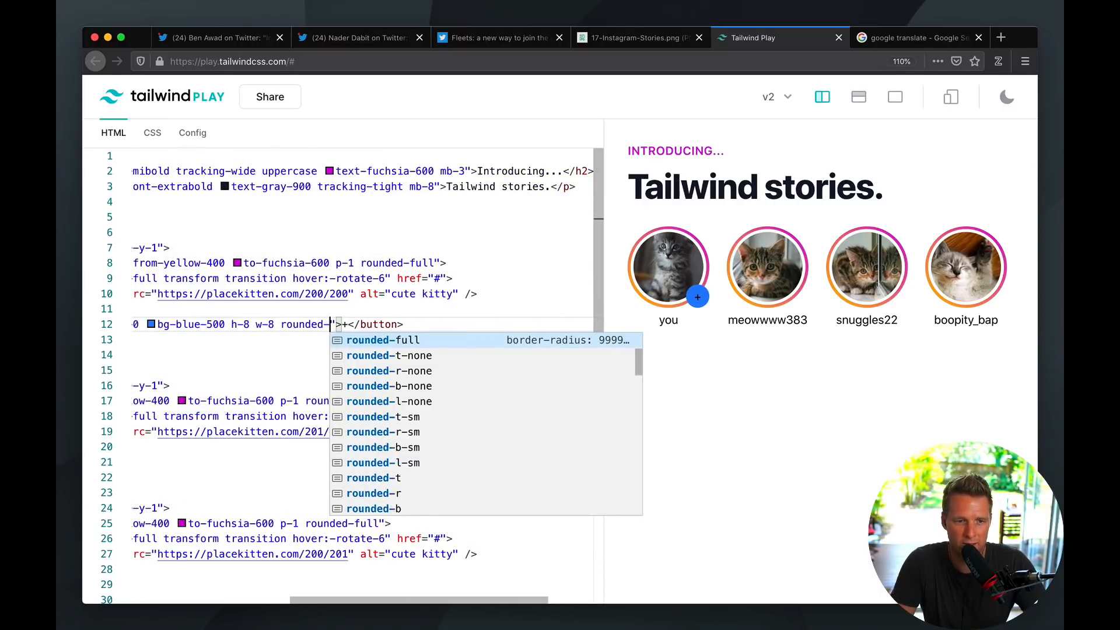
Step: Add text-white text-2xl font-semibold and a white border to the plus button
type("text-white")
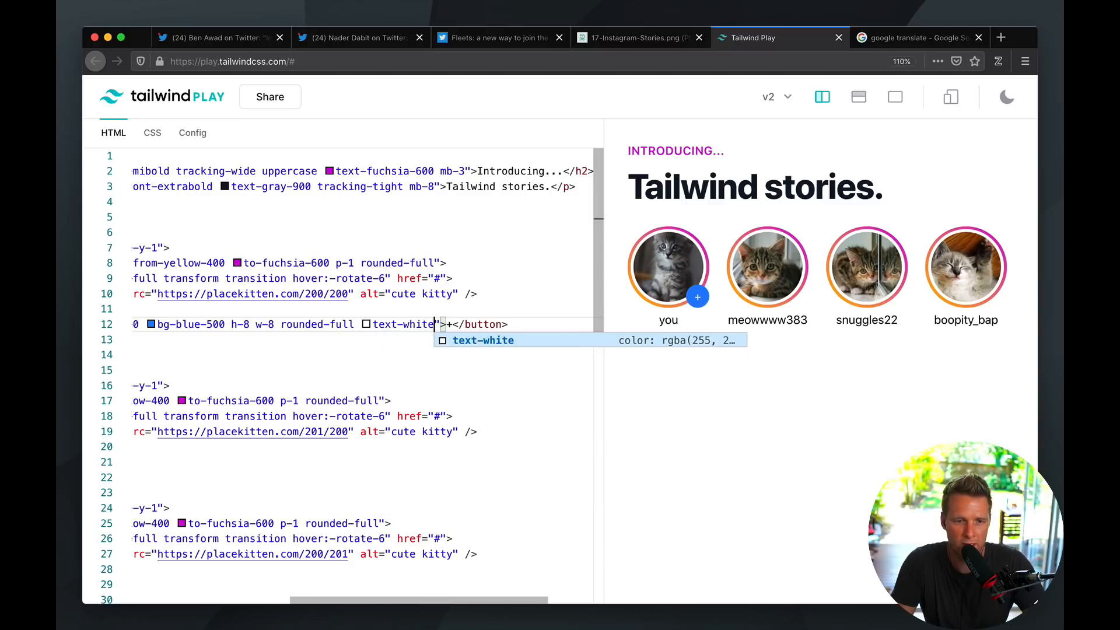
type("text-2xl")
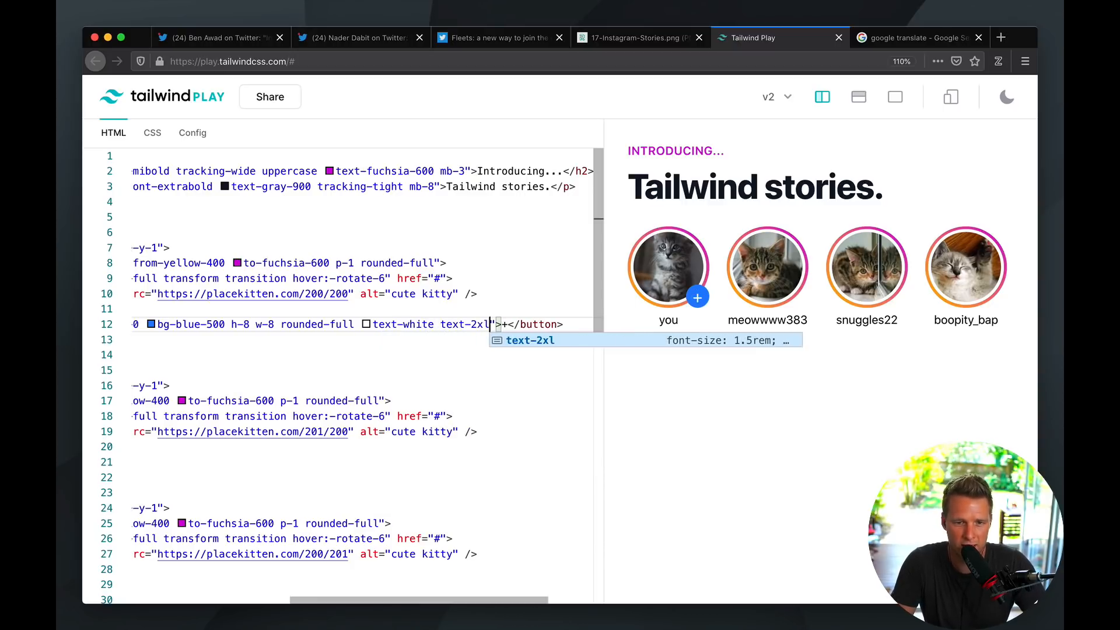
type("font-semibold")
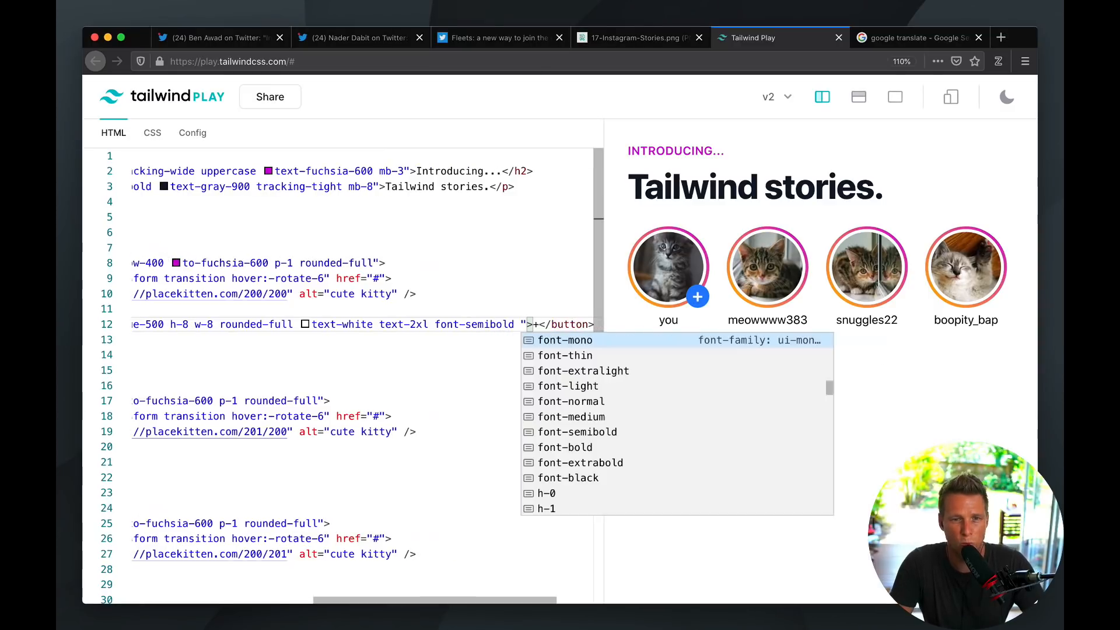
type("border-")
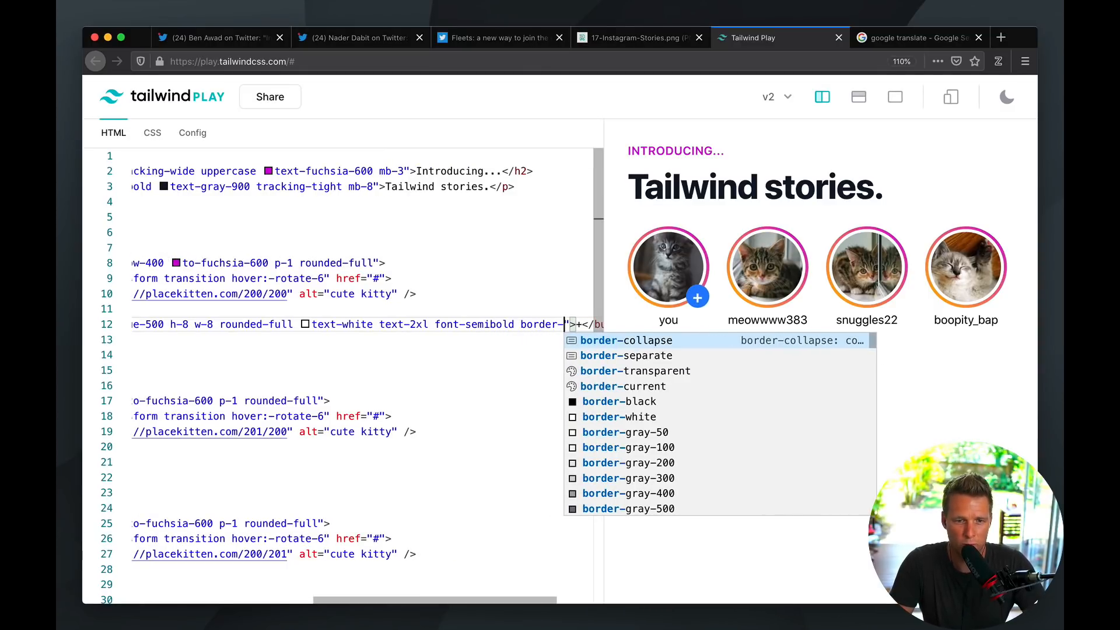
Step: Set border-4 and centre the plus with flex justify-center items-center font-mono
type("-4 border-white")
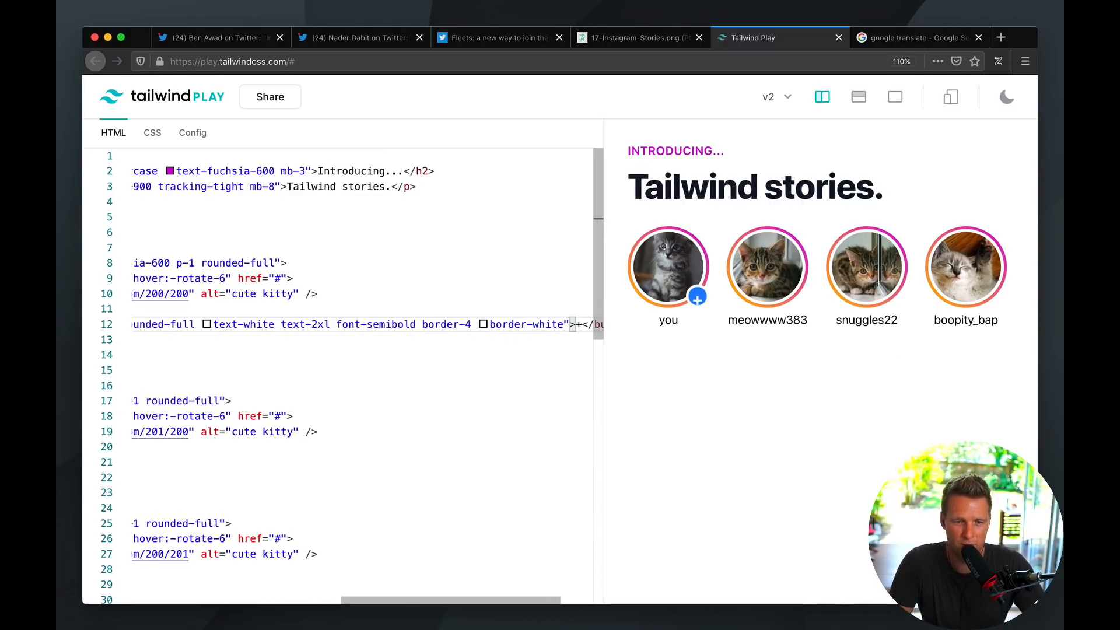
type("flex justify-center a")
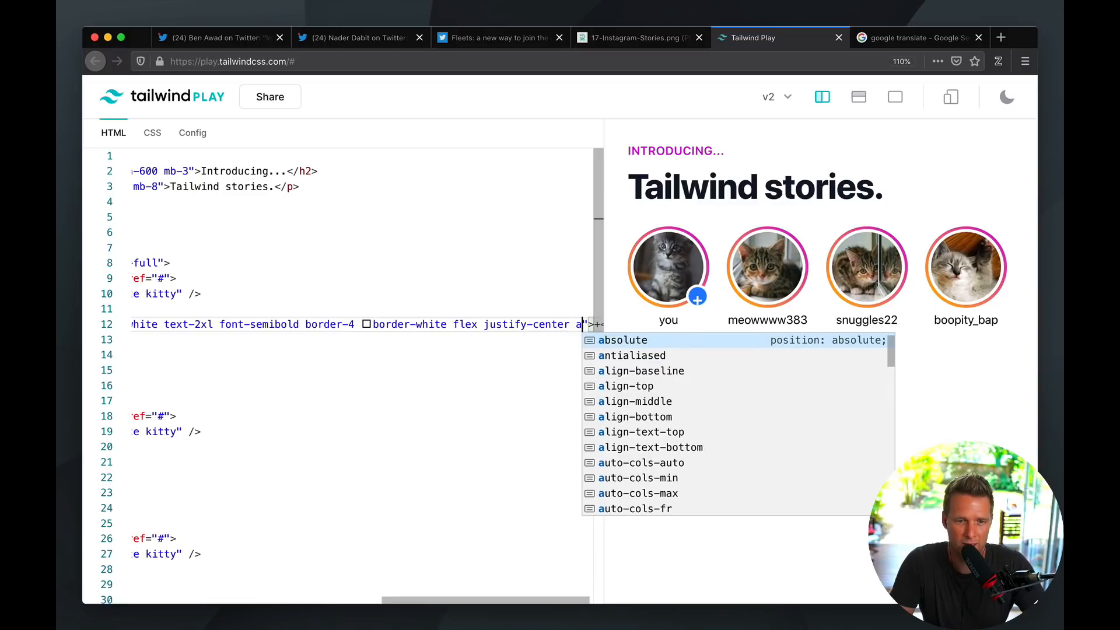
type("items-center")
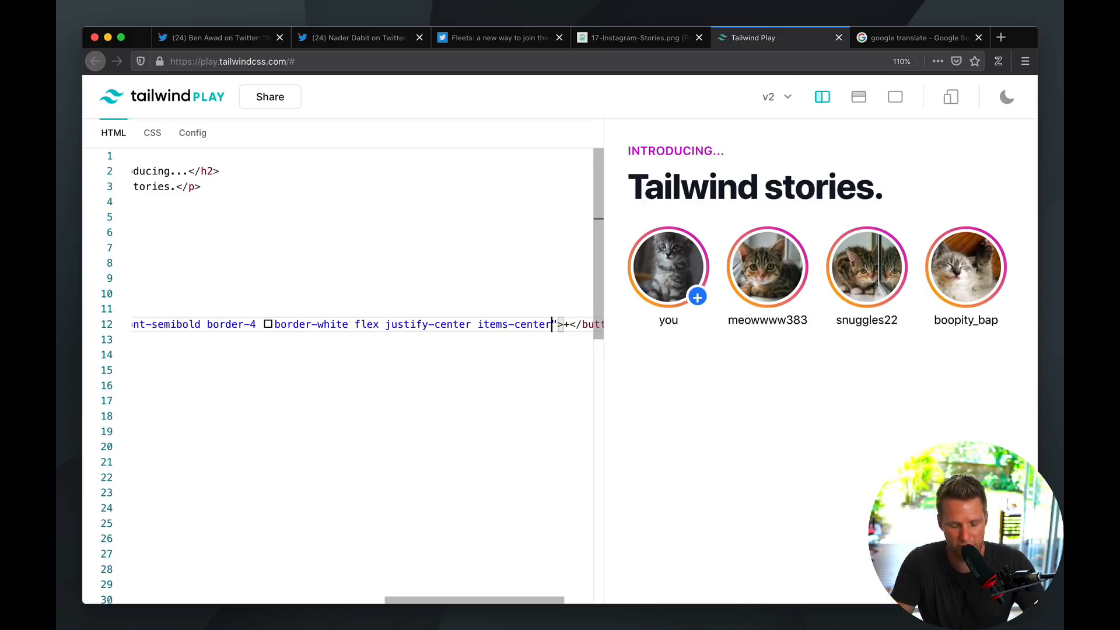
type("font-mono hov")
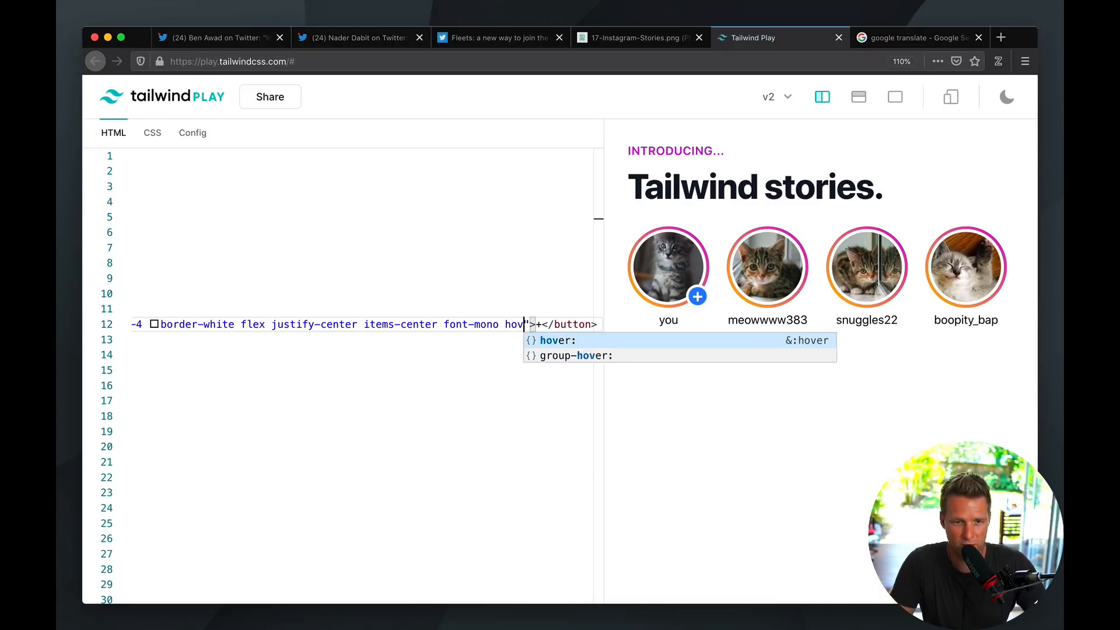
Step: Adjust the button's blue background class before clearing its class string
type("bg-blue-05")
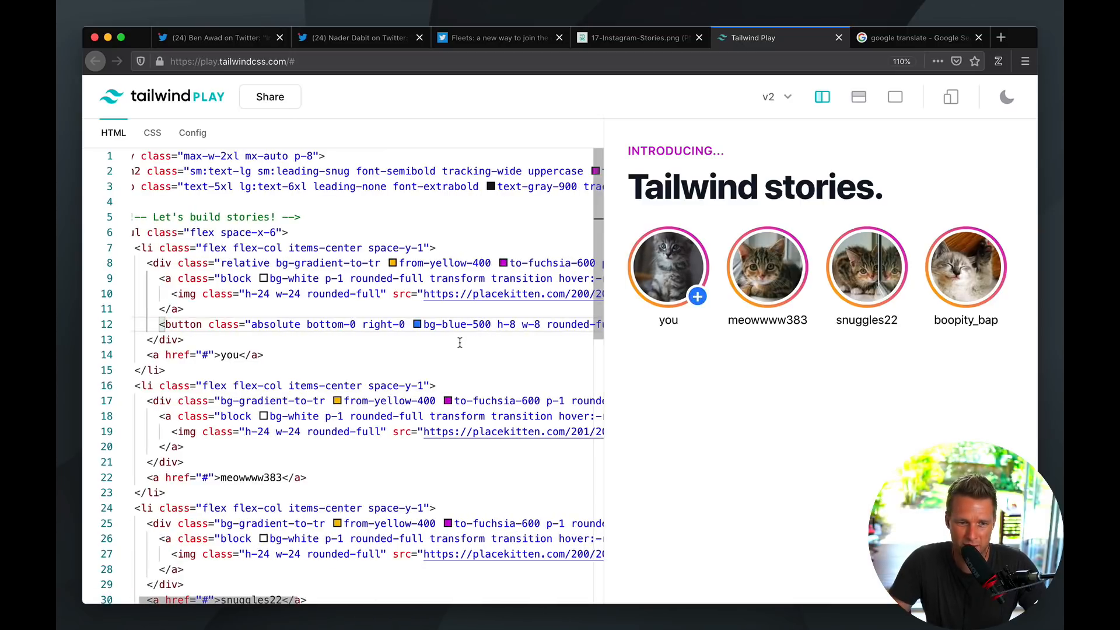
mouse_move(407, 324)
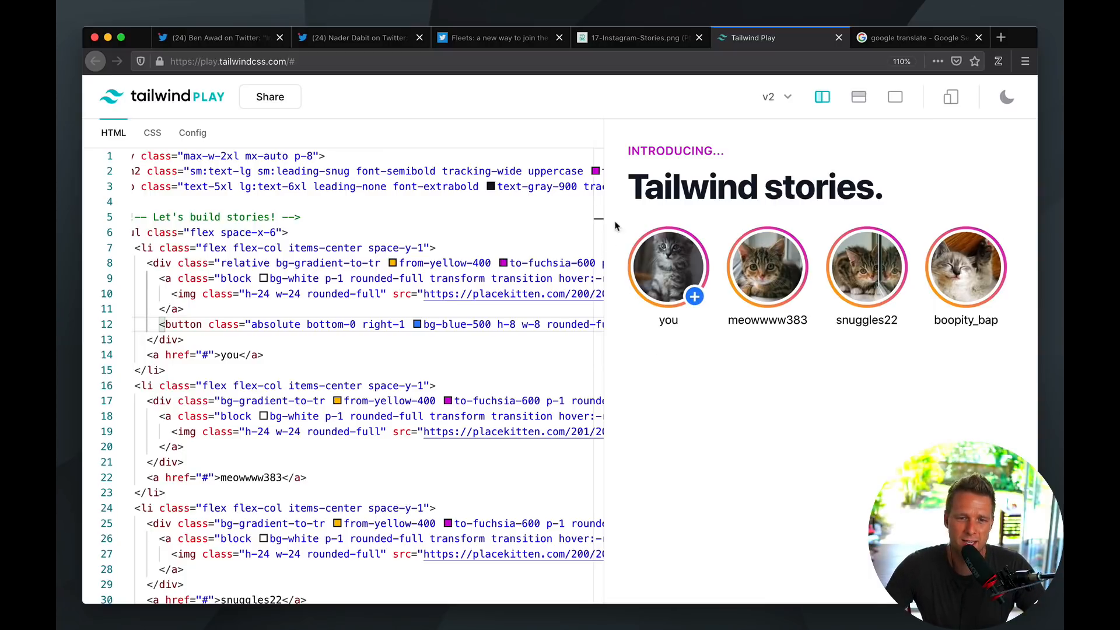
mouse_move(716, 270)
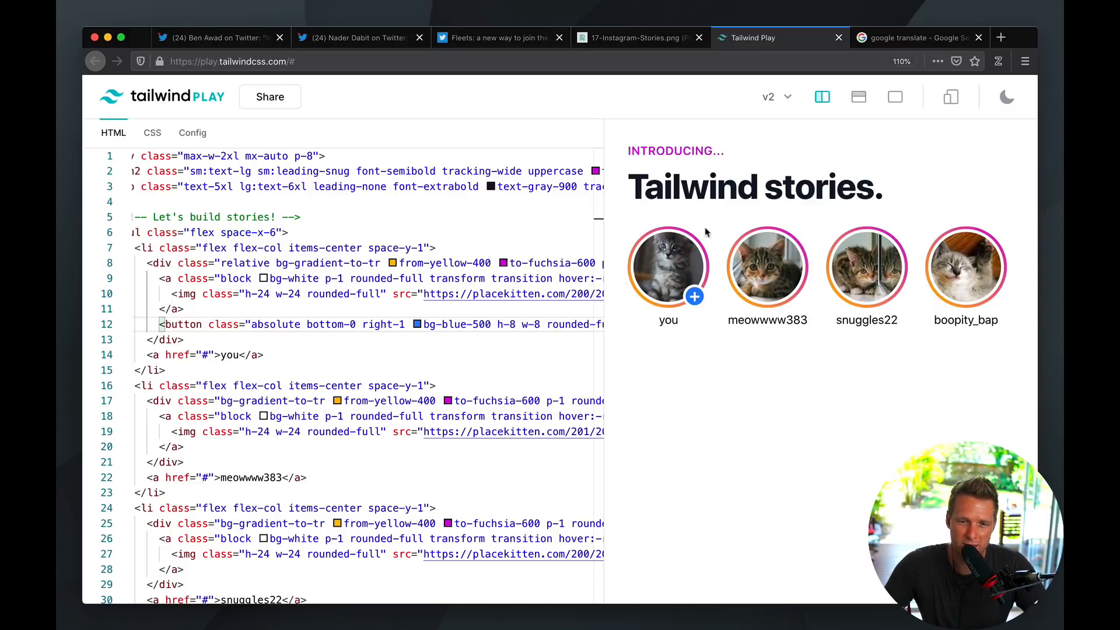
mouse_move(855, 269)
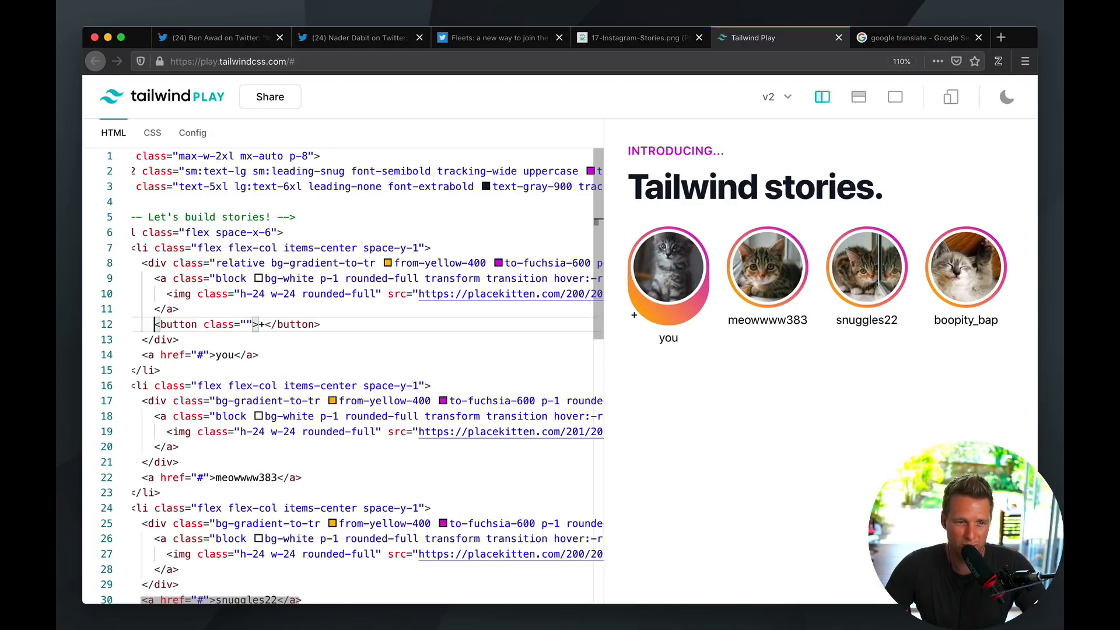
Step: Give the button the single class create-story and switch to the CSS file
type("c")
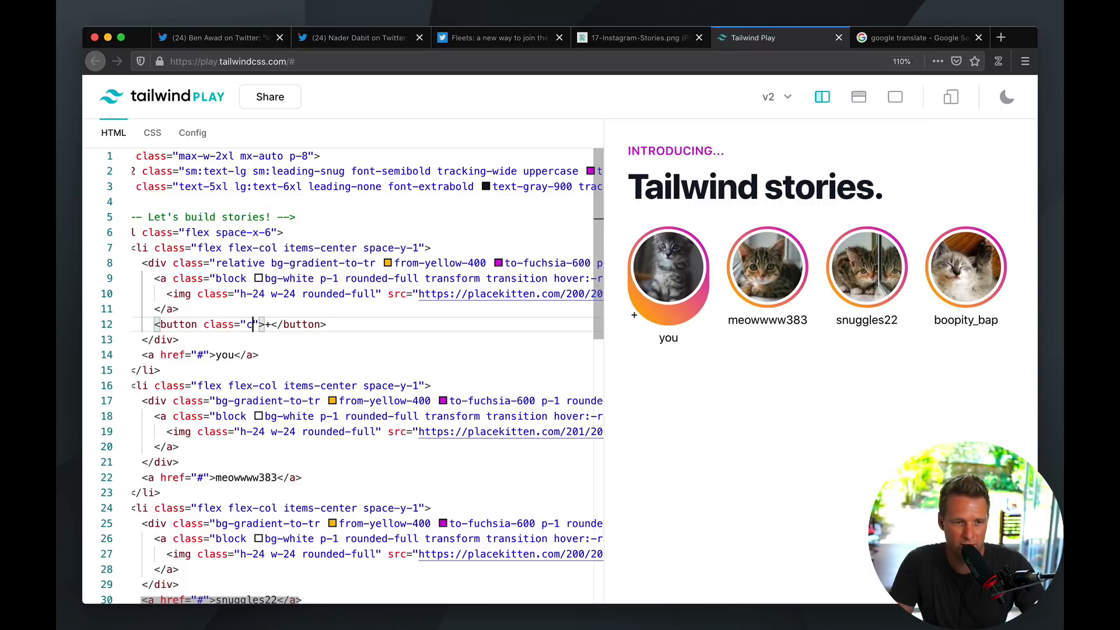
type("reate-story")
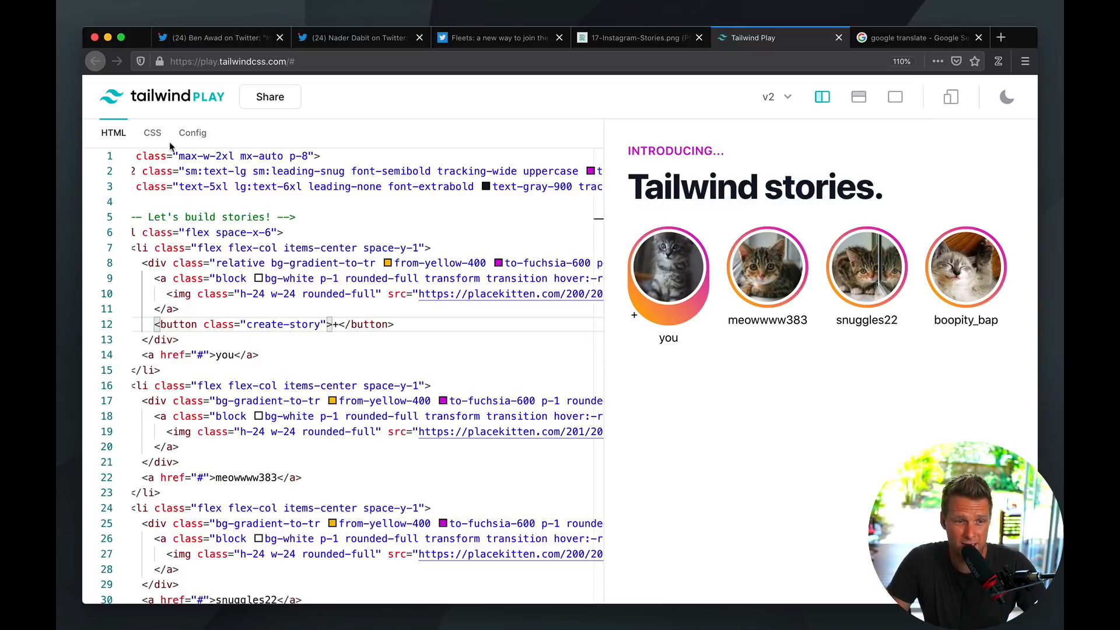
left_click(151, 131)
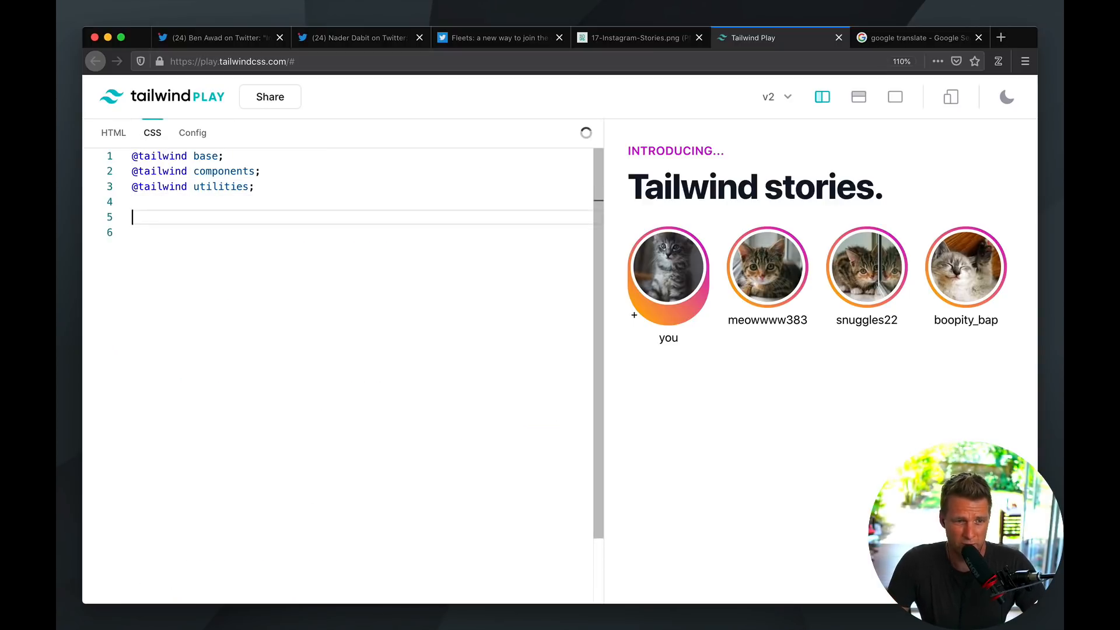
type("@")
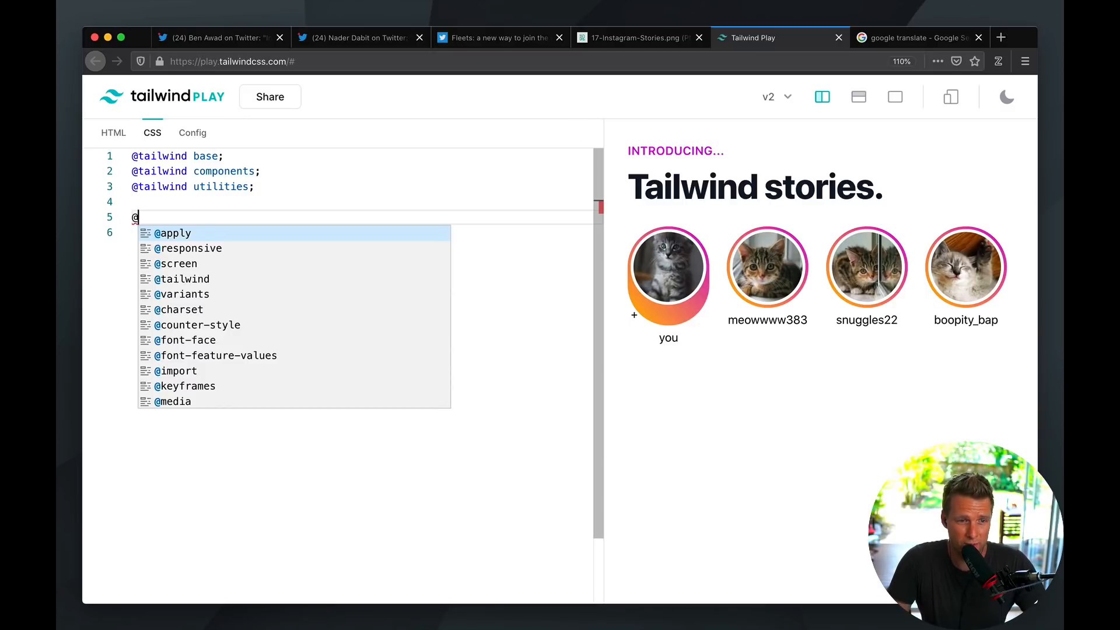
type("layer")
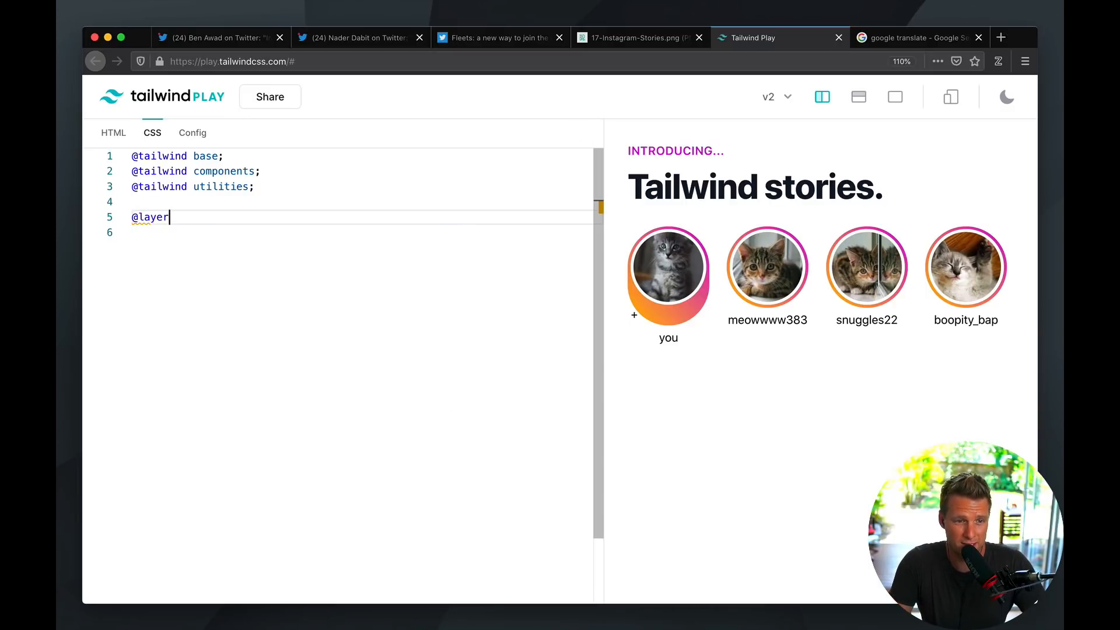
type("components")
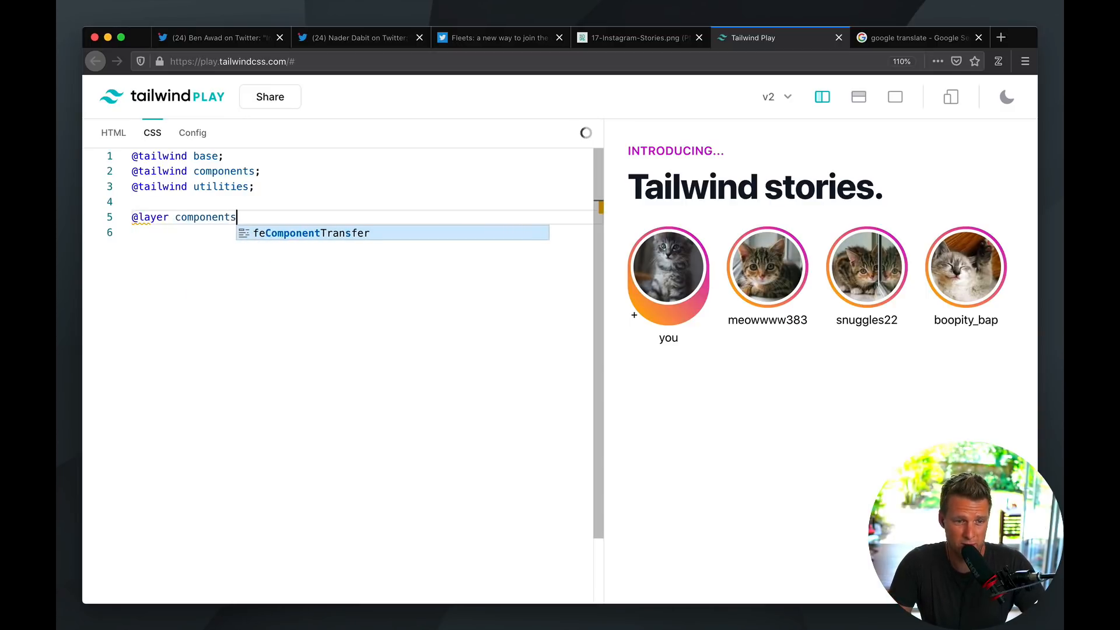
type("{")
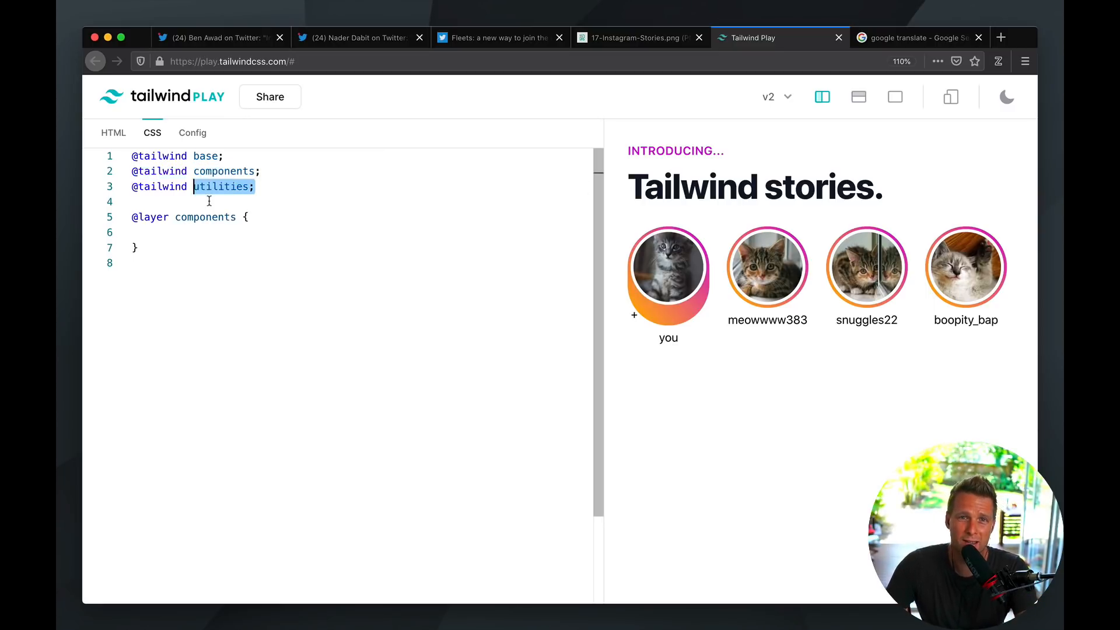
left_click(147, 231)
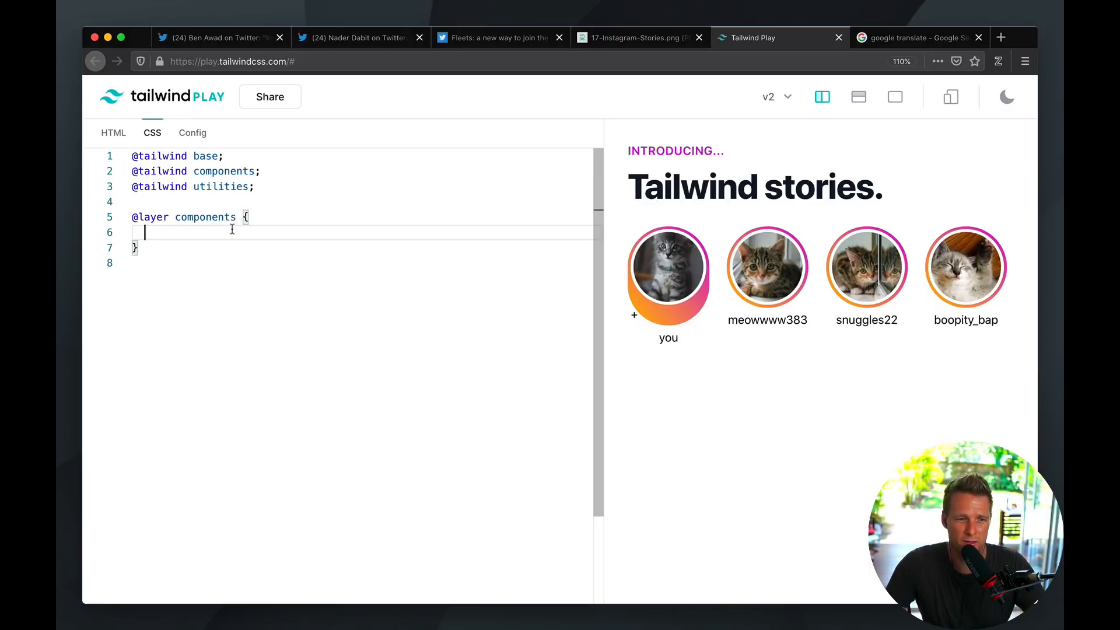
type(".create-story {")
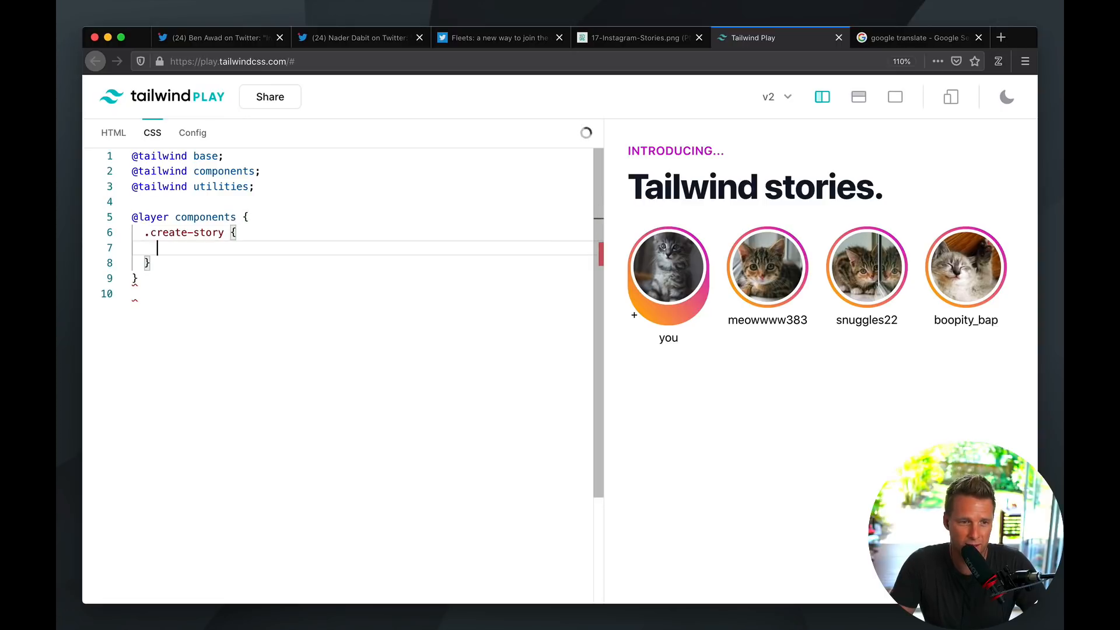
type("@apply")
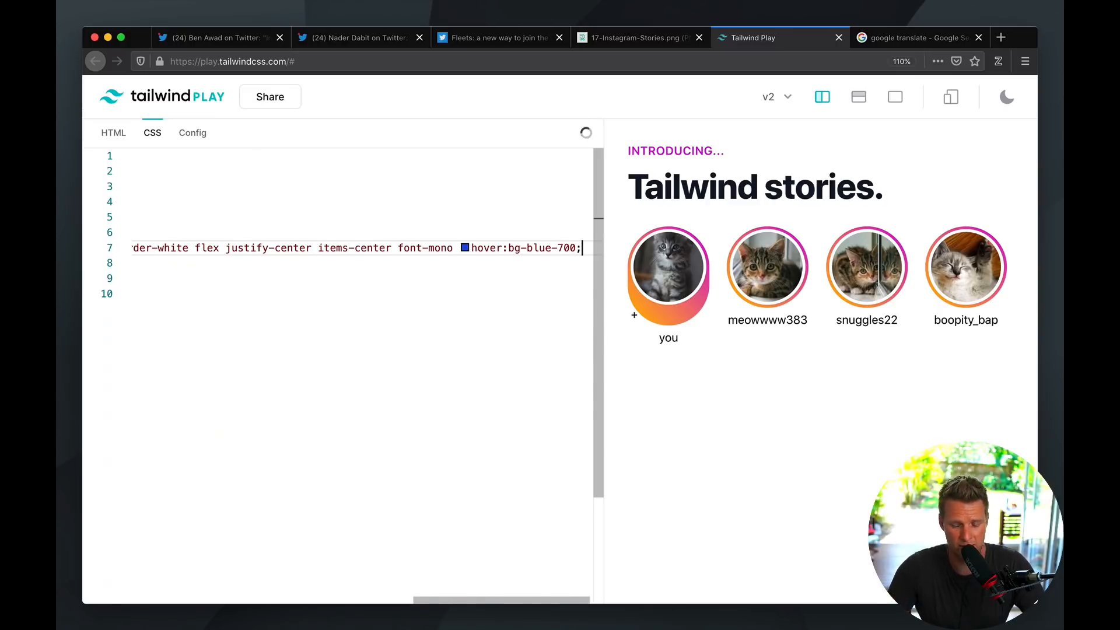
left_click(113, 132)
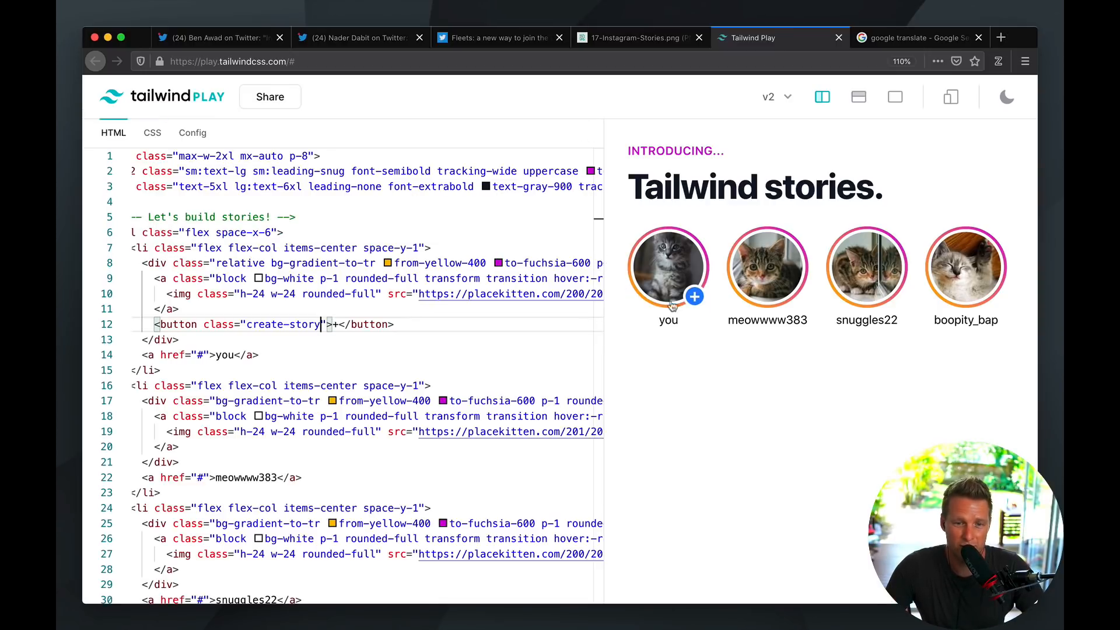